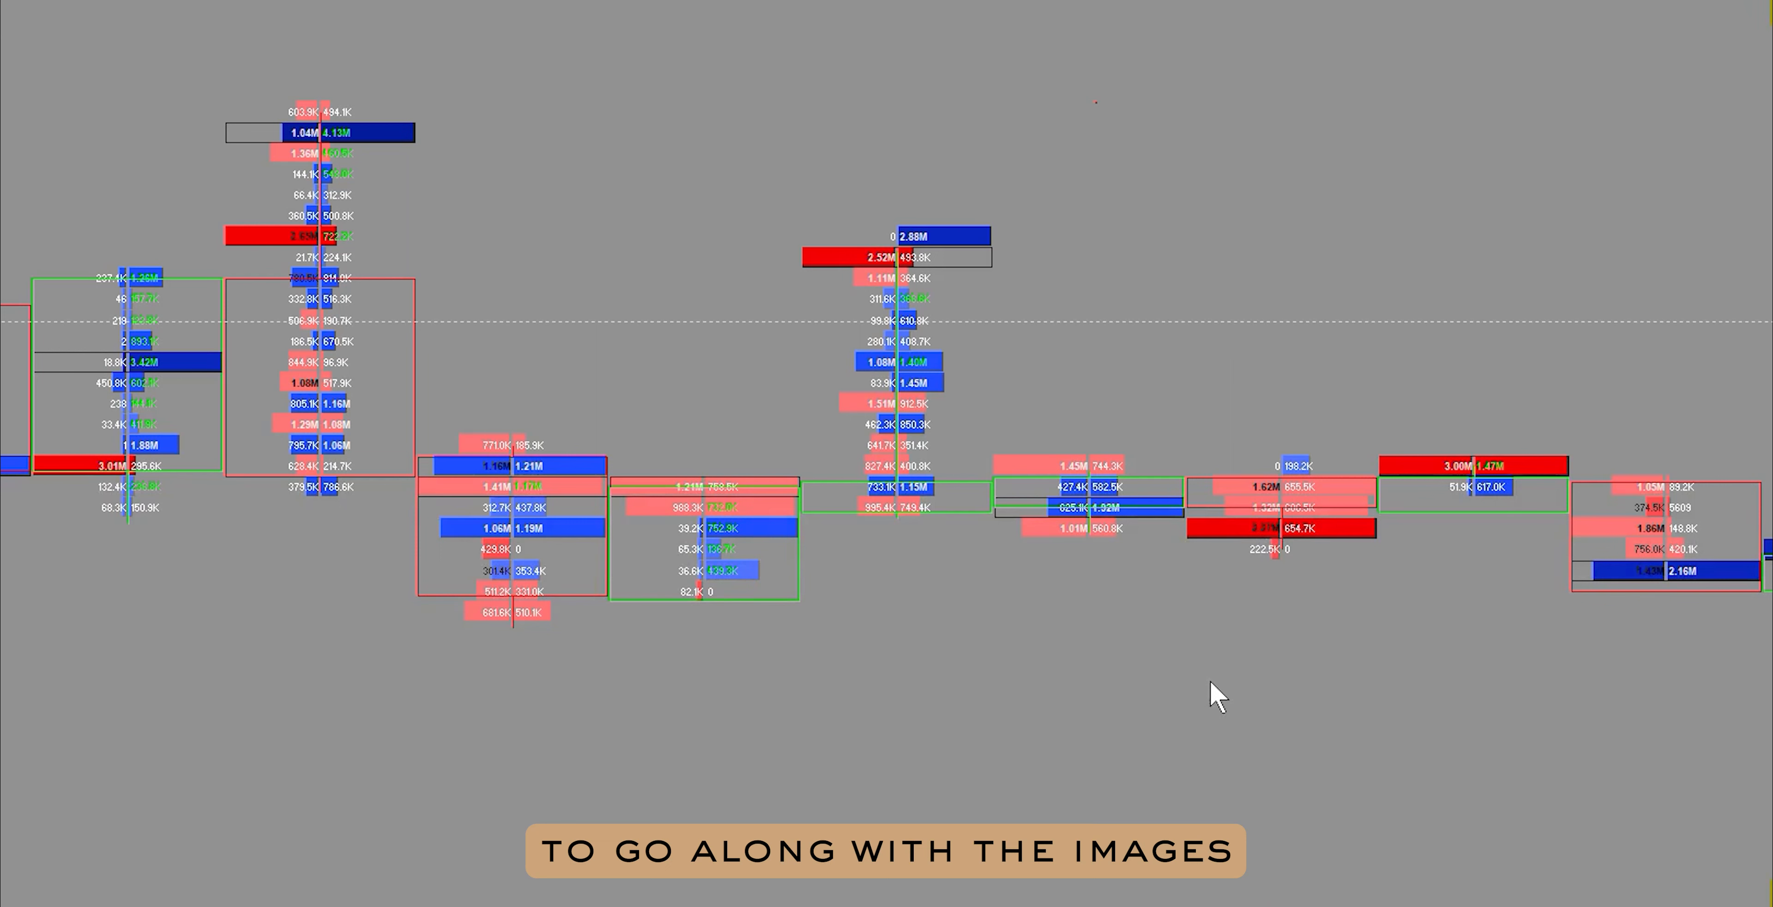
pyautogui.moveTo(758, 633)
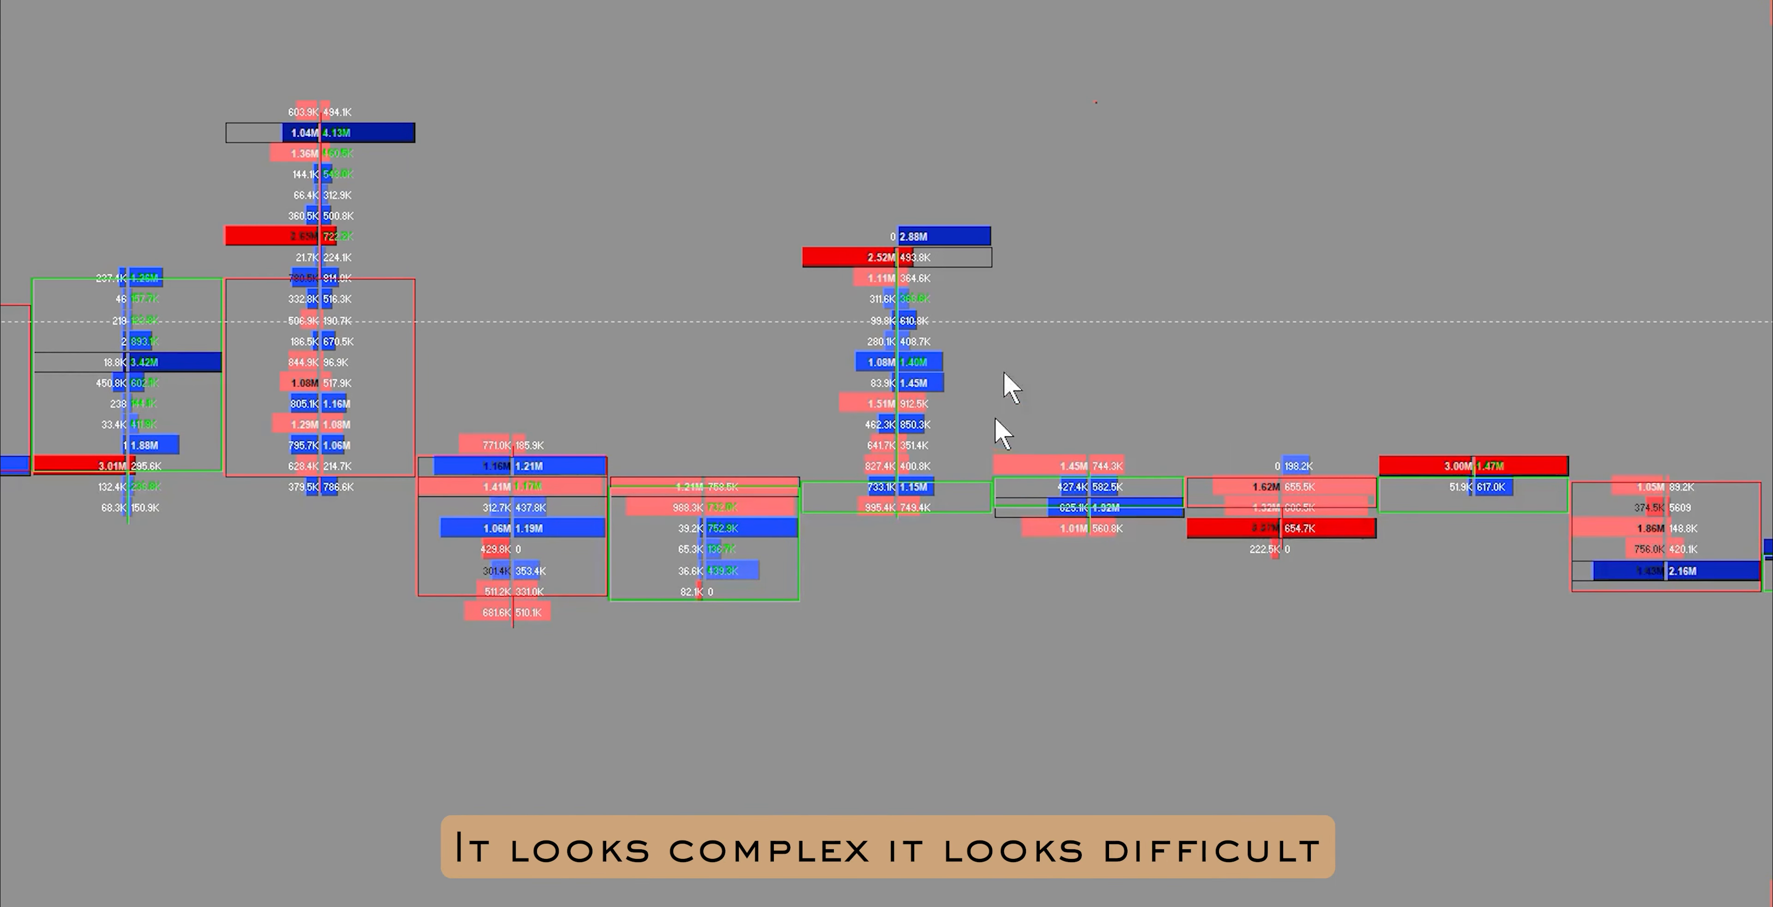
pyautogui.moveTo(1023, 272)
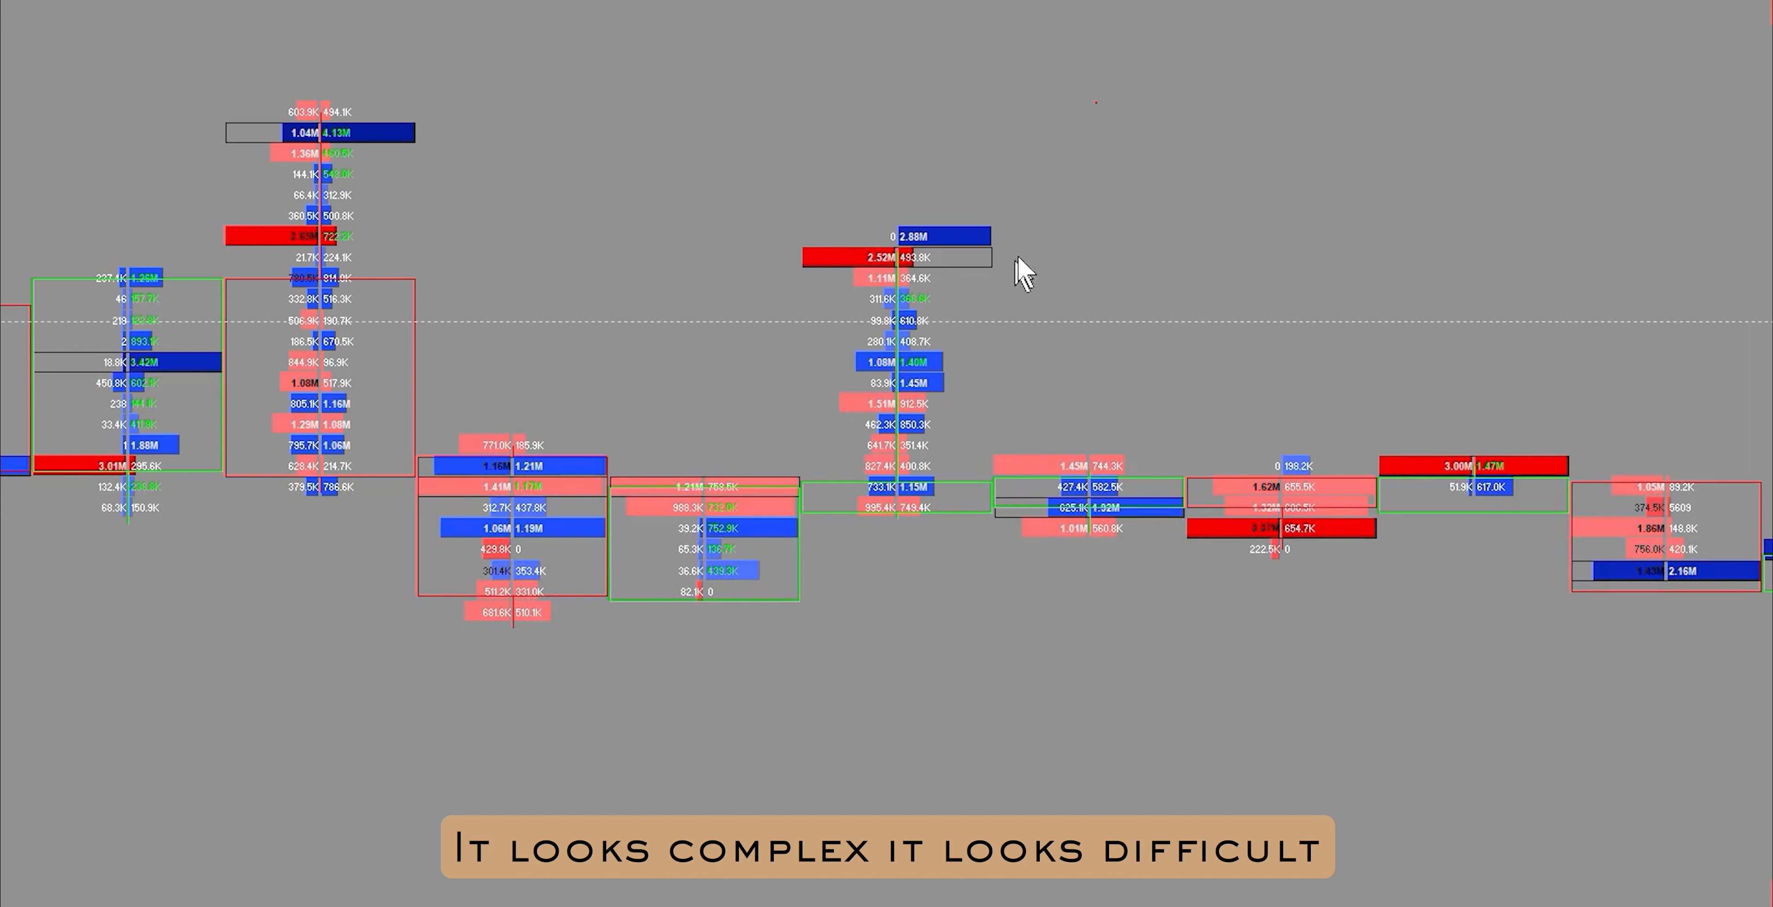
pyautogui.moveTo(1043, 289)
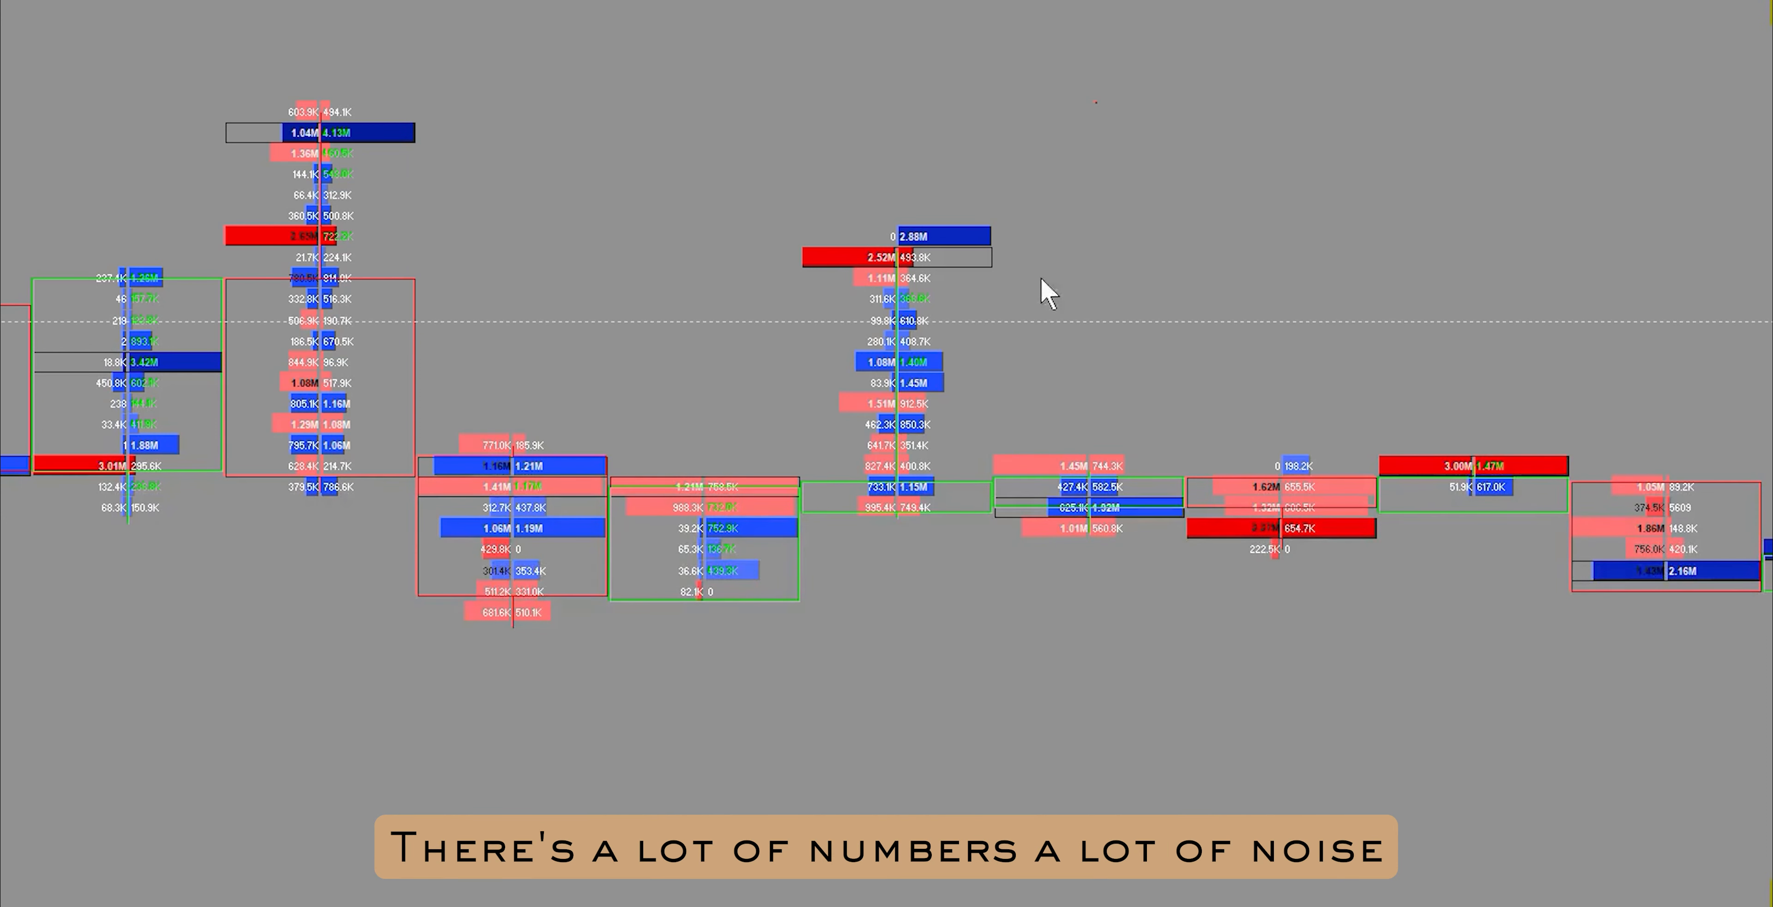
pyautogui.moveTo(1001, 650)
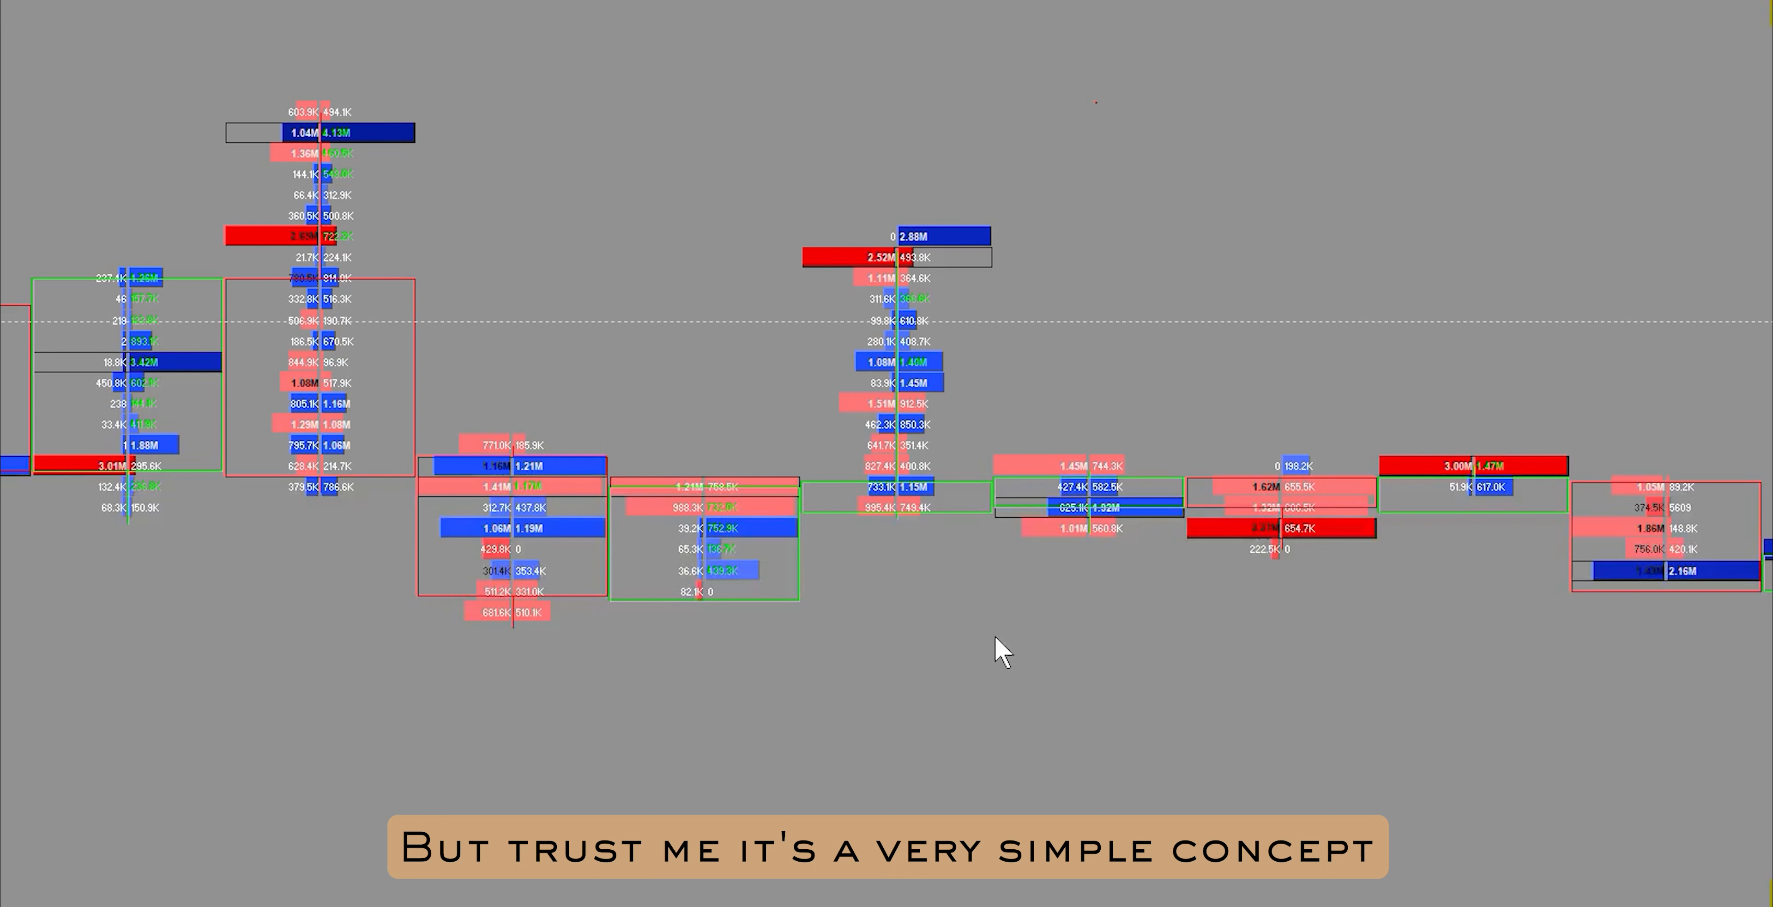
pyautogui.moveTo(987, 501)
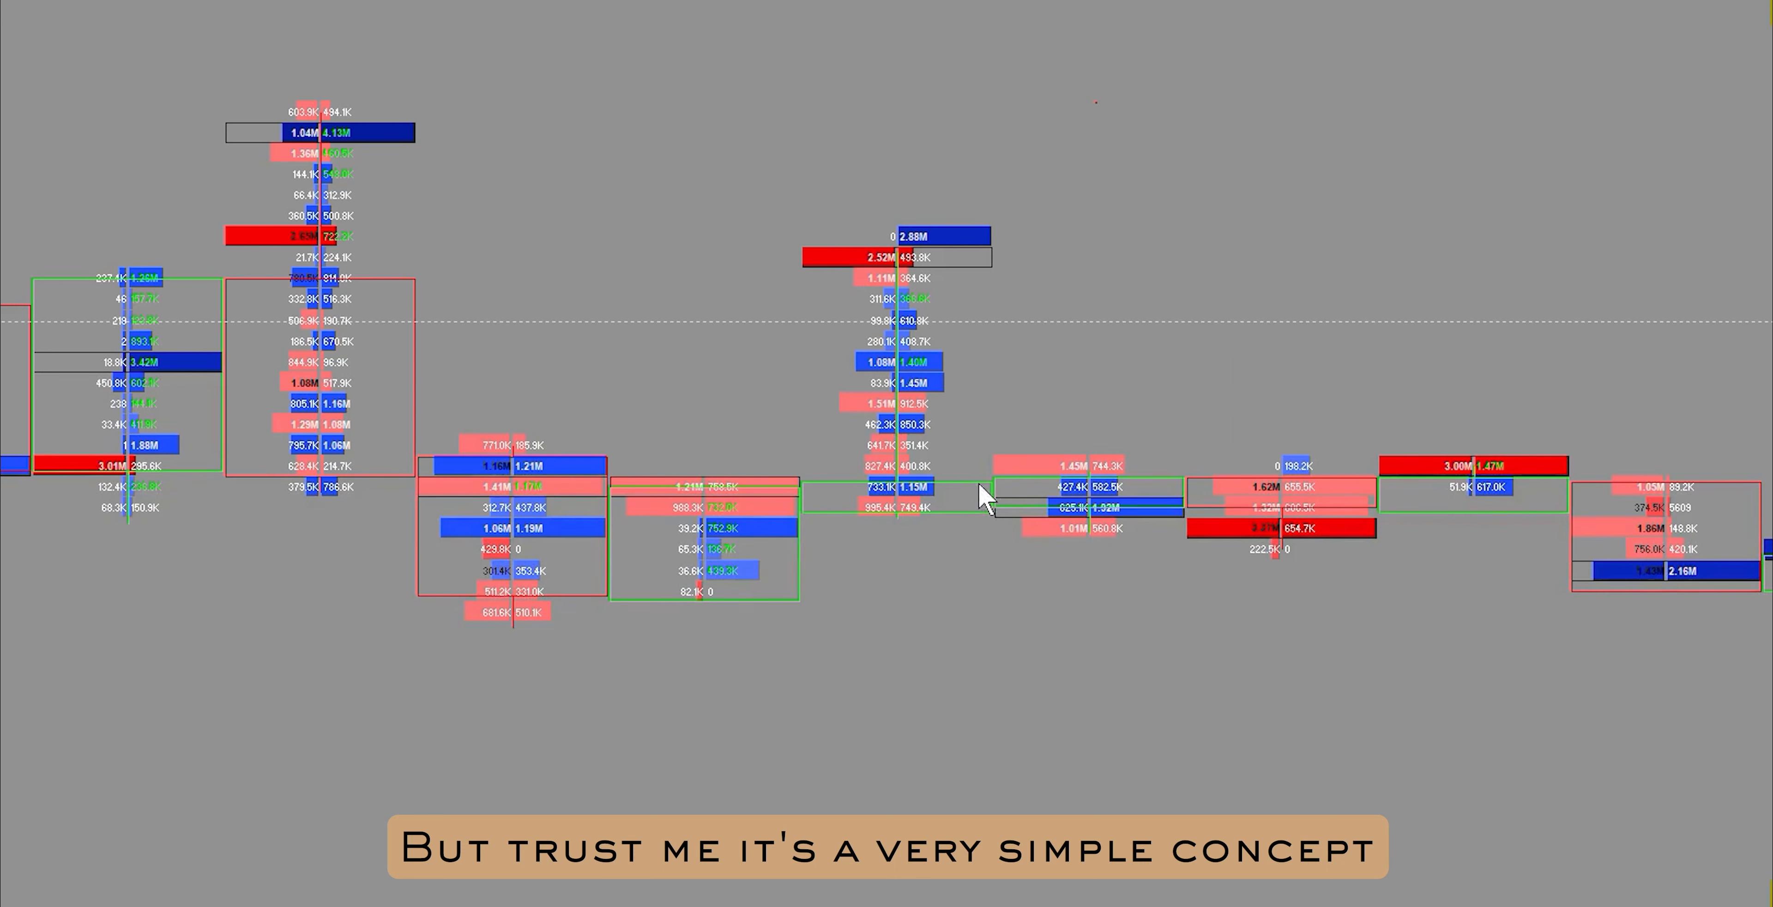
pyautogui.moveTo(948, 286)
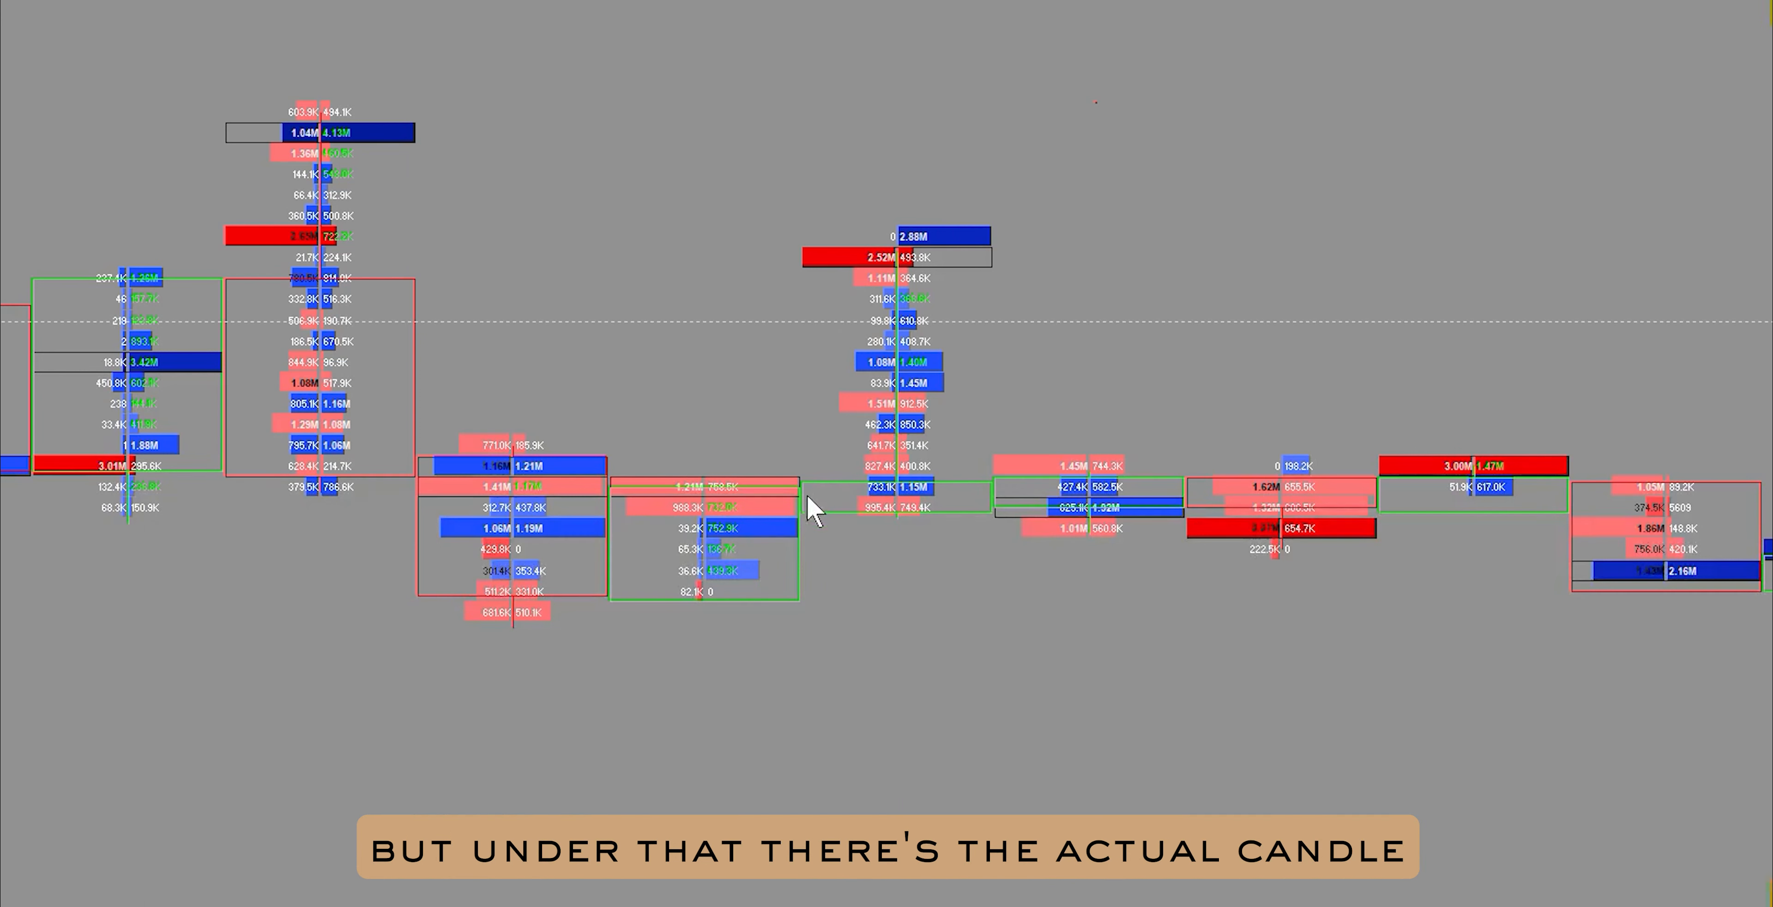
pyautogui.moveTo(893, 537)
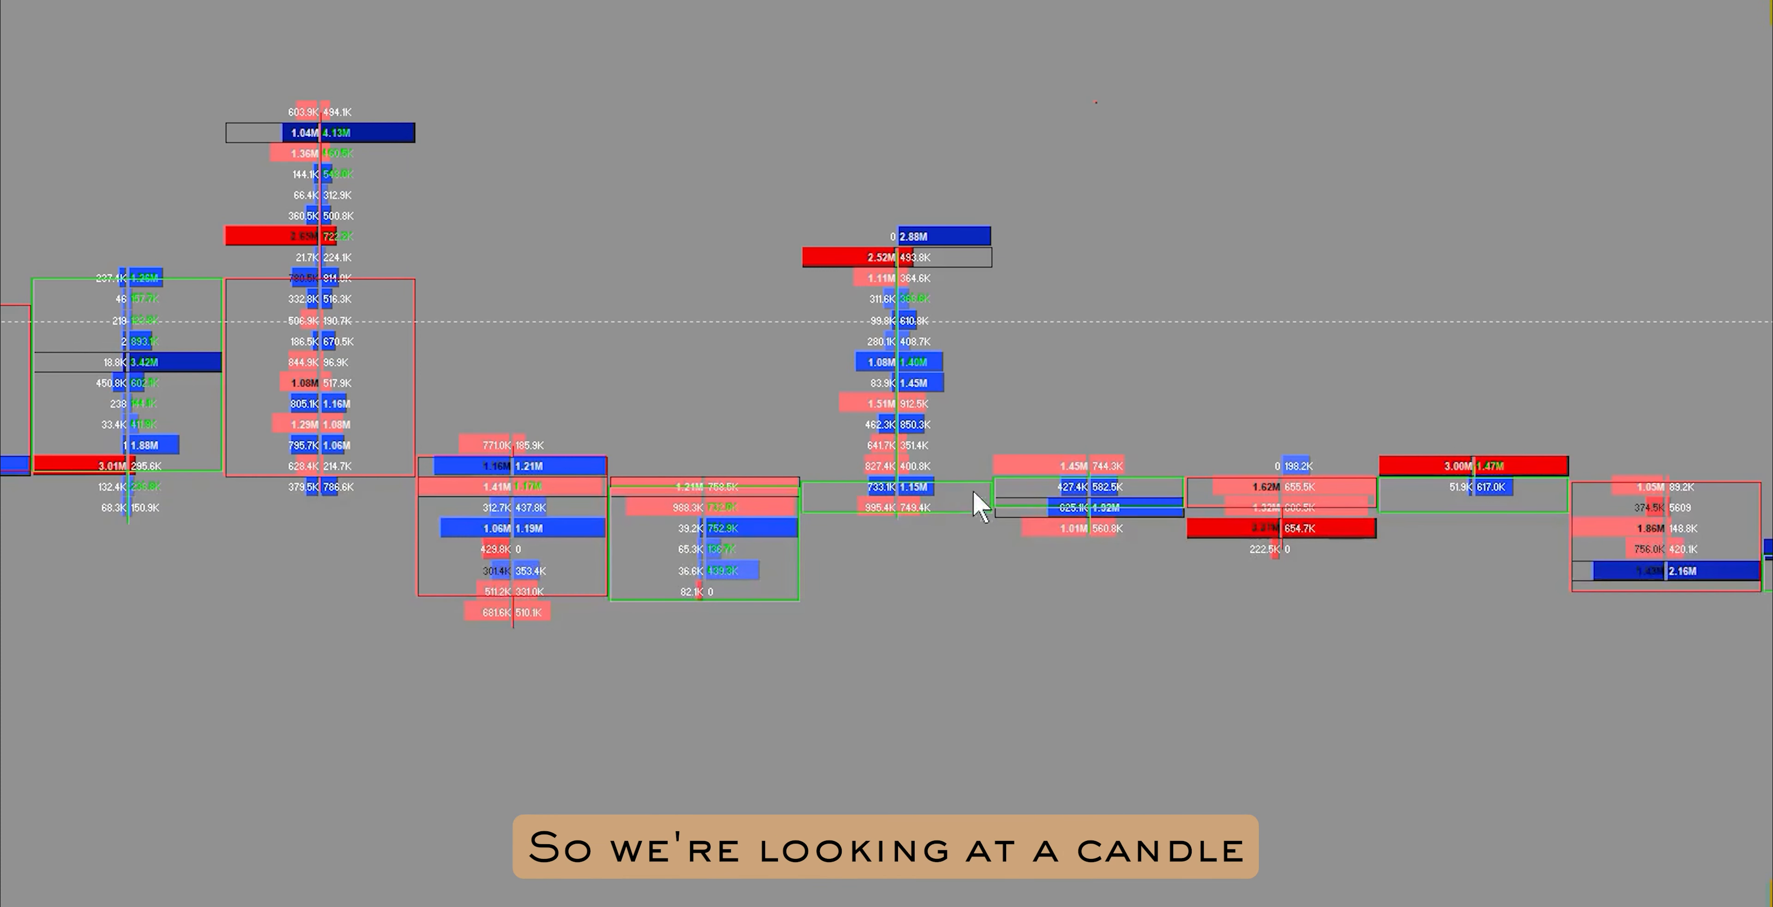
pyautogui.moveTo(967, 450)
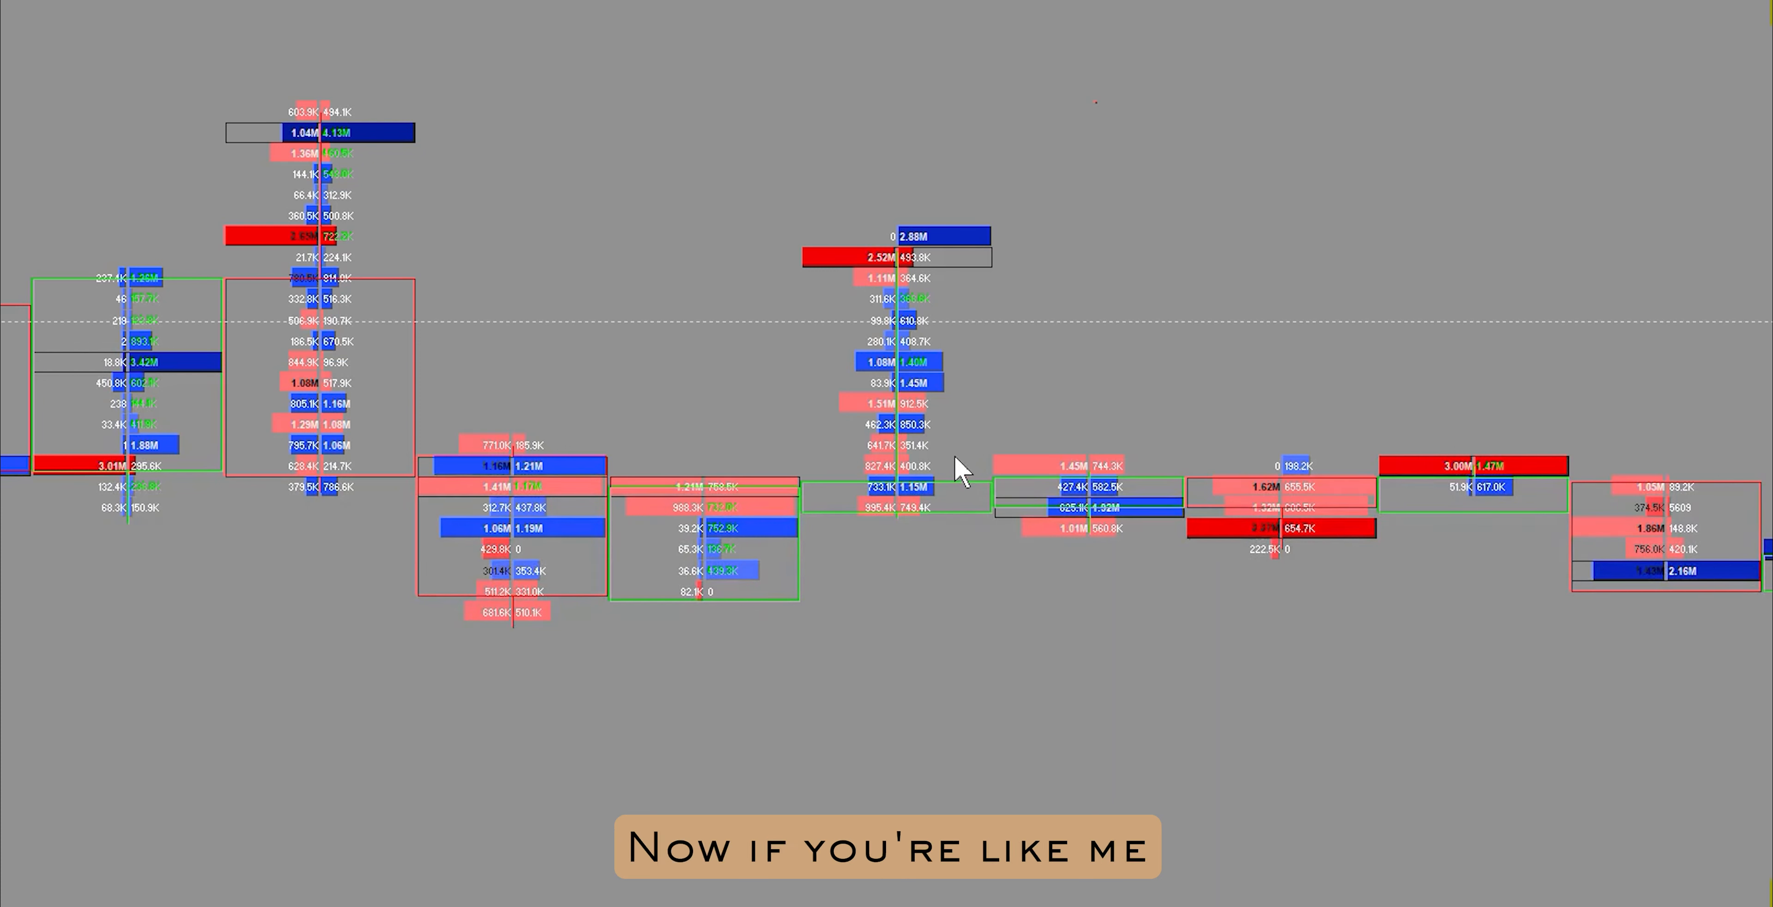
pyautogui.moveTo(1150, 156)
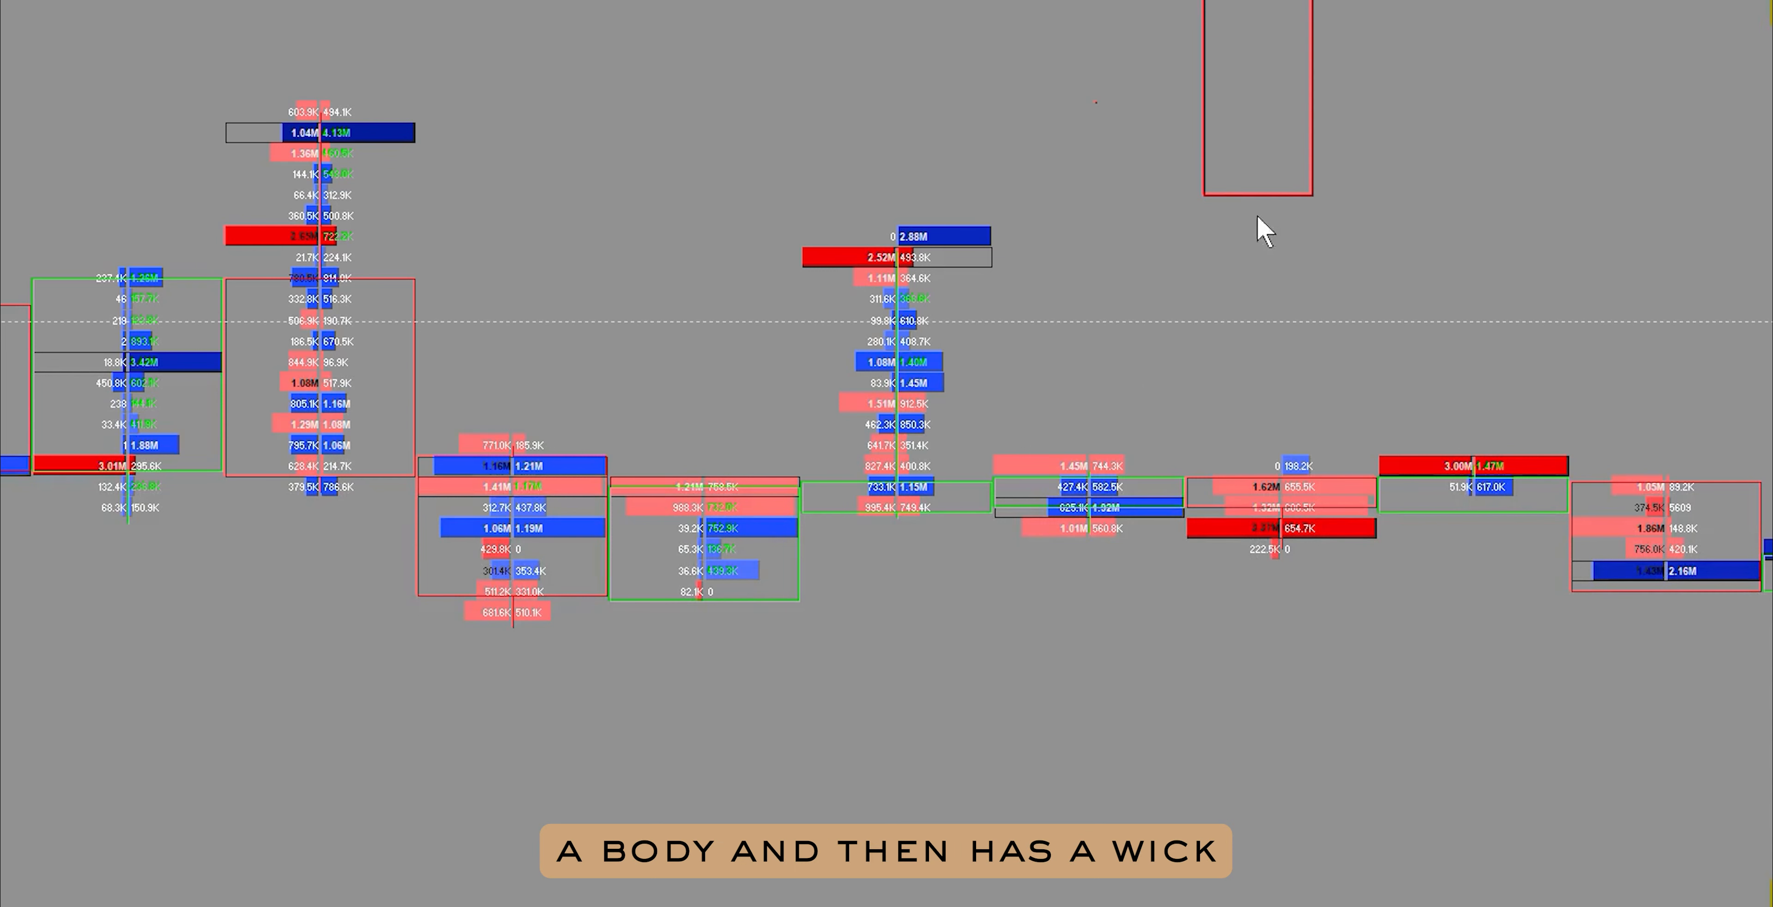
pyautogui.moveTo(1264, 450)
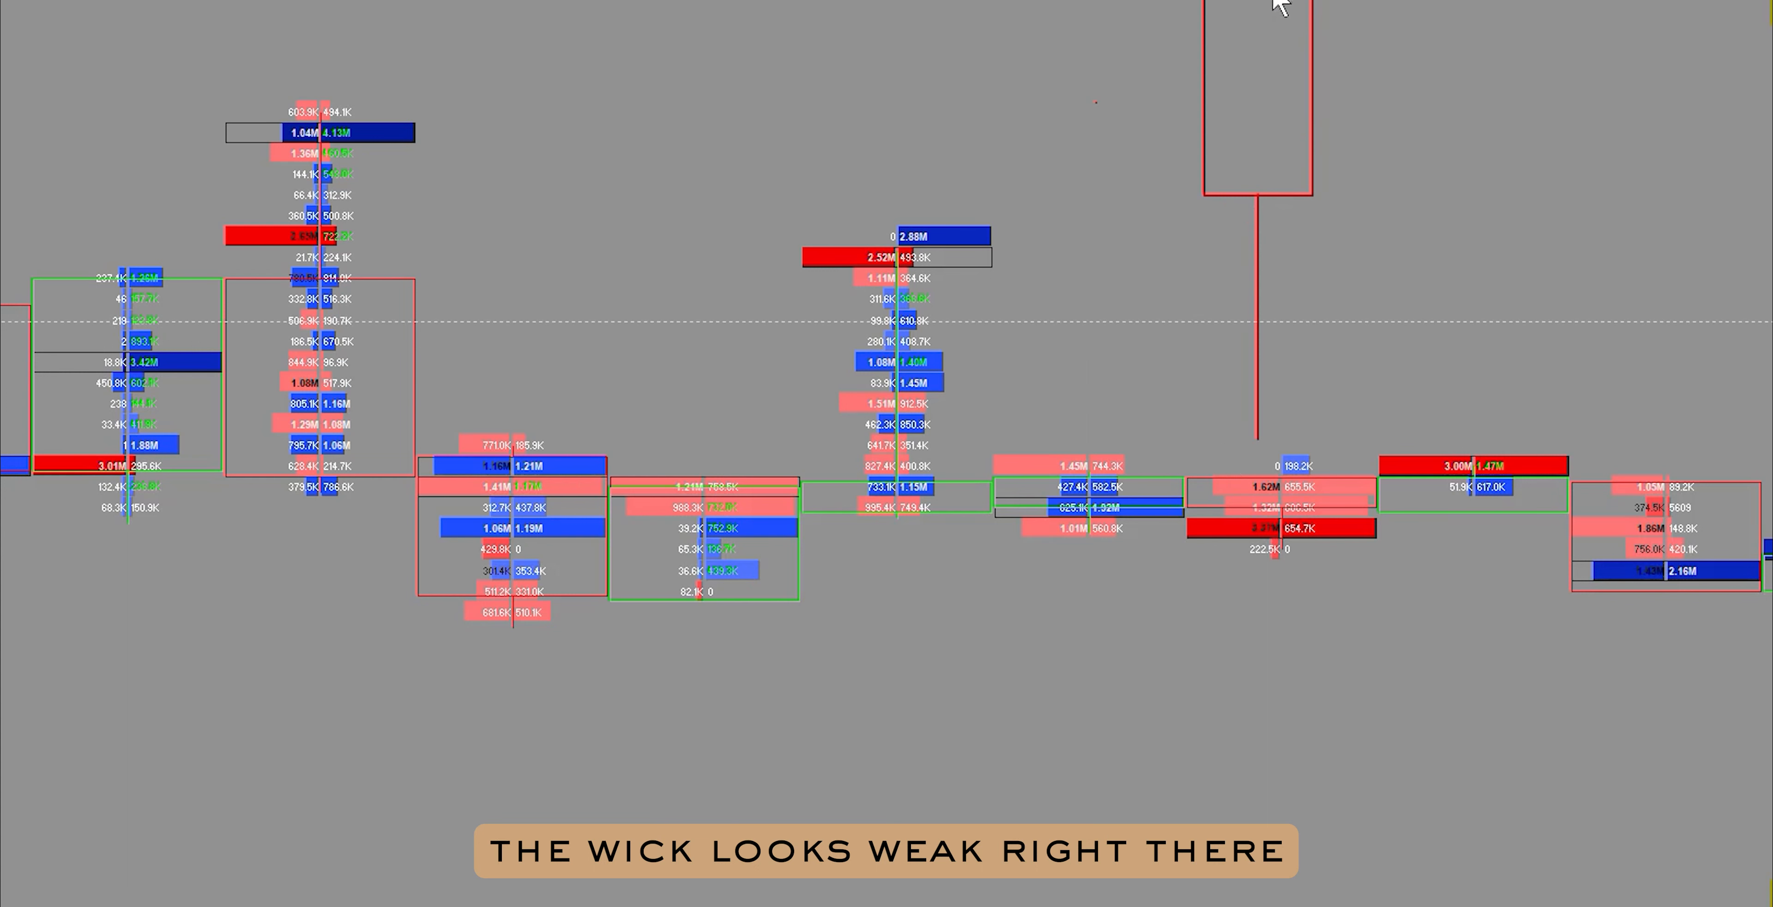
pyautogui.moveTo(1214, 162)
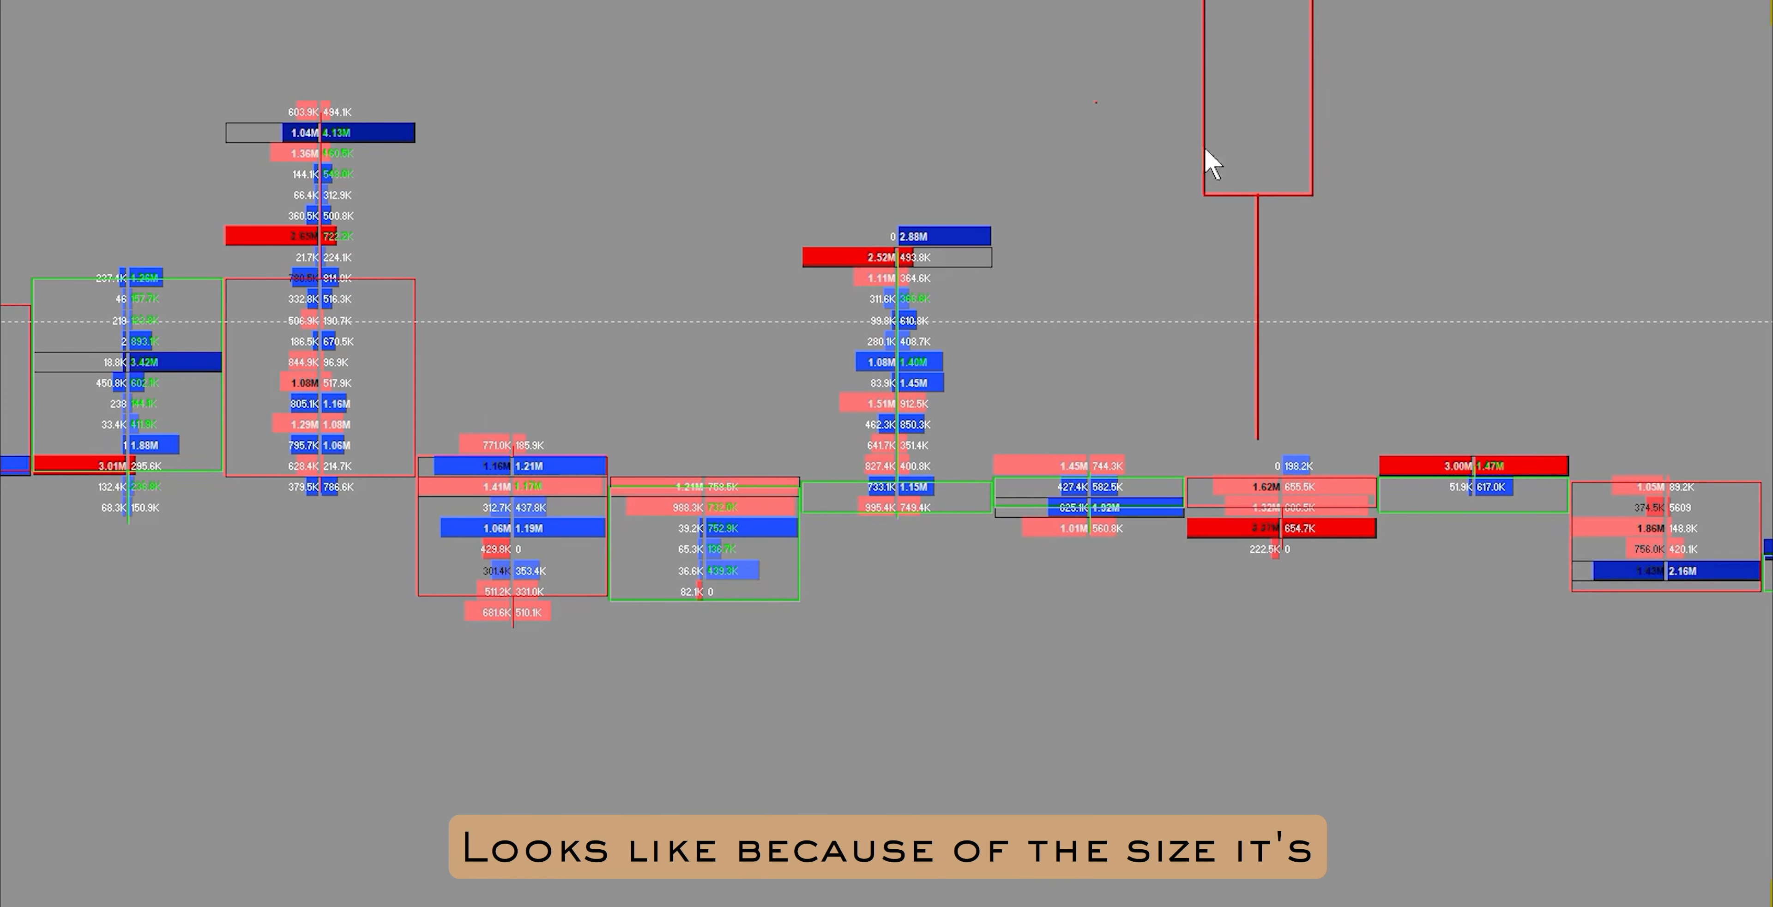
pyautogui.moveTo(1272, 65)
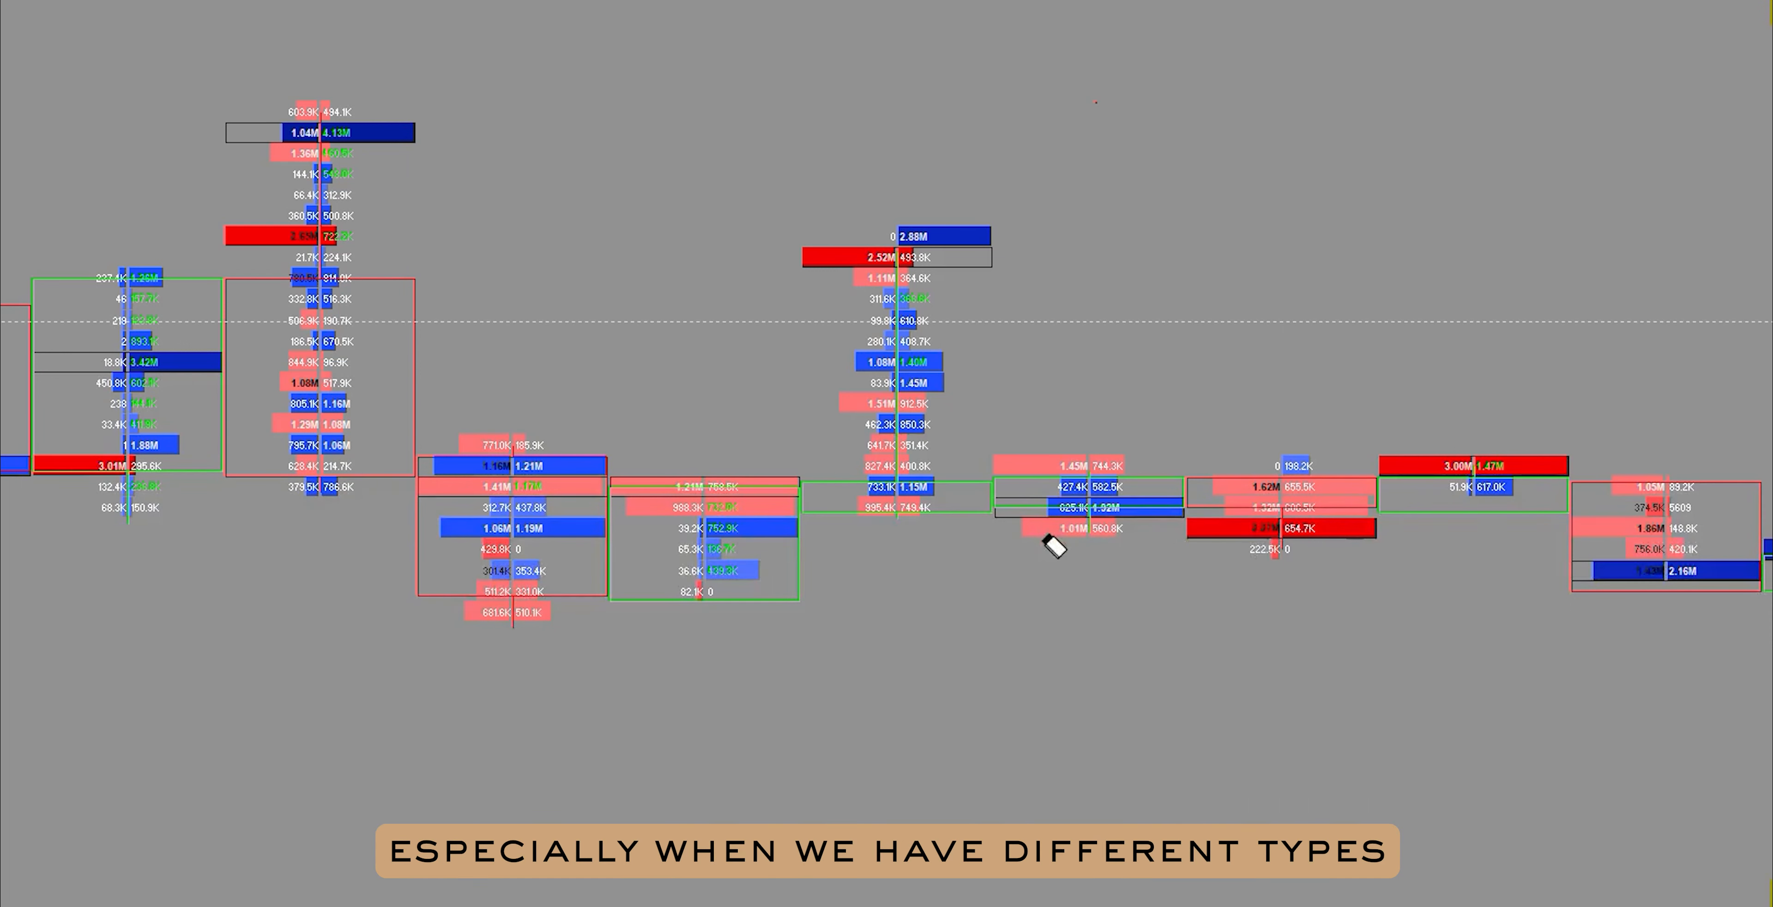
pyautogui.moveTo(1086, 679)
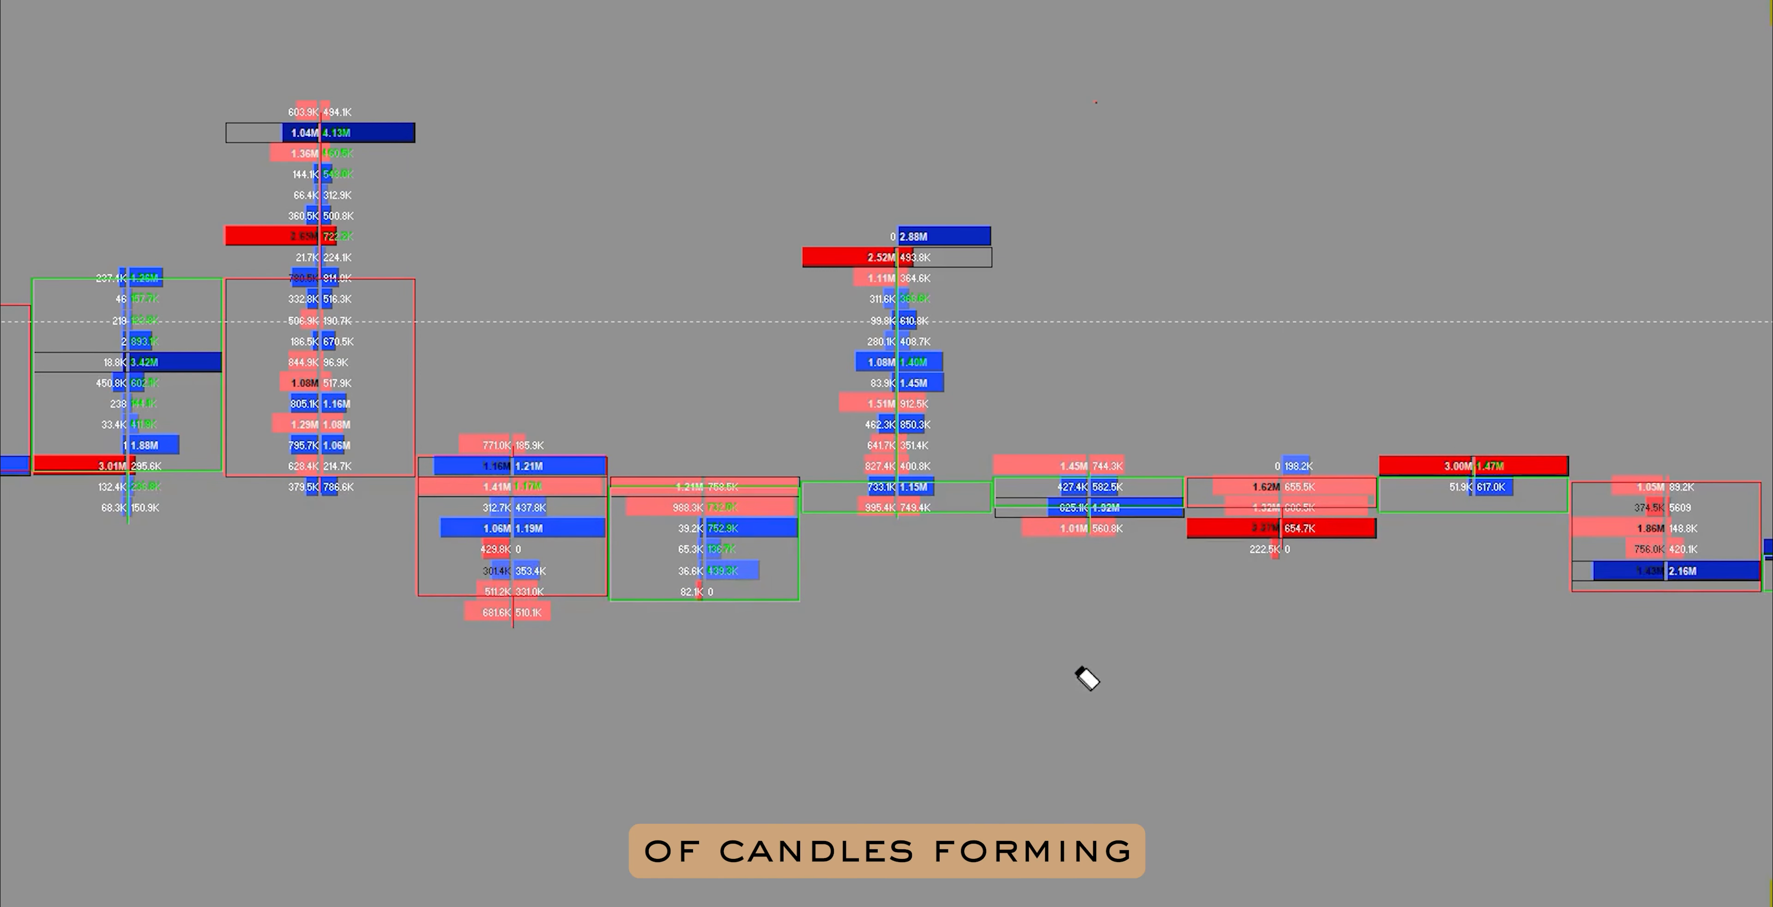
pyautogui.moveTo(1176, 752)
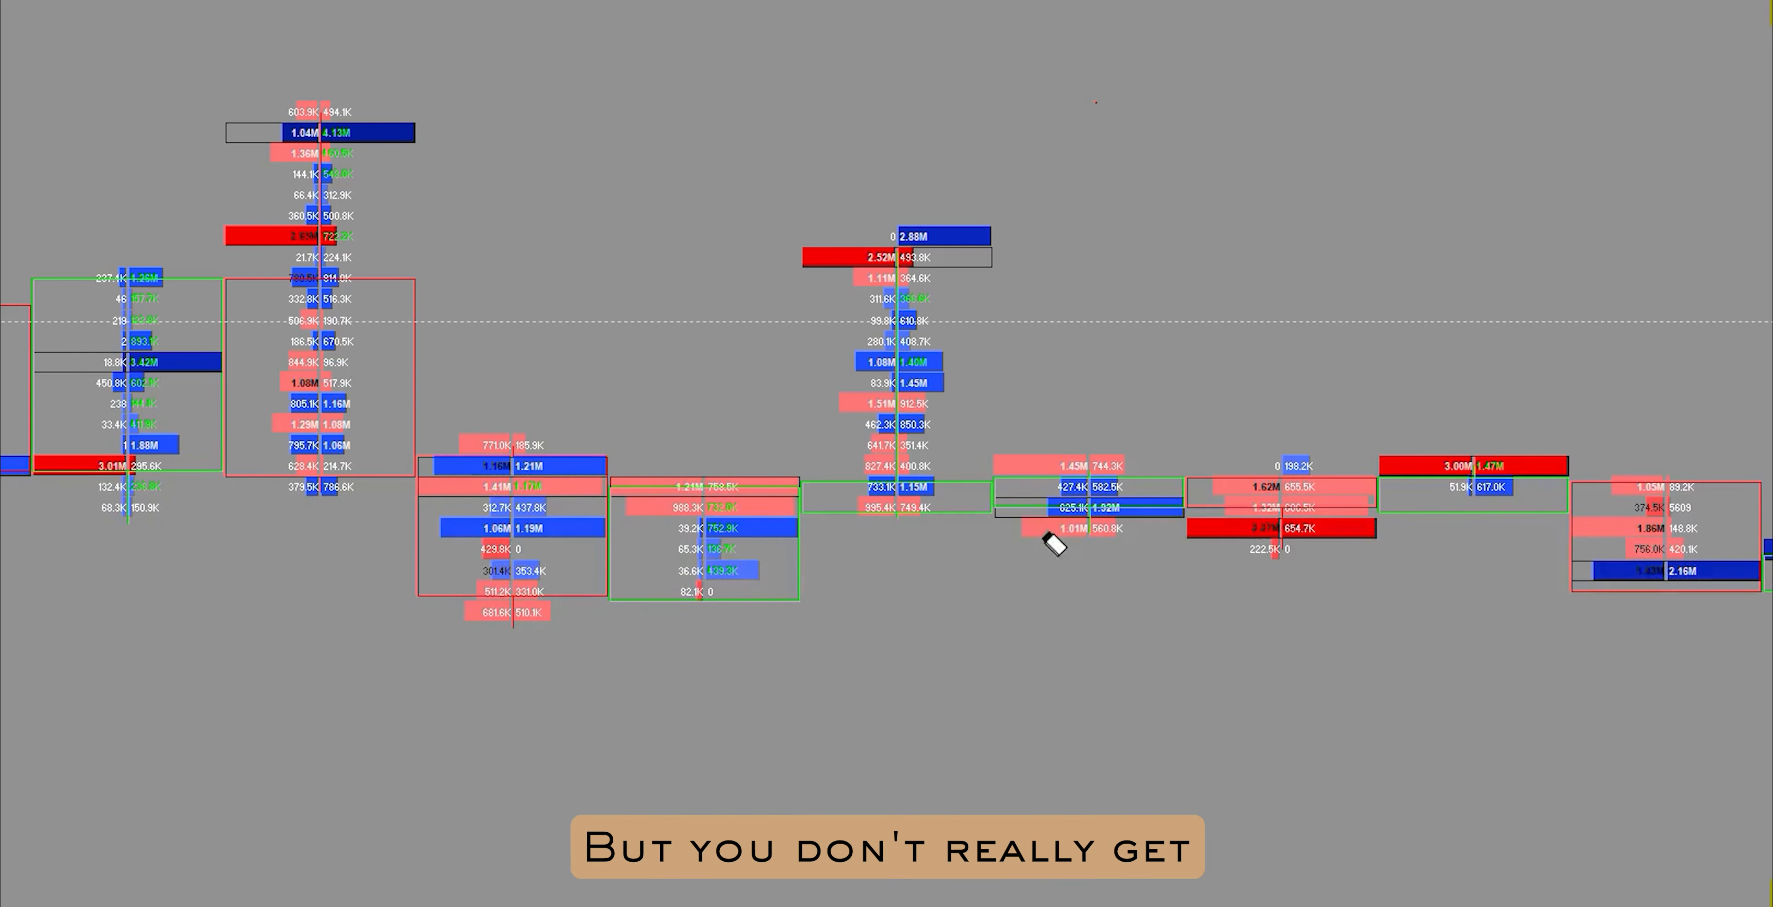
pyautogui.moveTo(1138, 291)
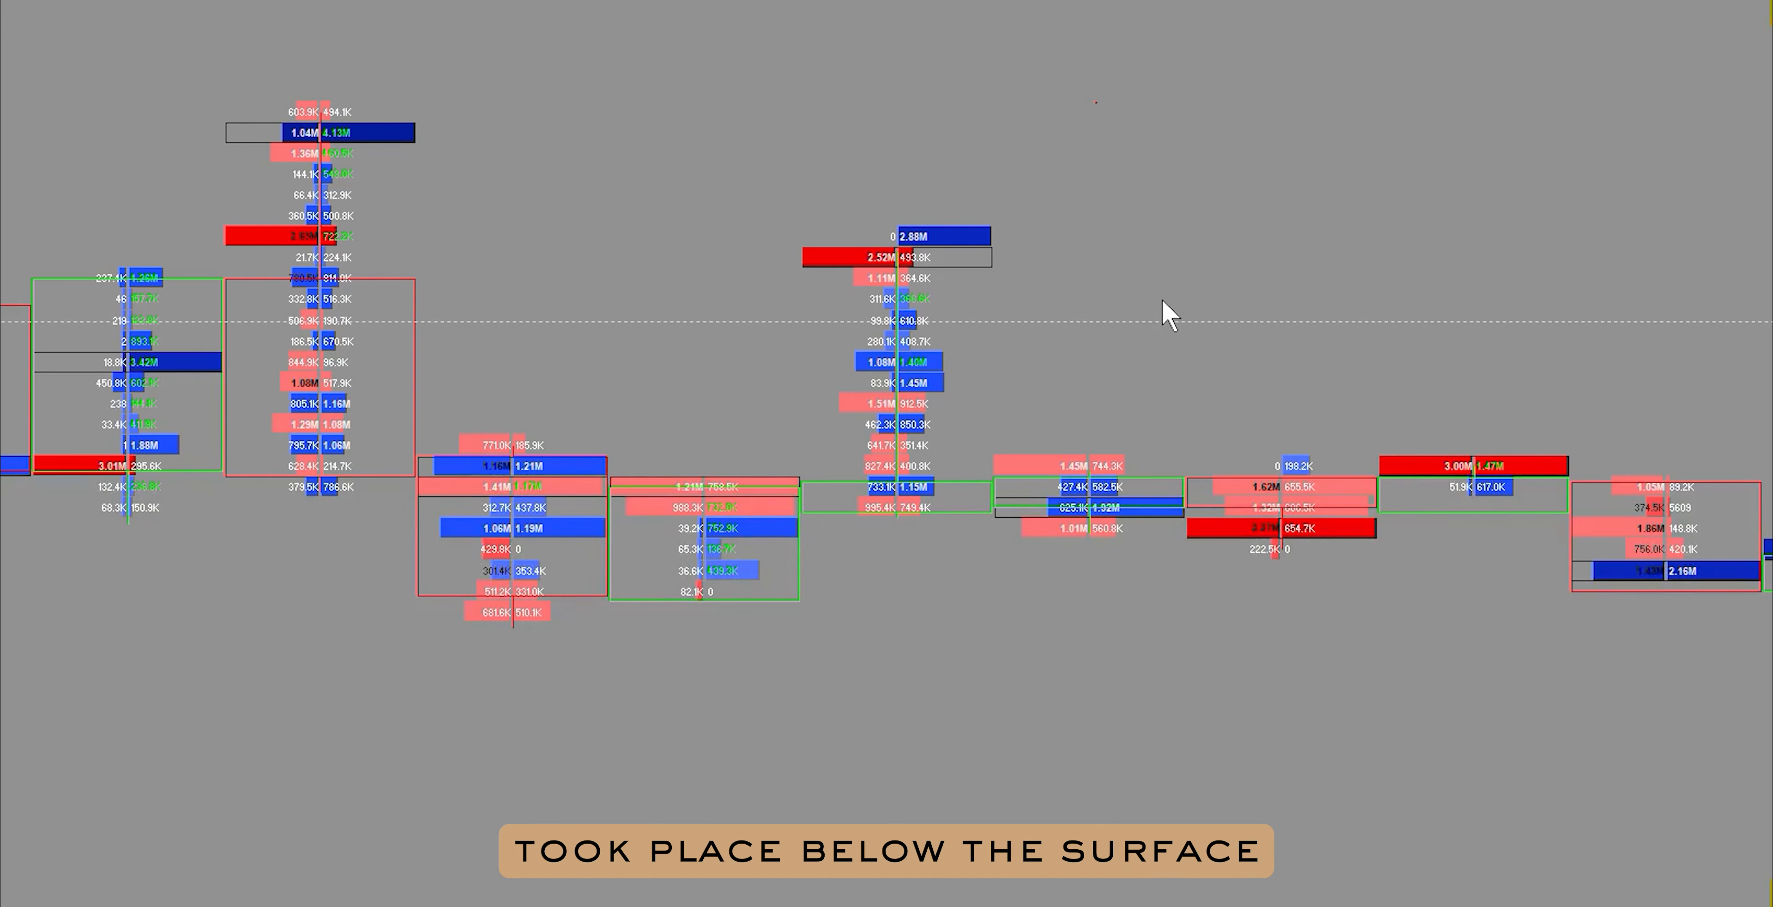
pyautogui.moveTo(1188, 201)
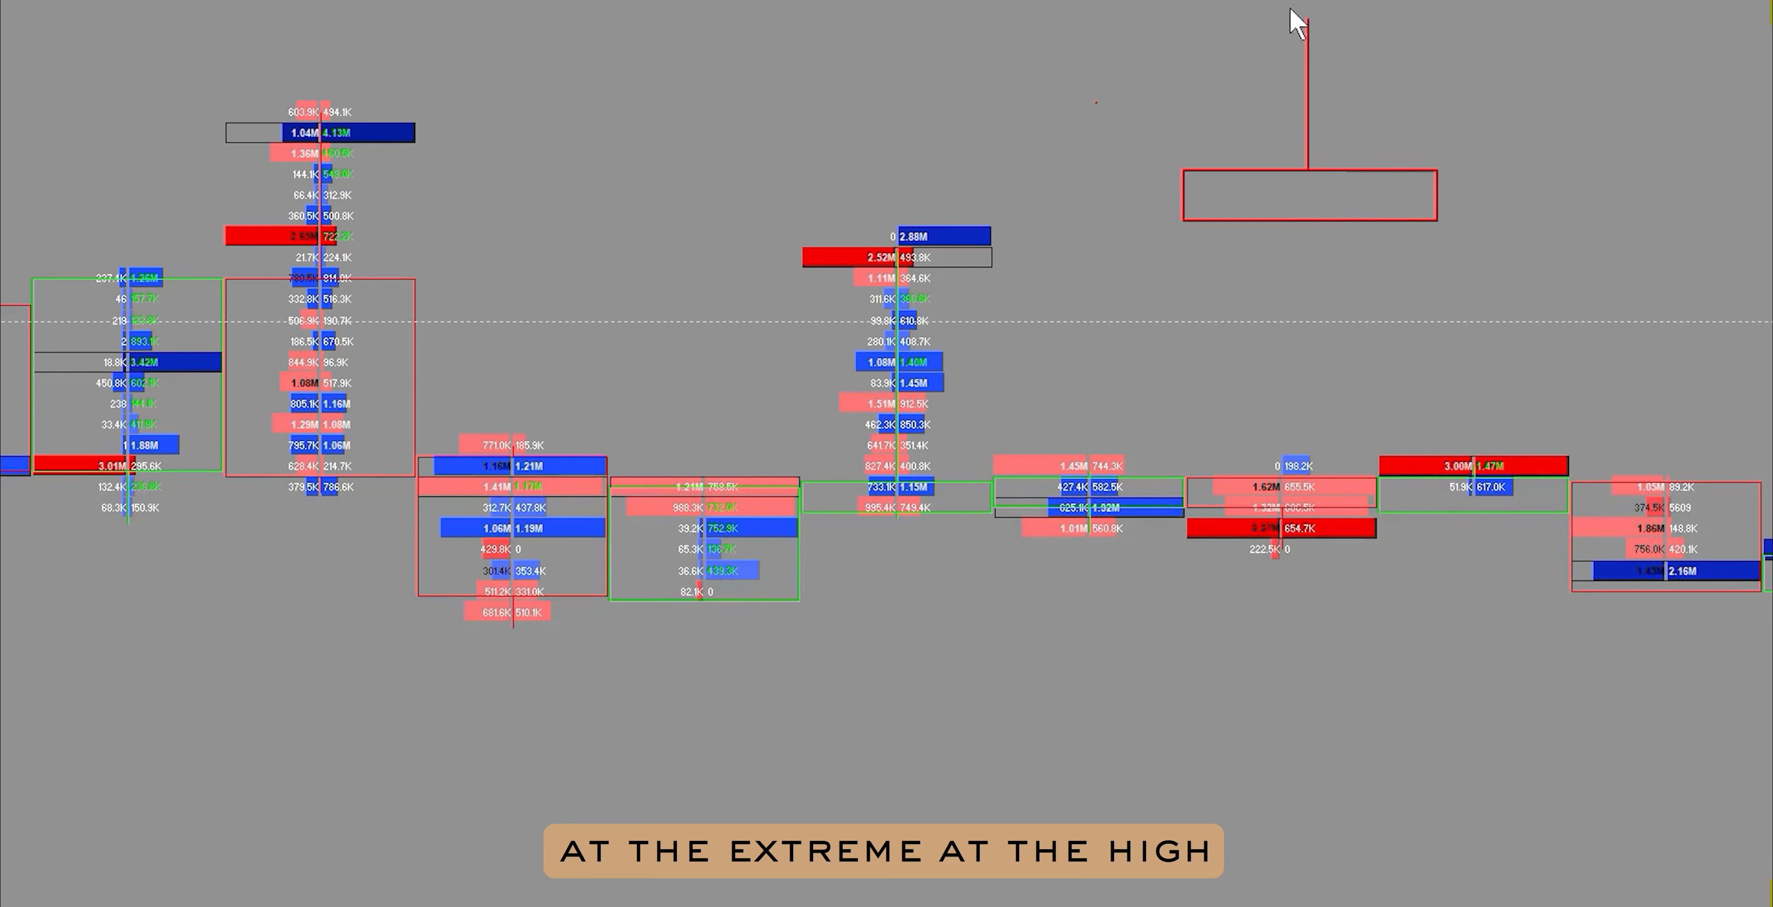
pyautogui.moveTo(1354, 88)
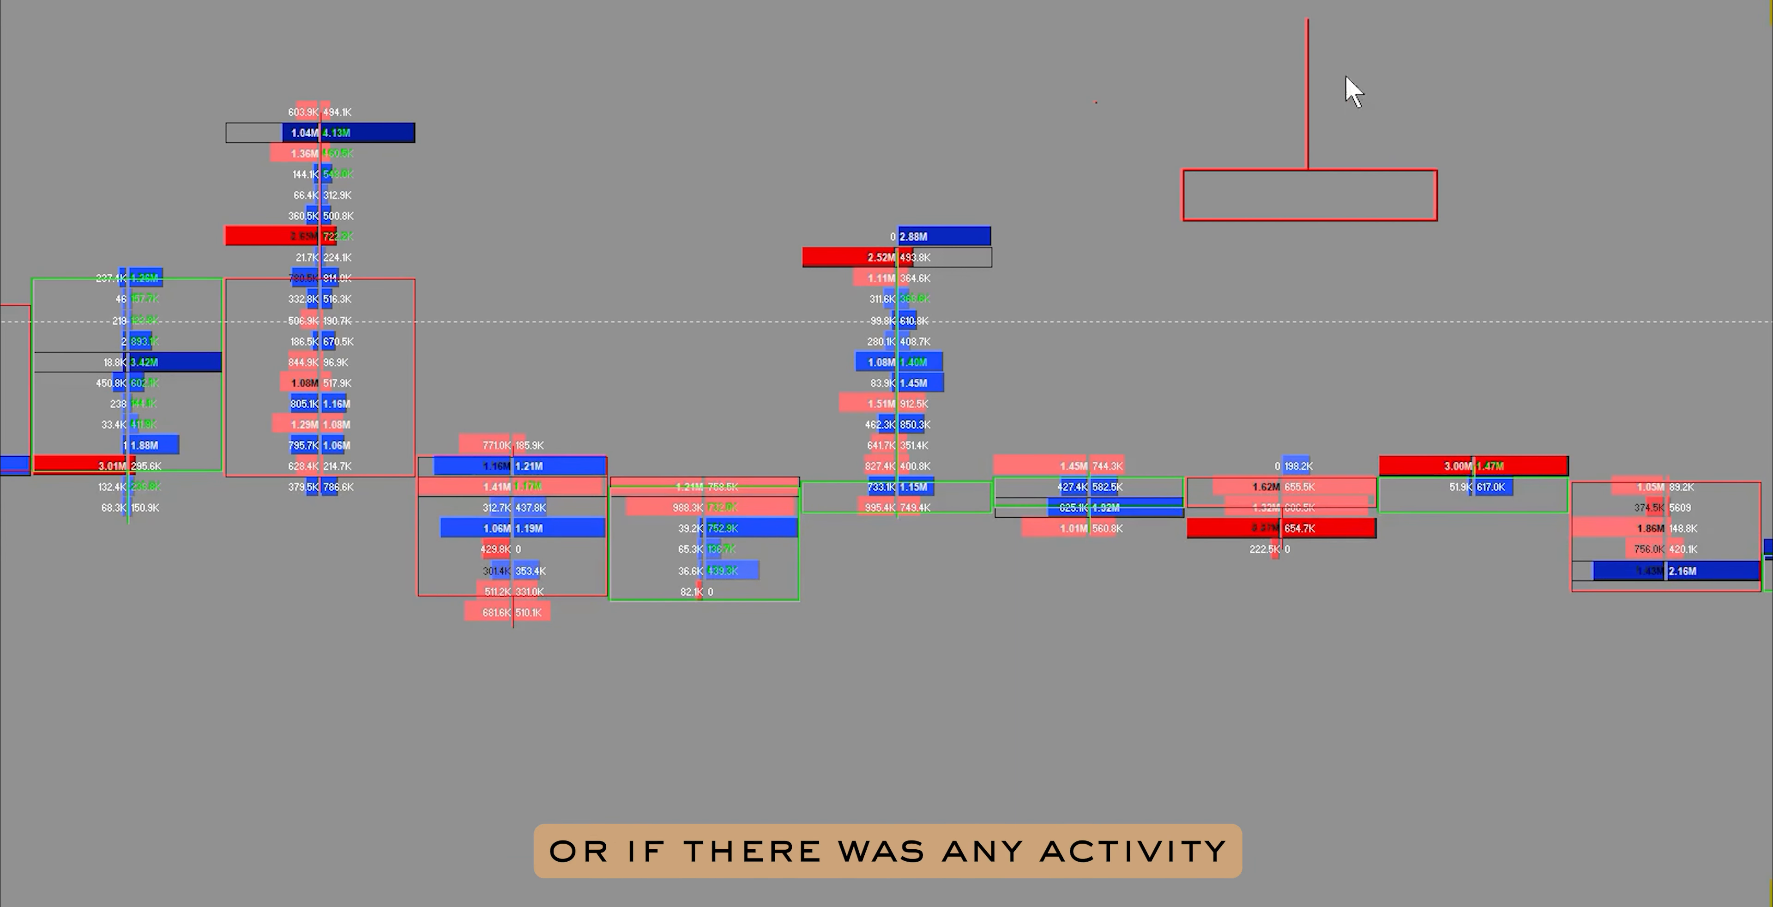
pyautogui.moveTo(1406, 162)
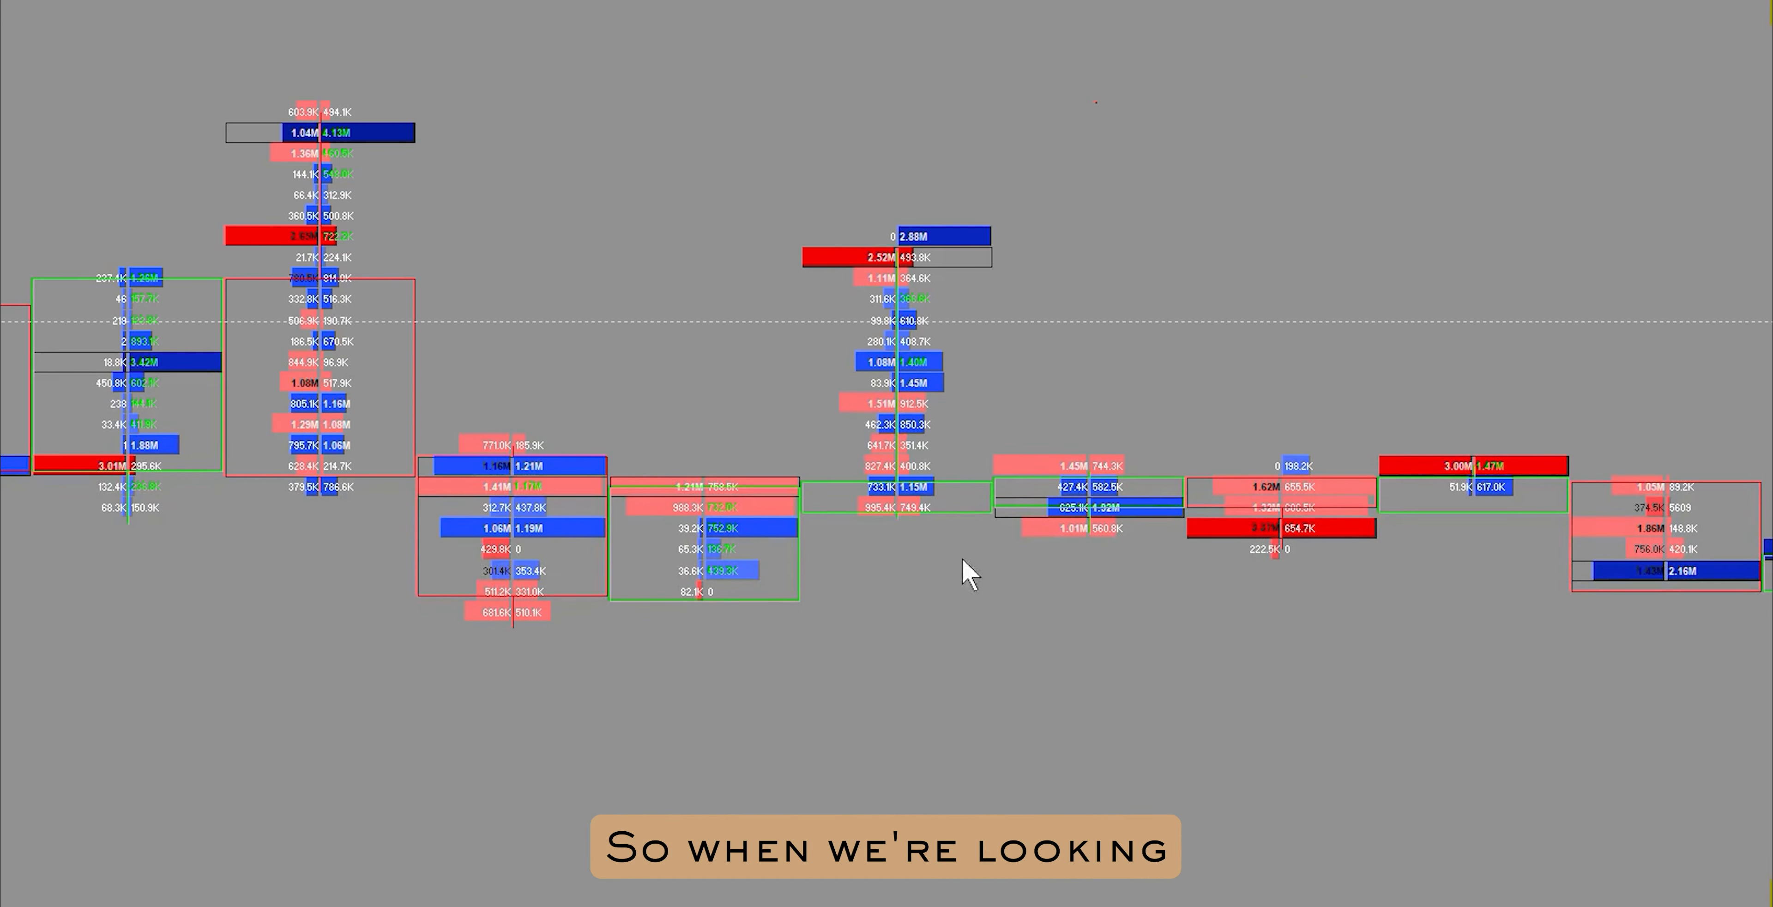
pyautogui.moveTo(969, 207)
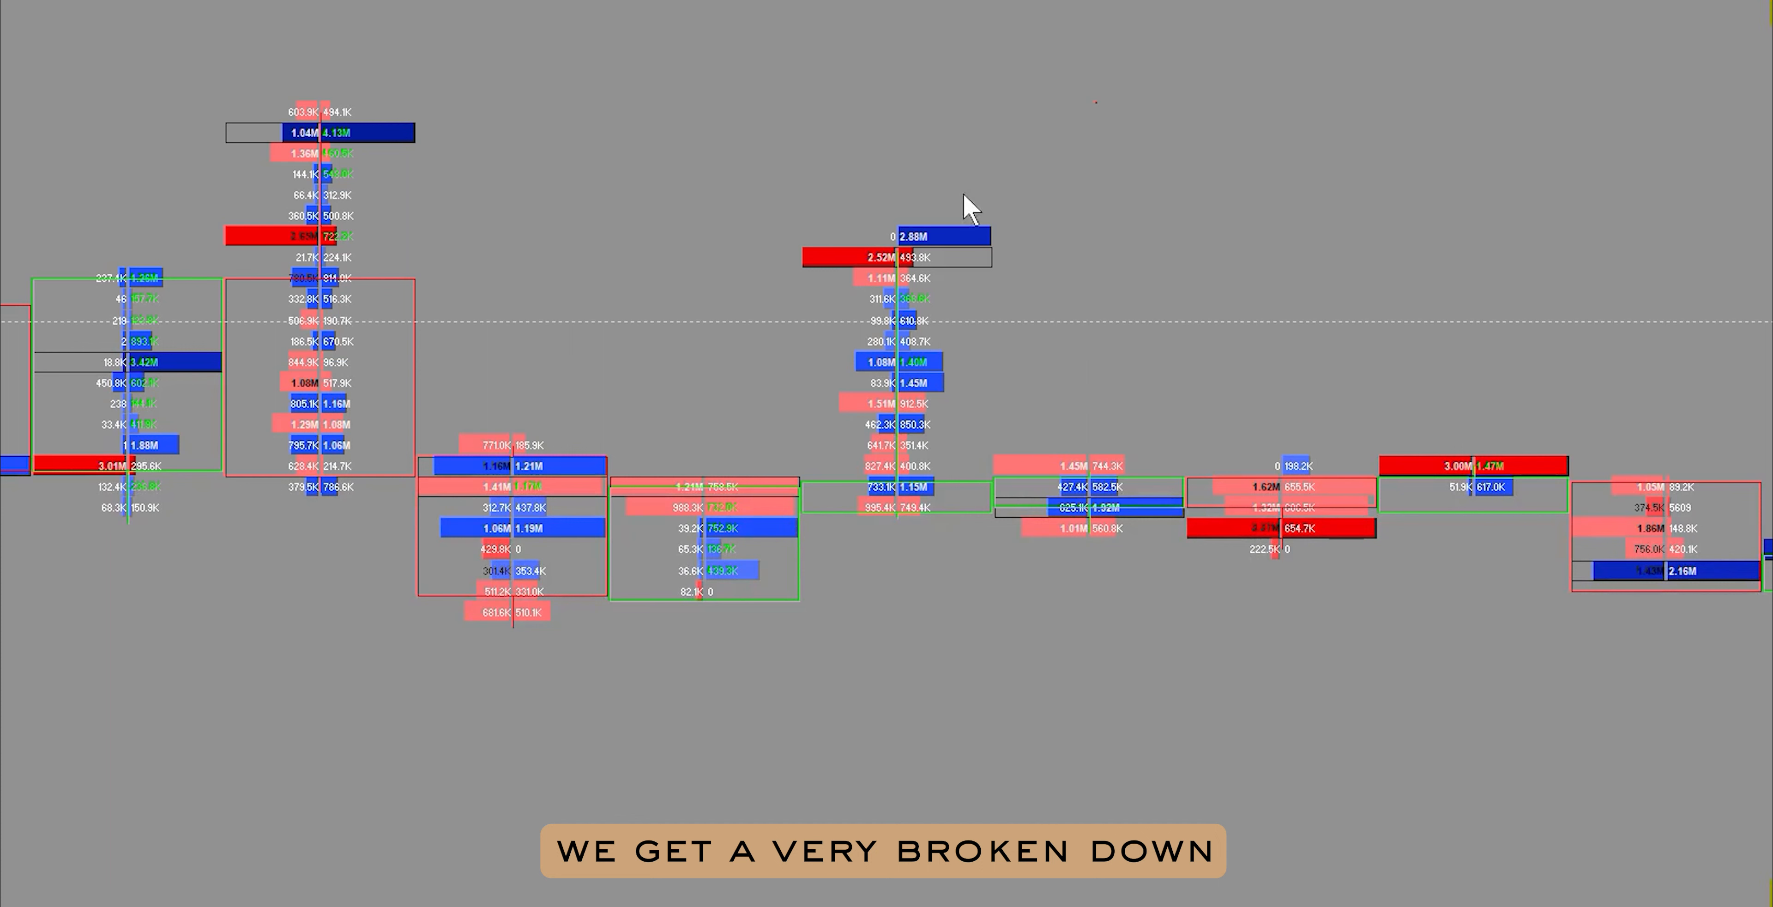
pyautogui.moveTo(785, 418)
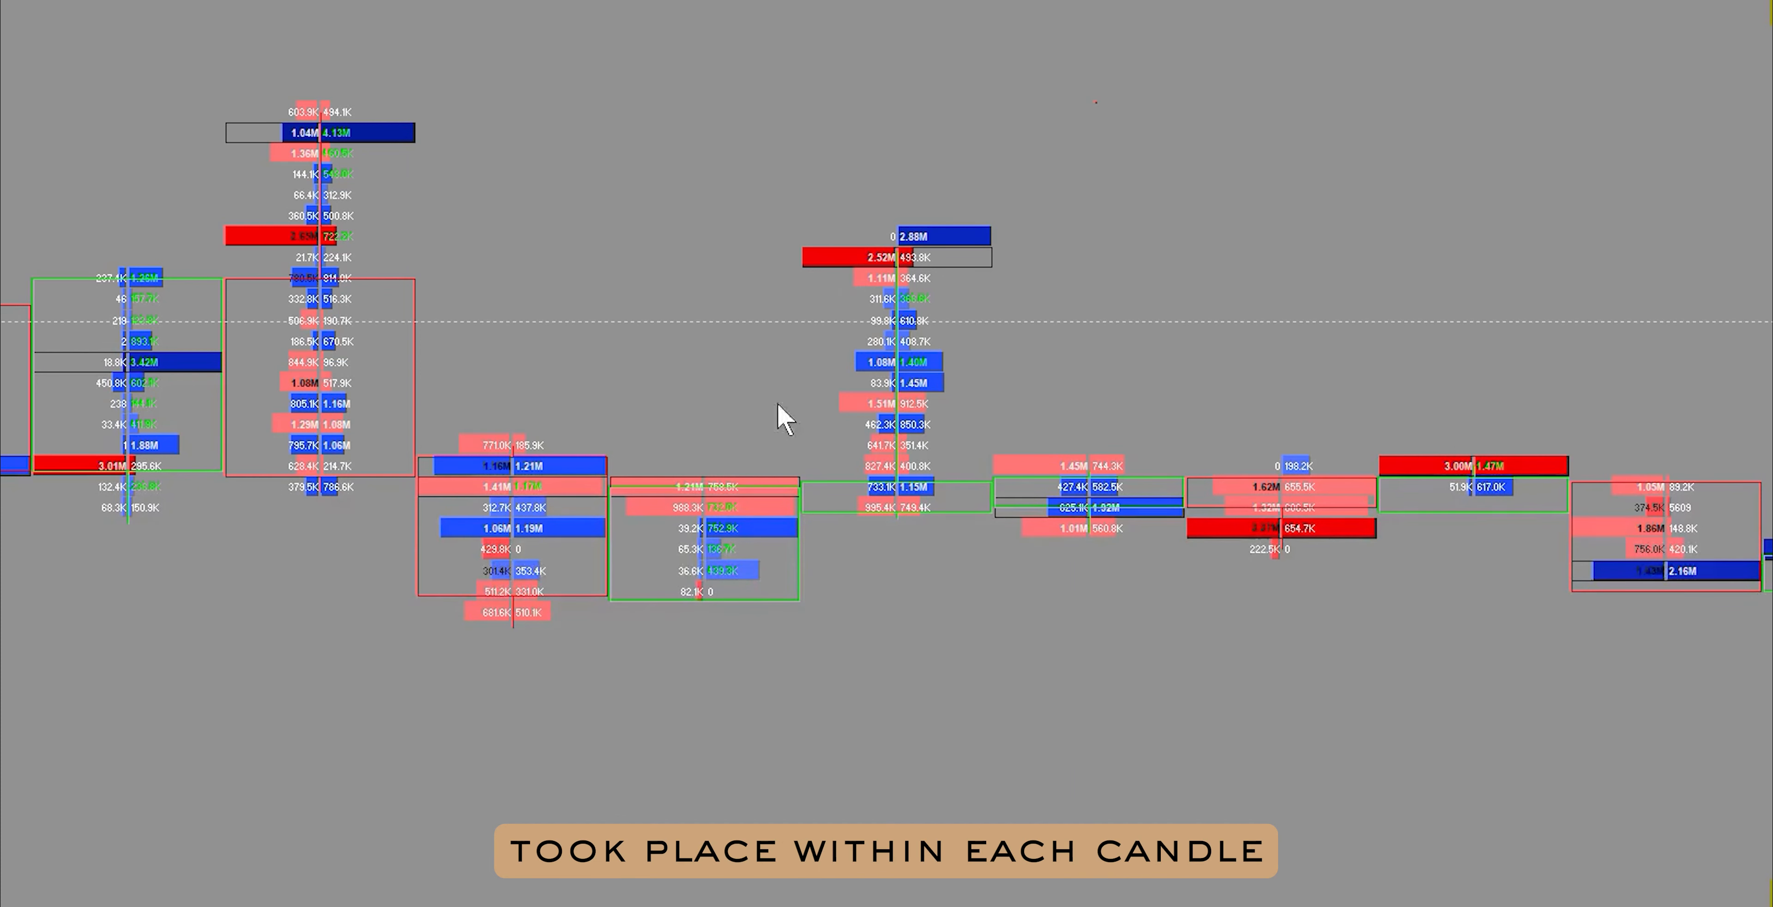
pyautogui.moveTo(908, 545)
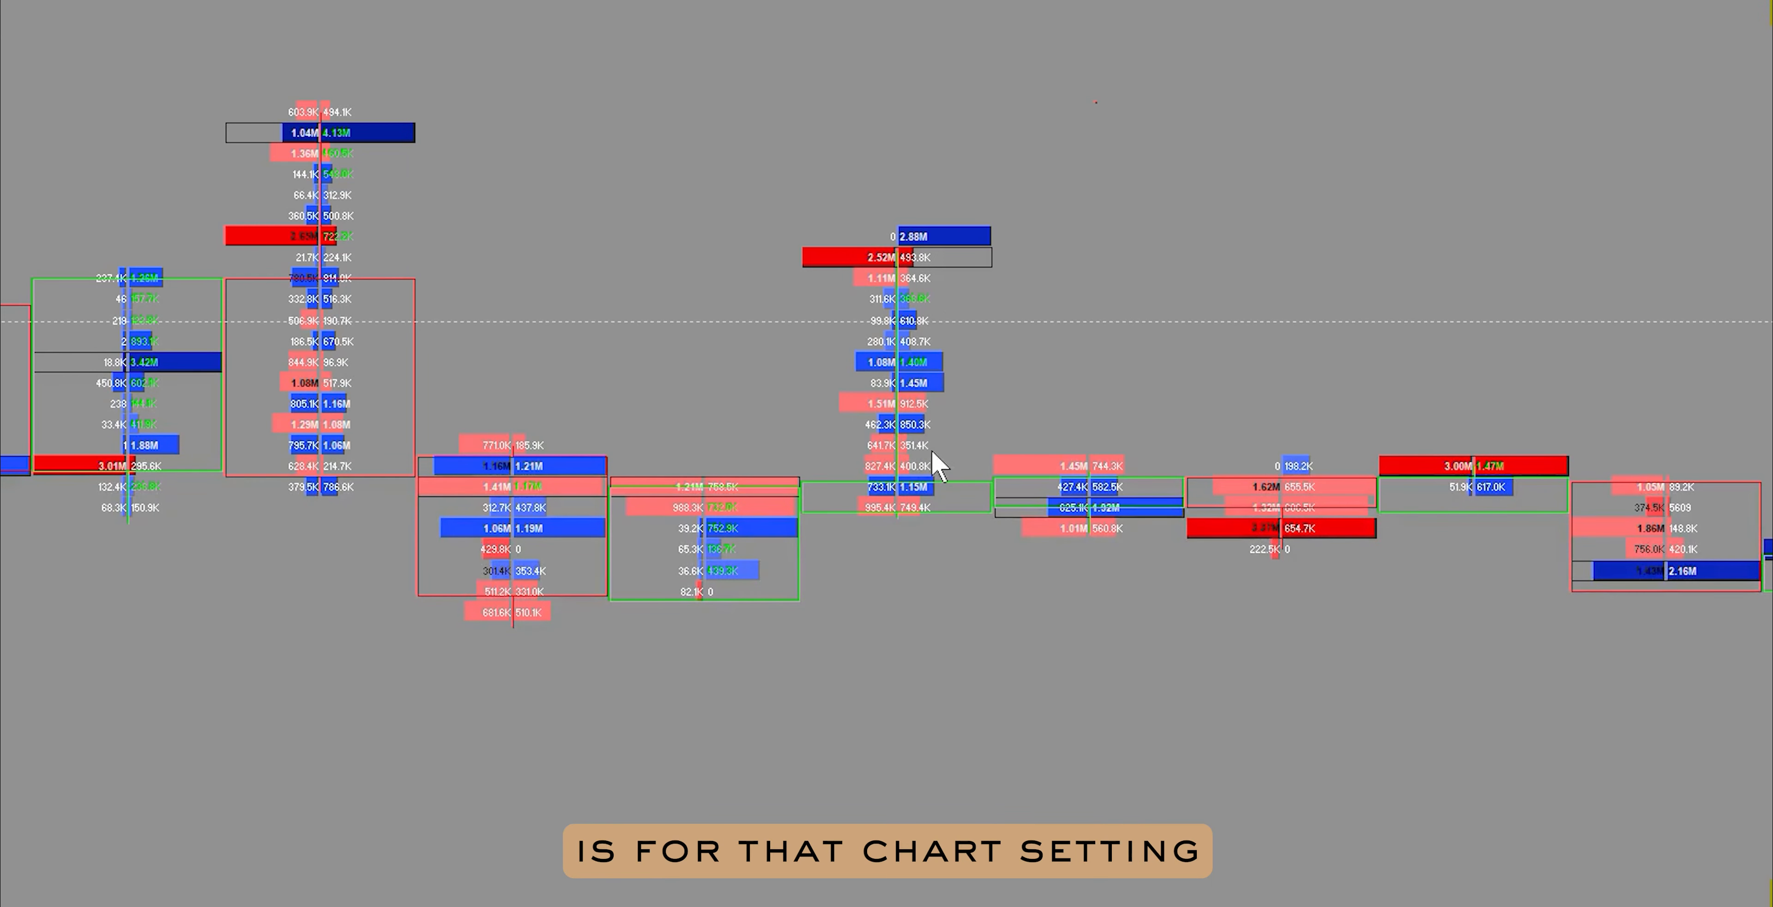
pyautogui.moveTo(922, 223)
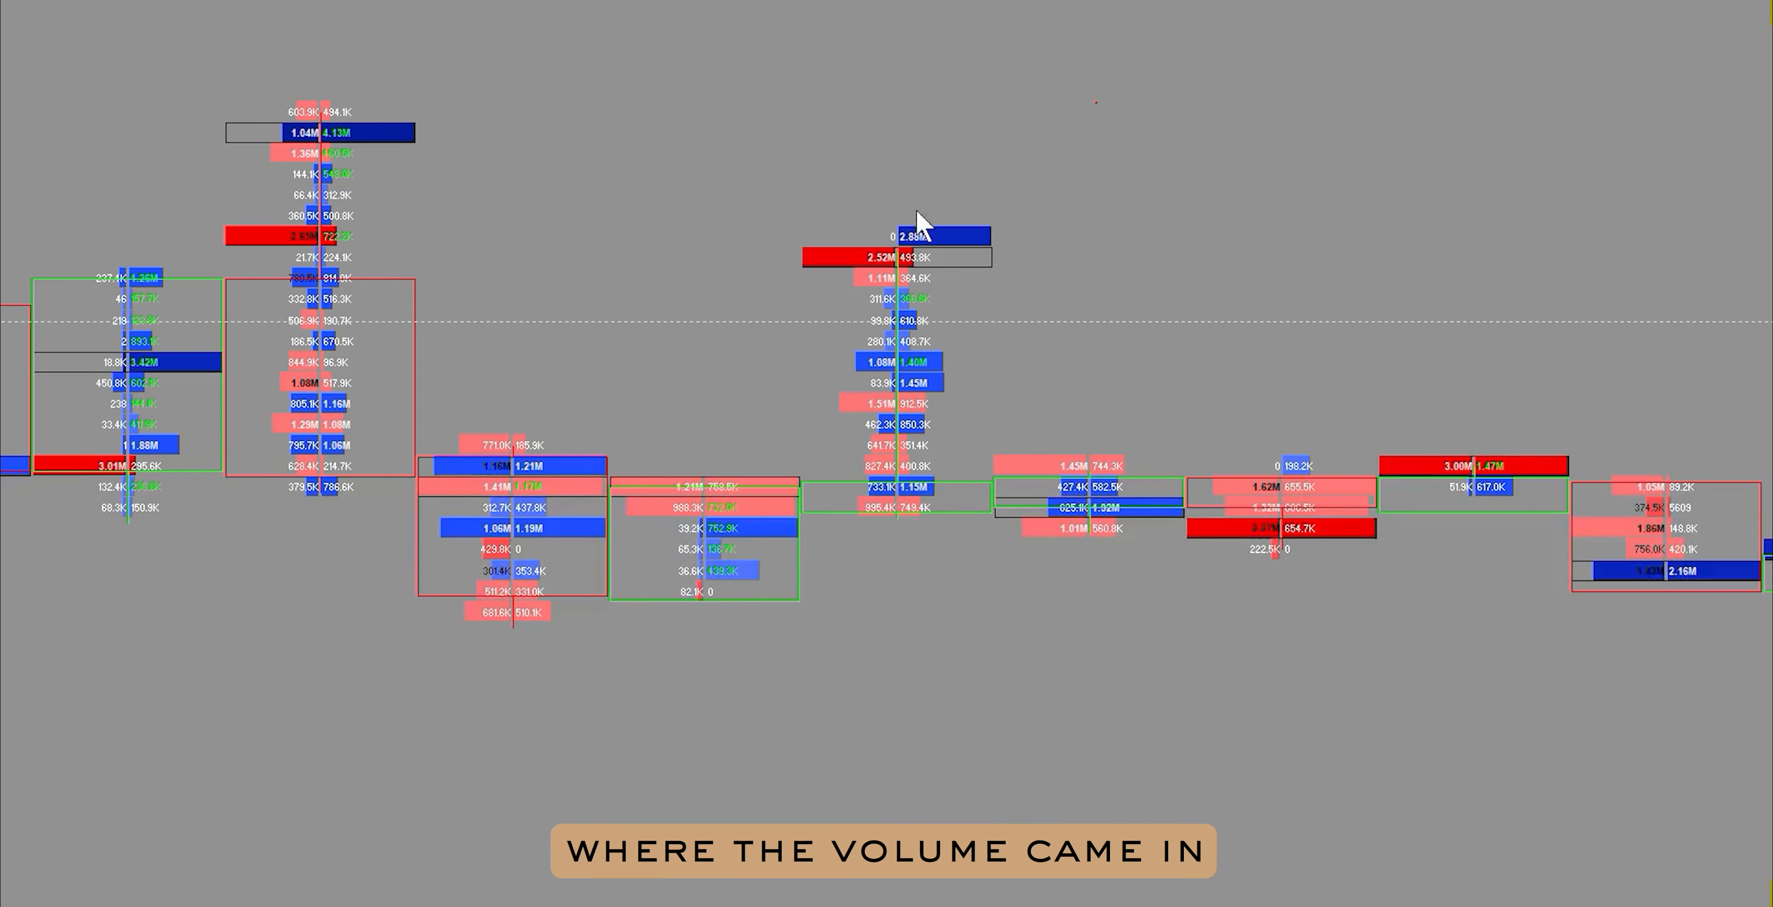
pyautogui.moveTo(983, 356)
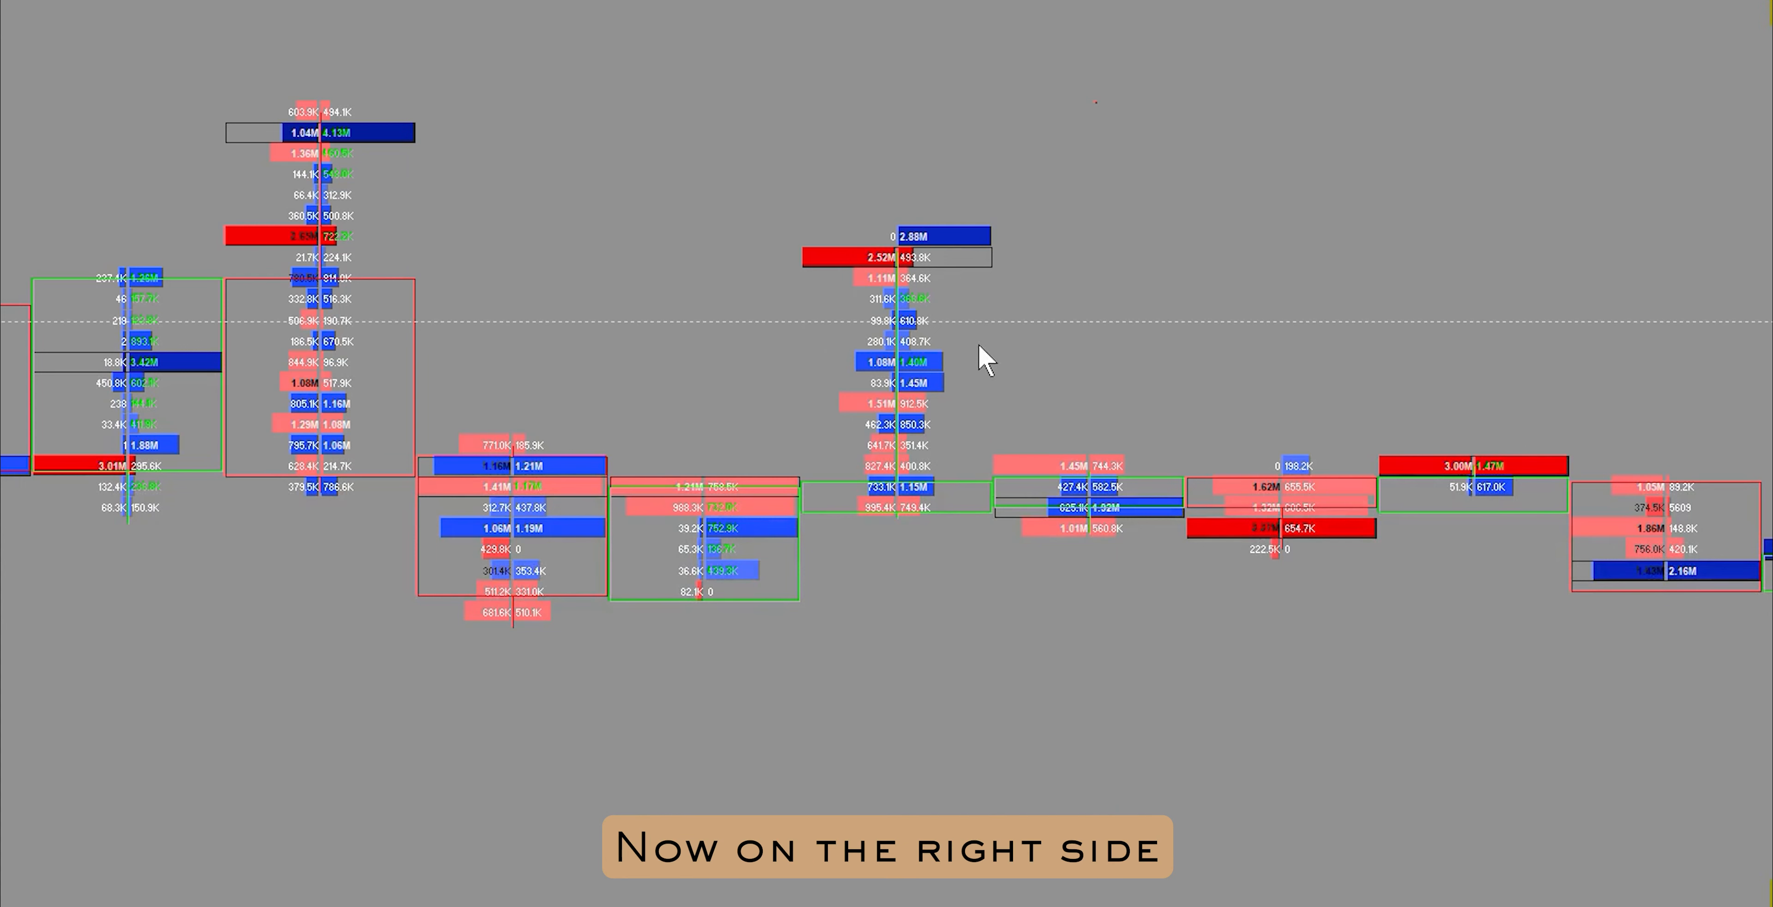
pyautogui.moveTo(927, 390)
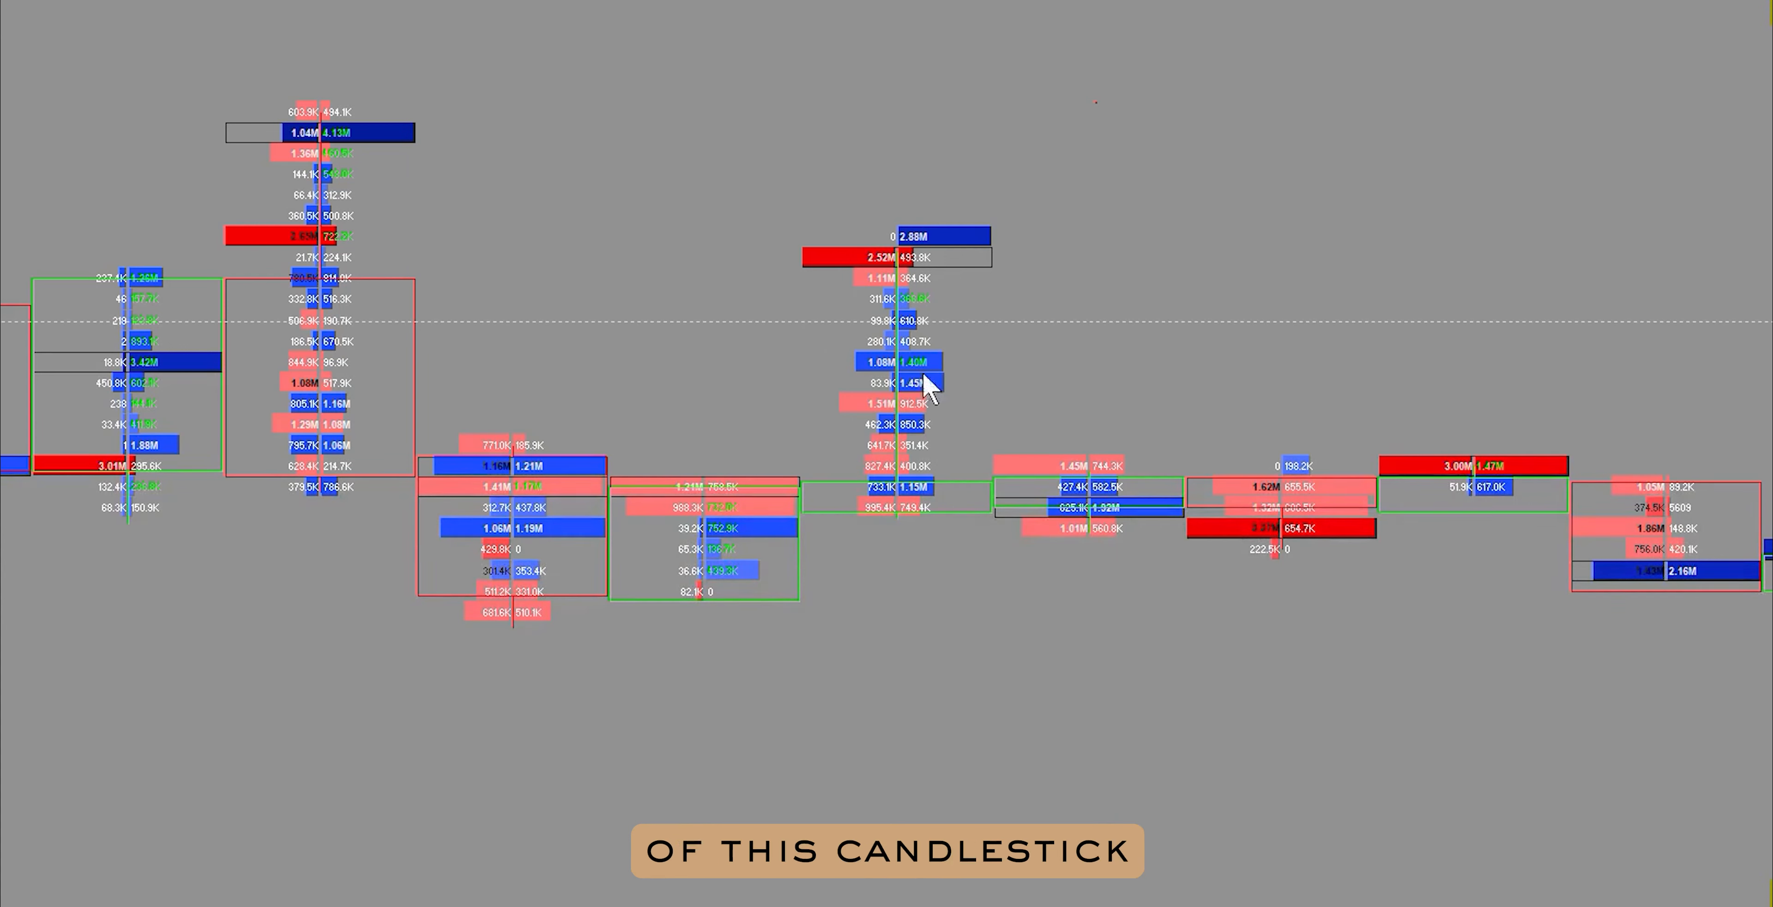
pyautogui.moveTo(944, 487)
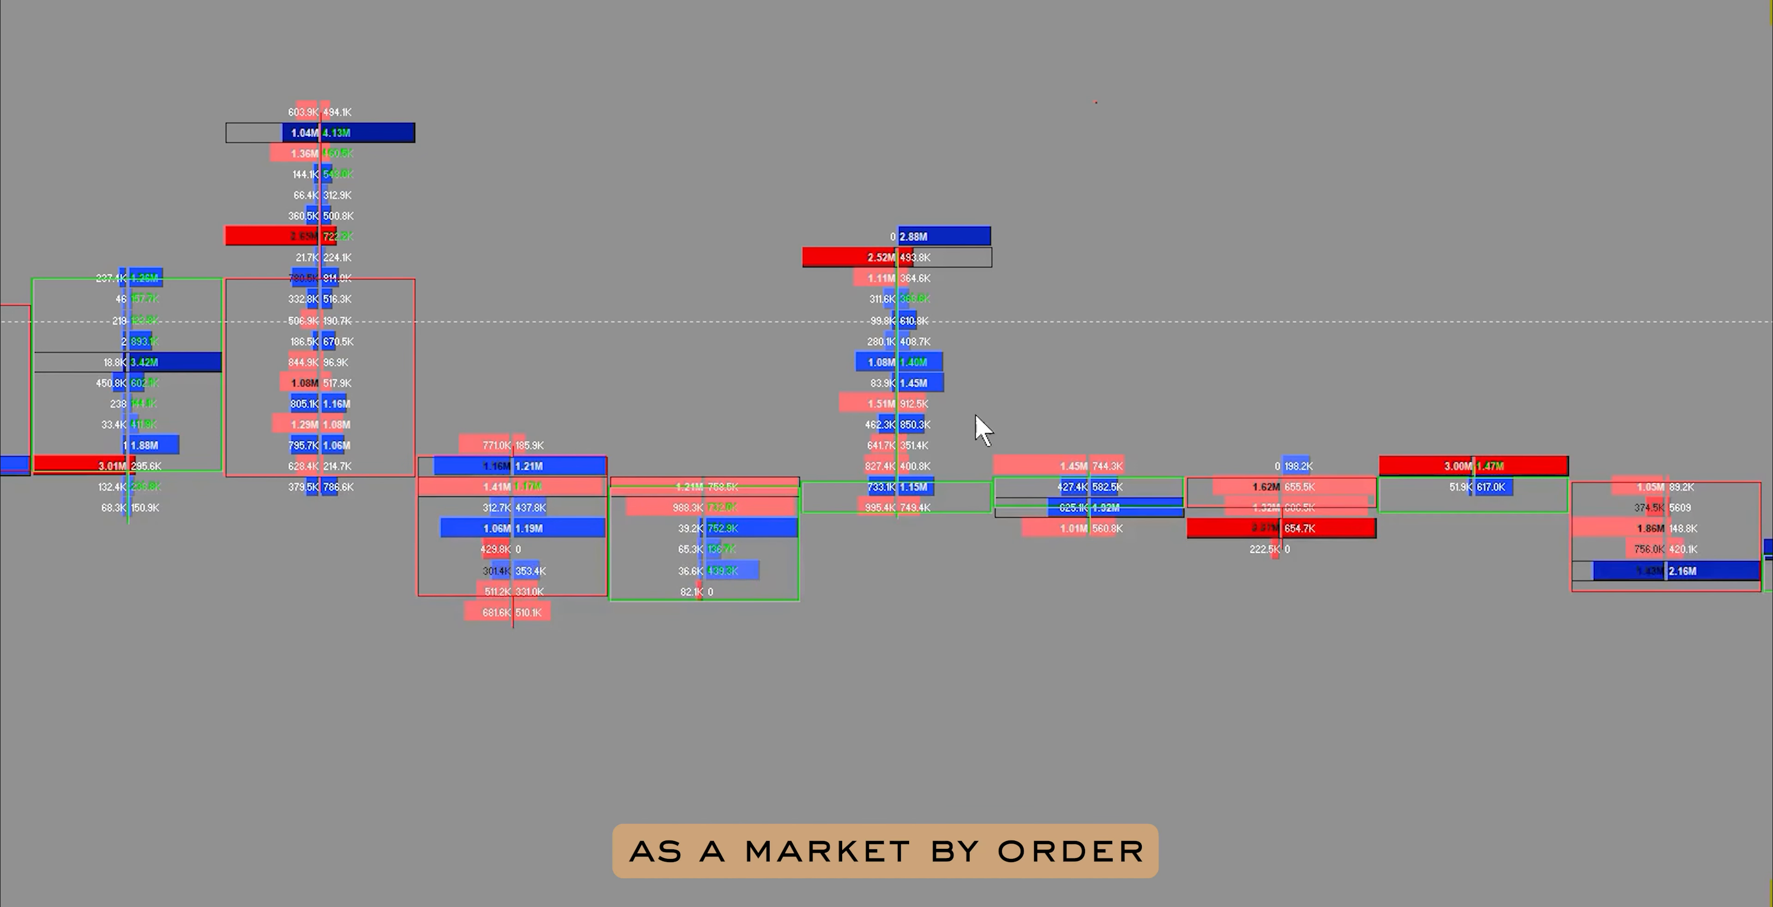
pyautogui.moveTo(969, 234)
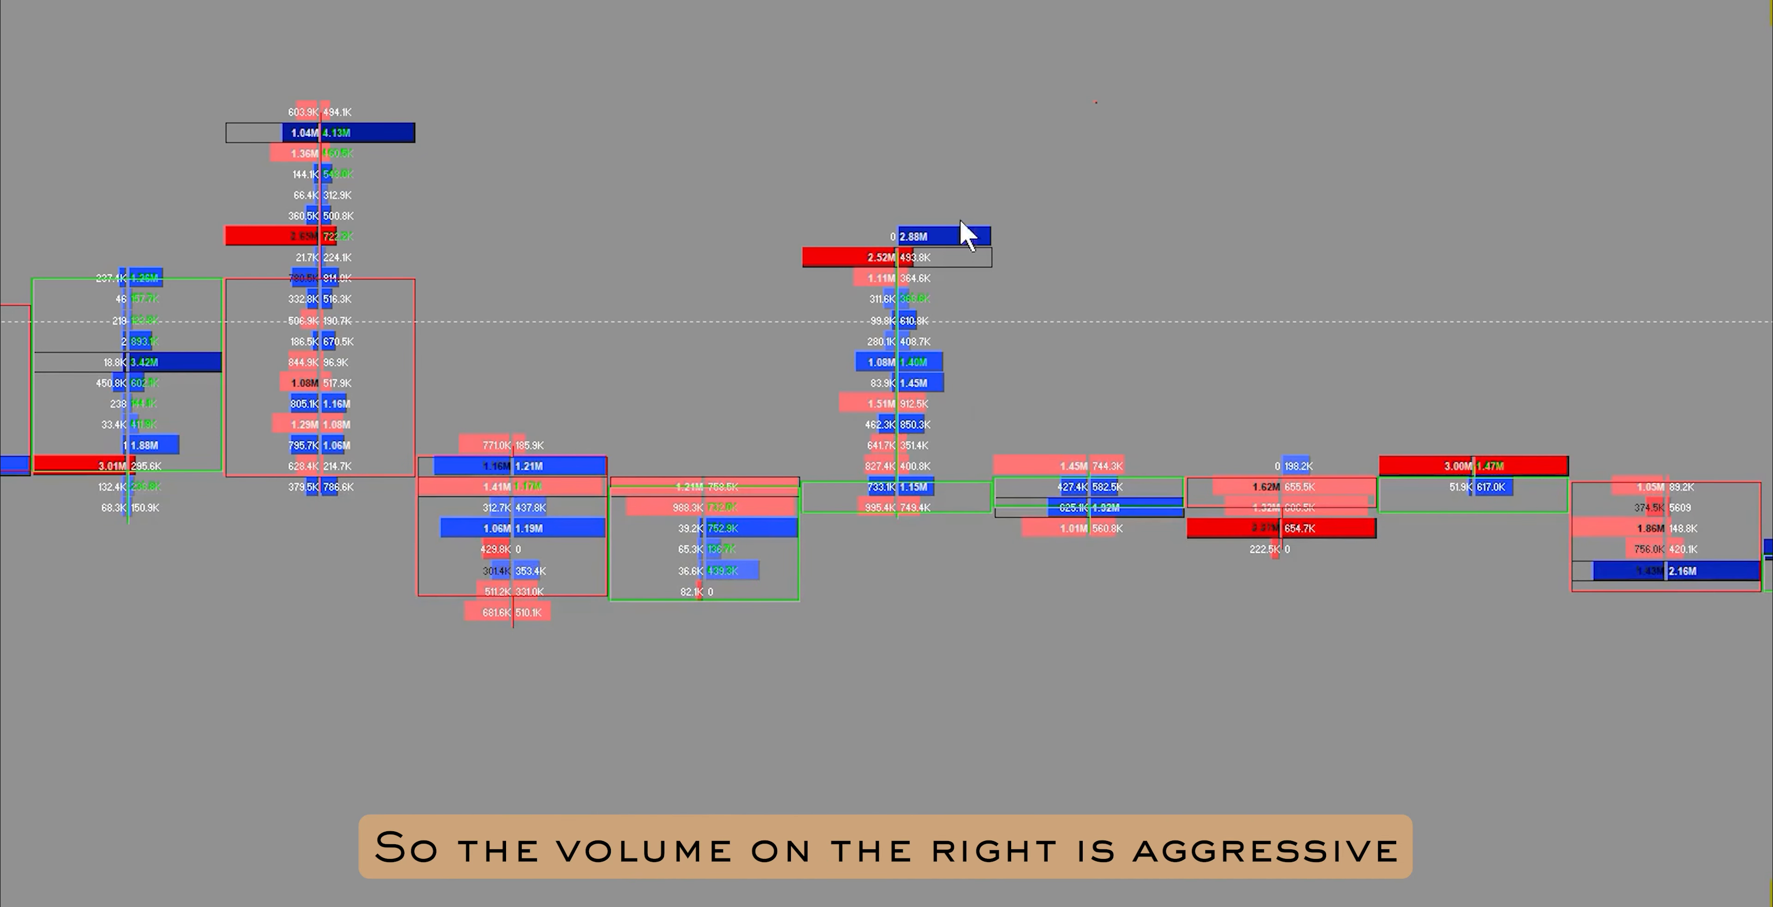
pyautogui.moveTo(939, 272)
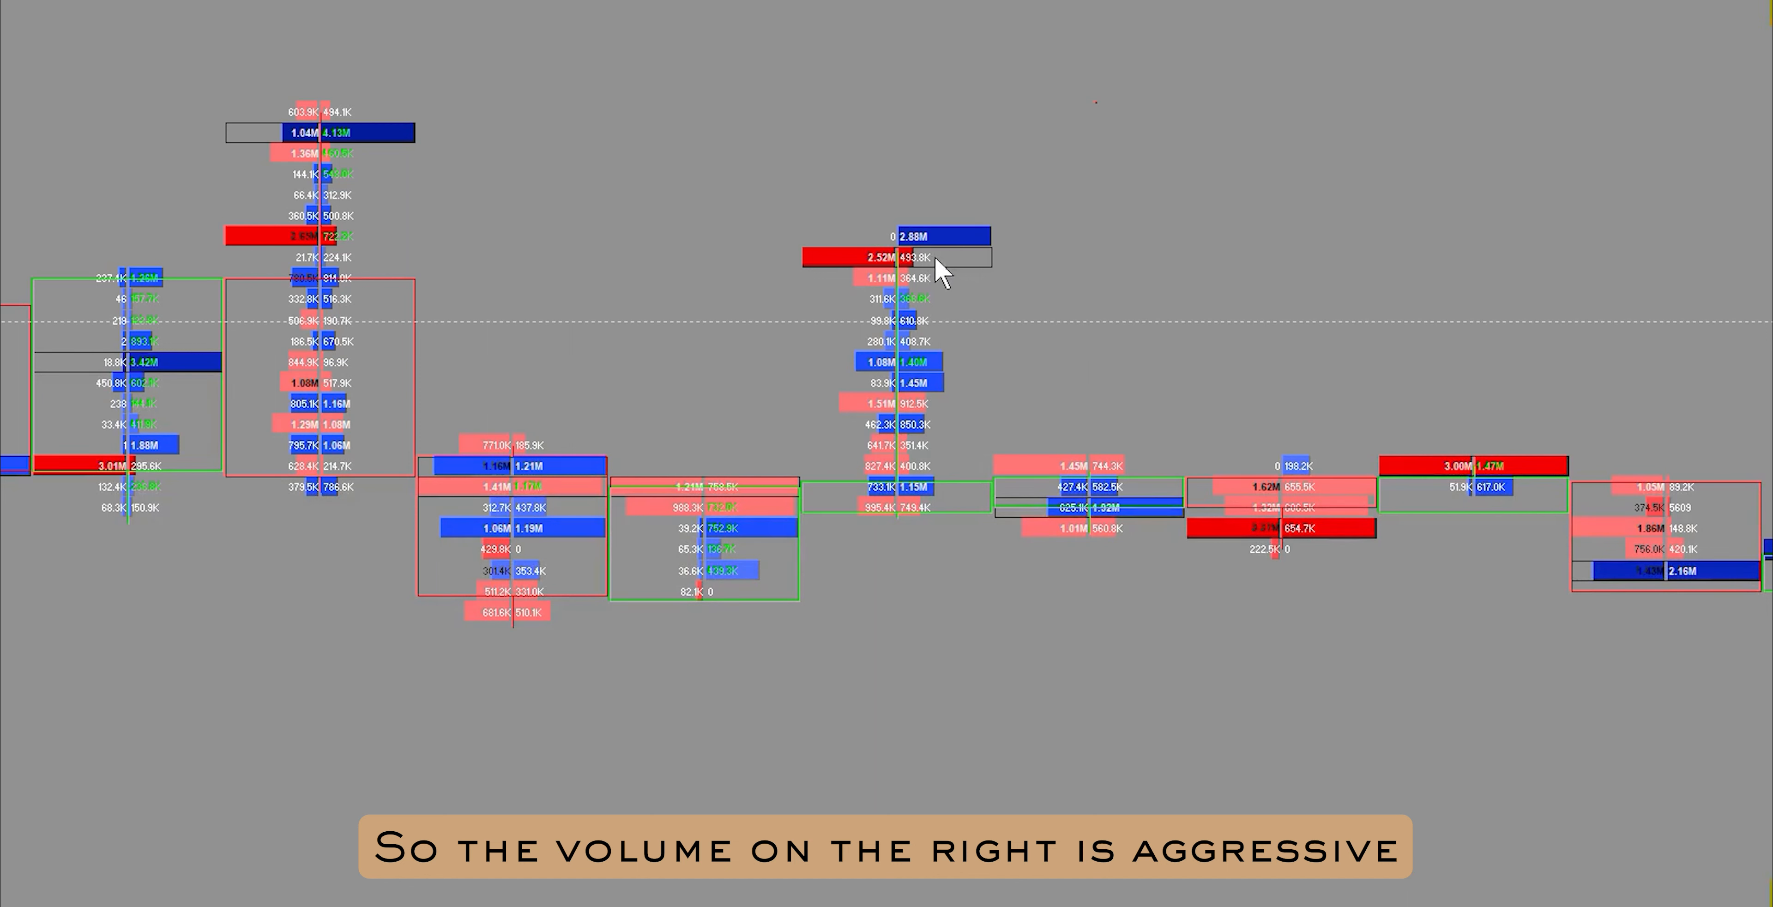
pyautogui.moveTo(975, 434)
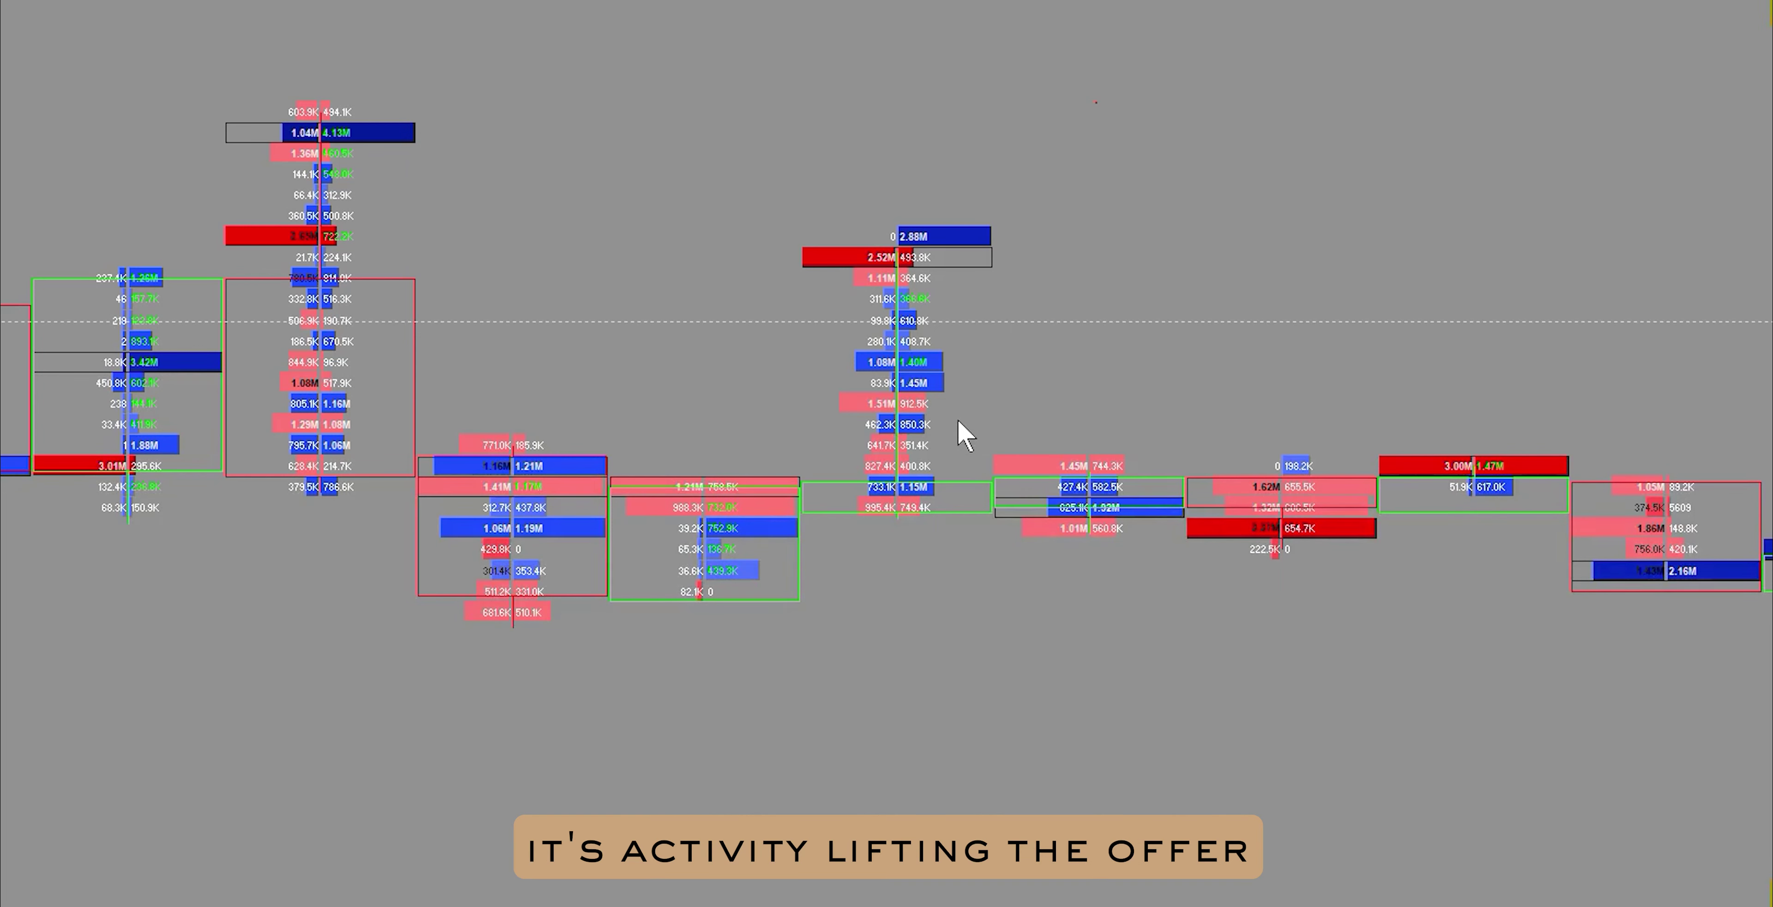
pyautogui.moveTo(1225, 71)
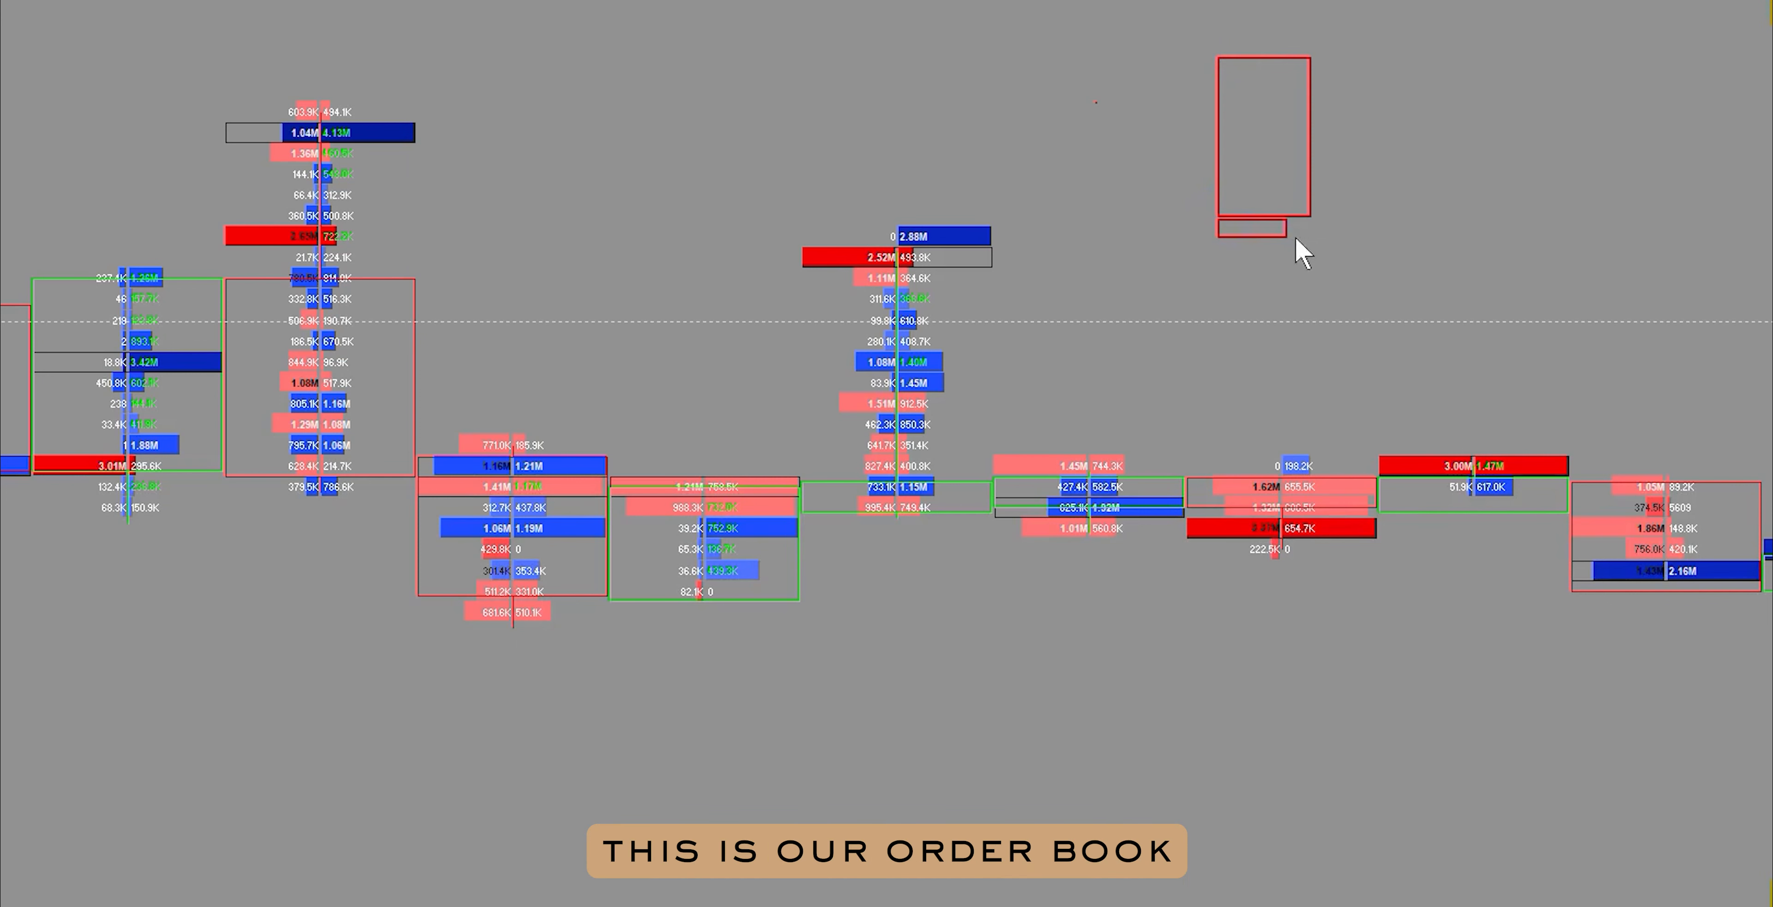
pyautogui.moveTo(1230, 246)
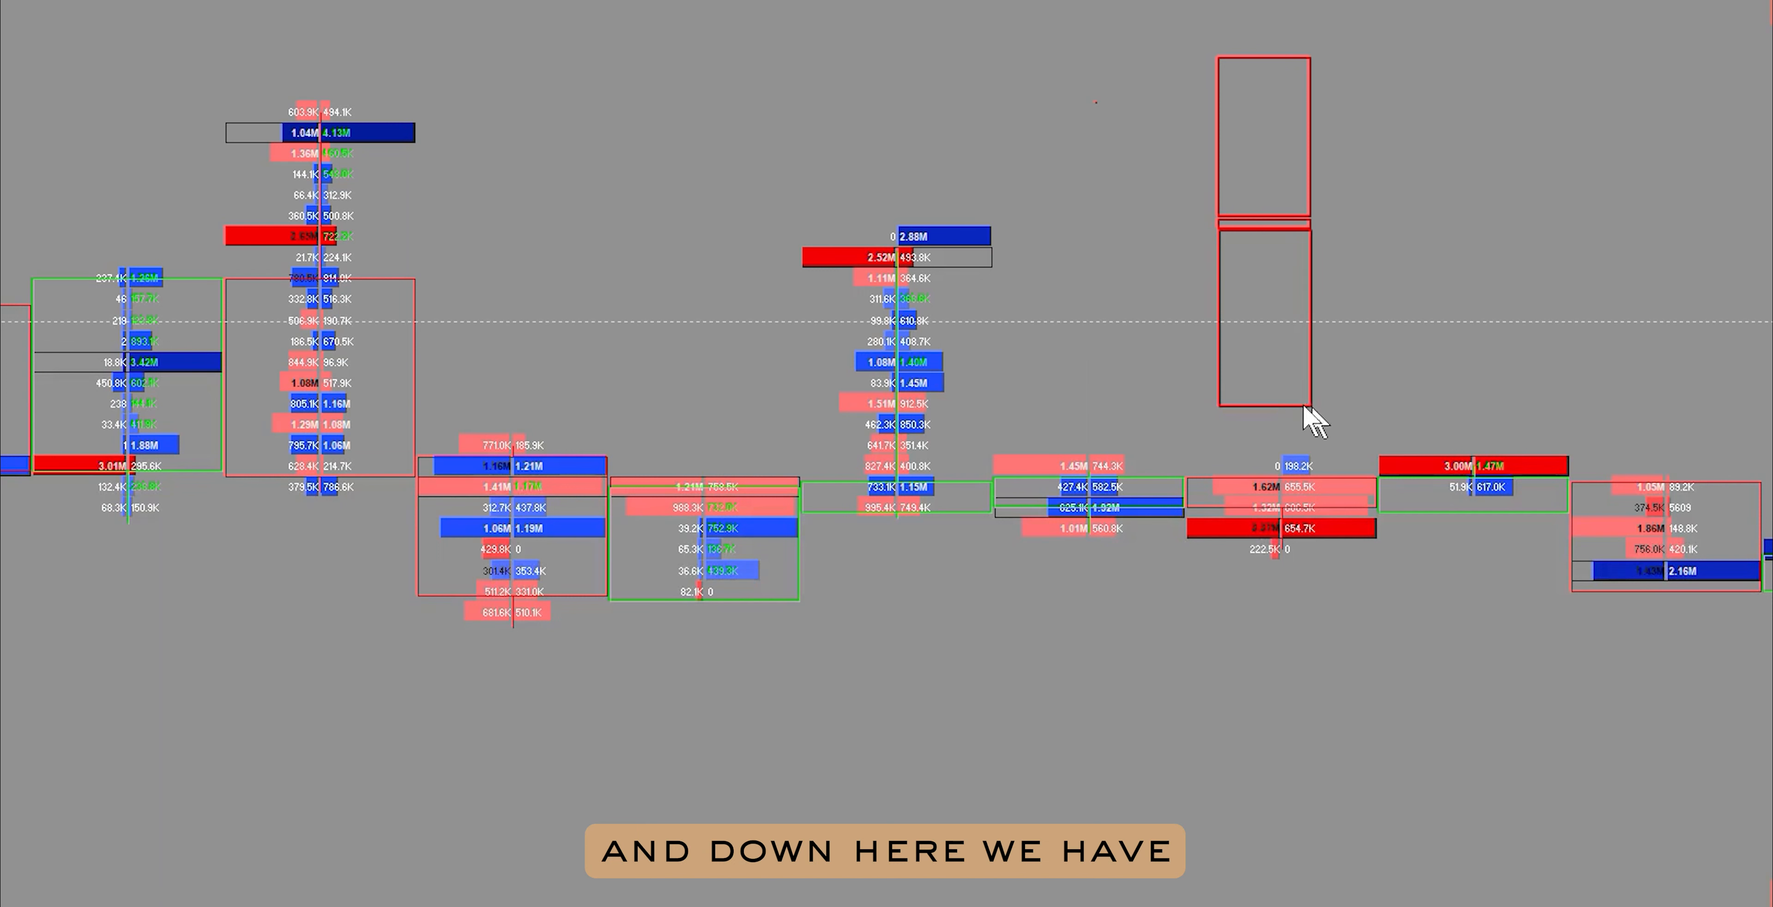
pyautogui.moveTo(1253, 285)
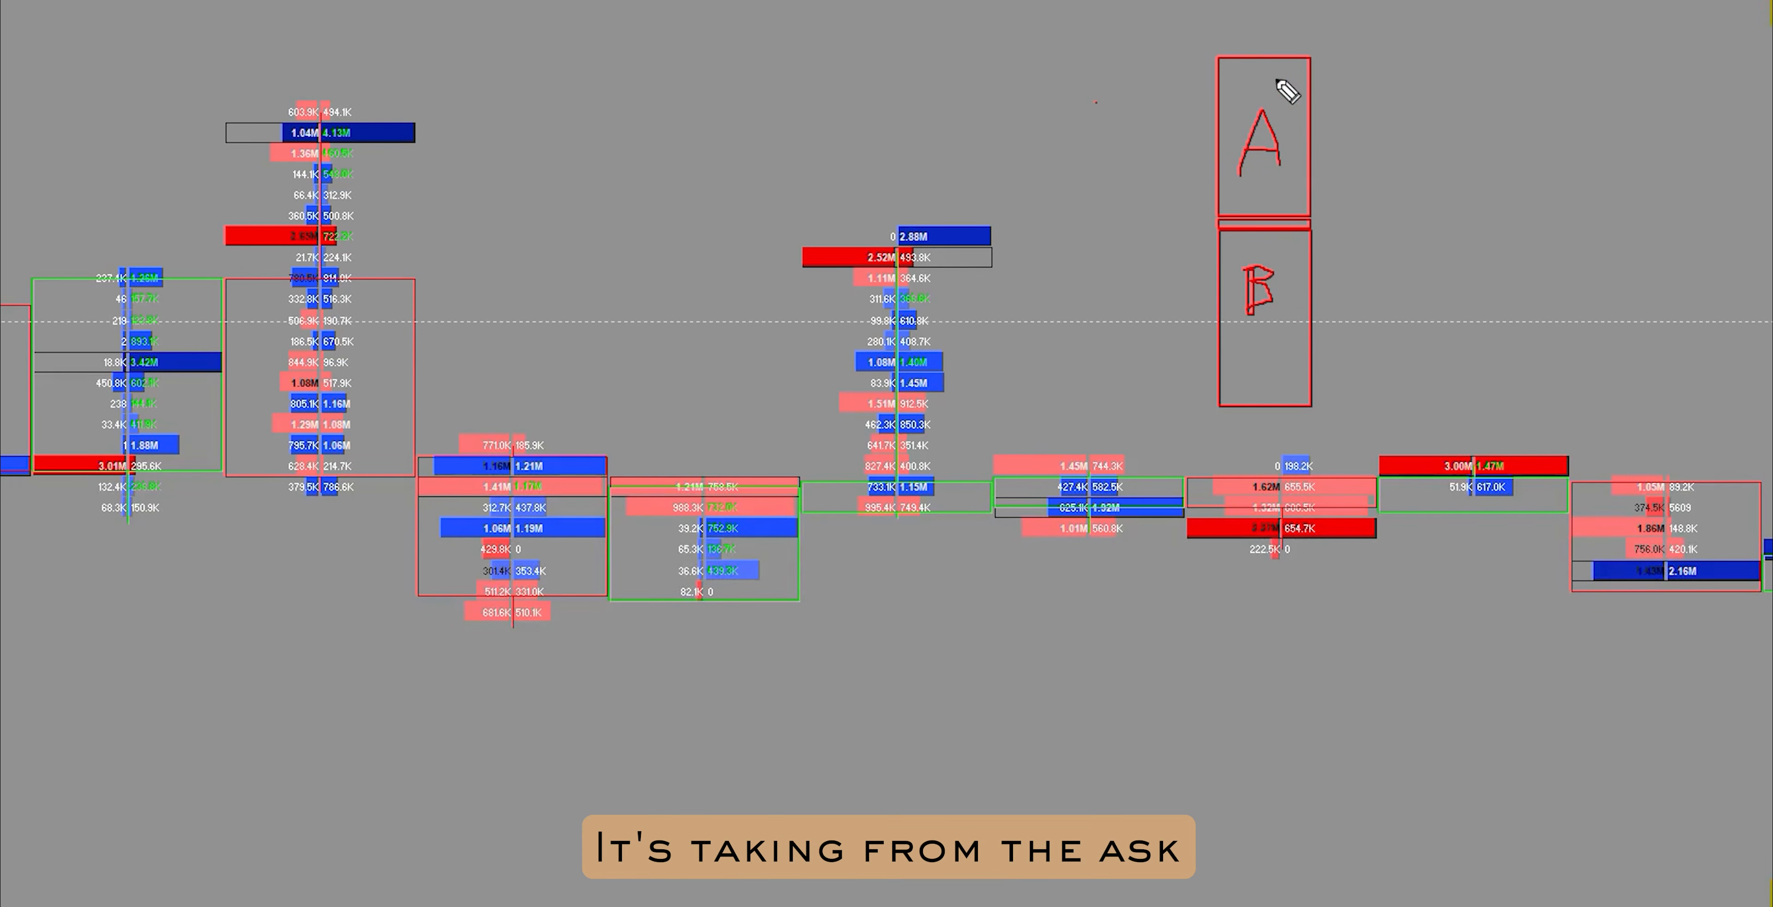
pyautogui.moveTo(953, 393)
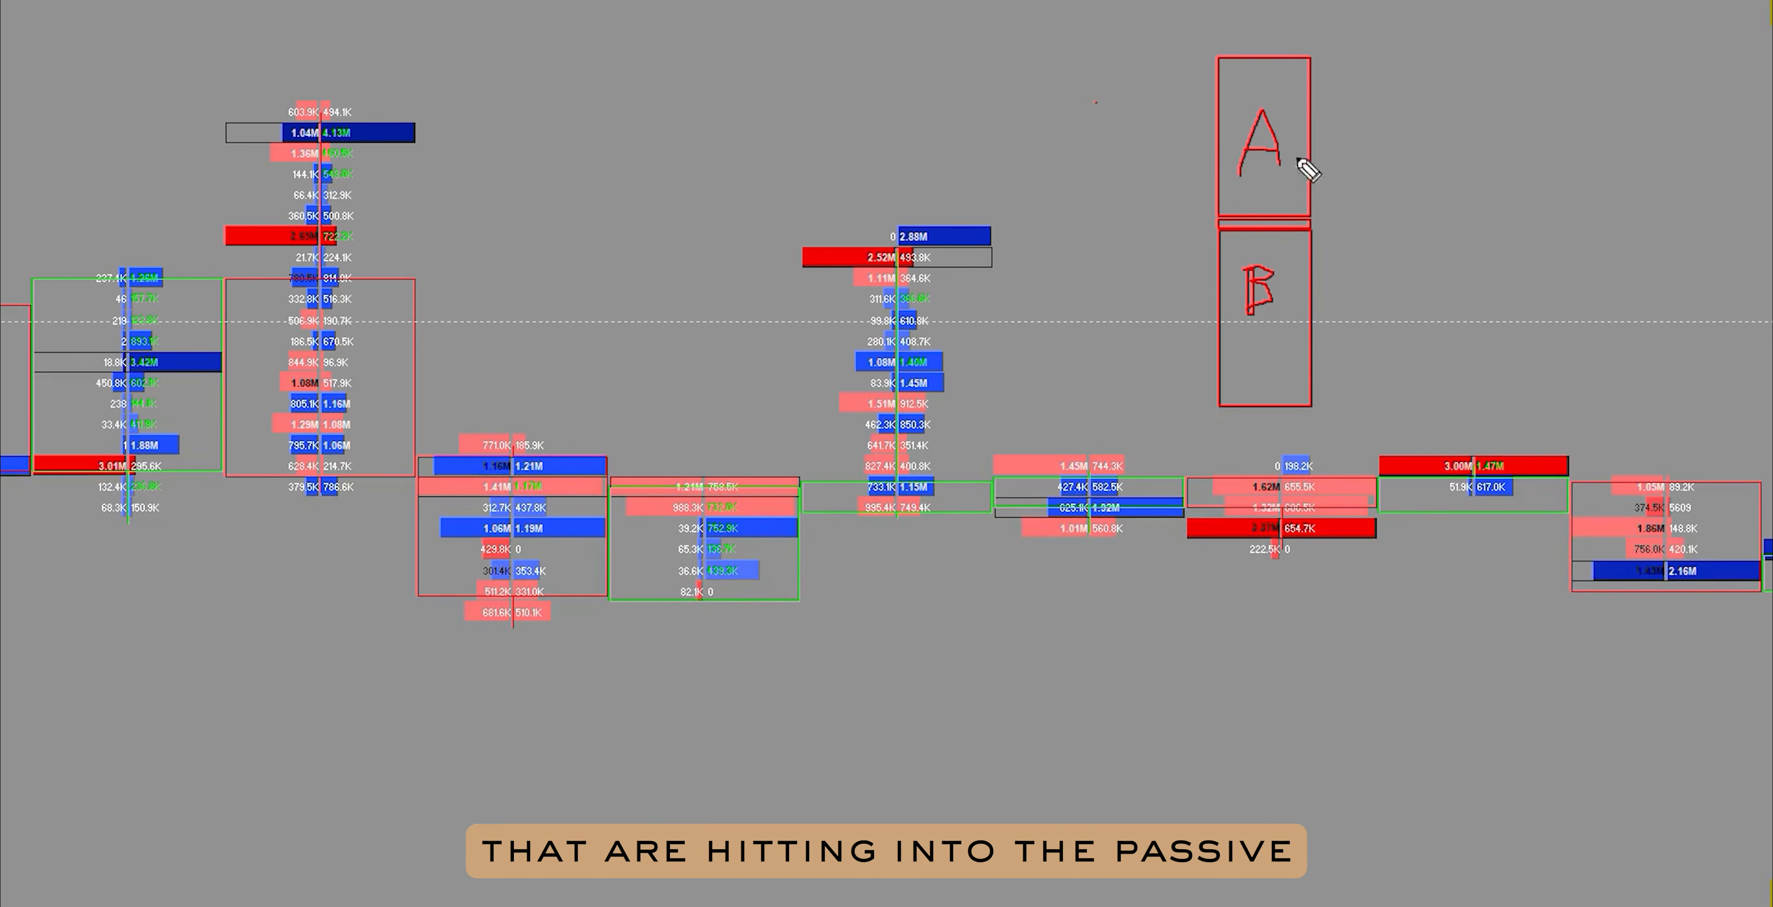
pyautogui.moveTo(1256, 121)
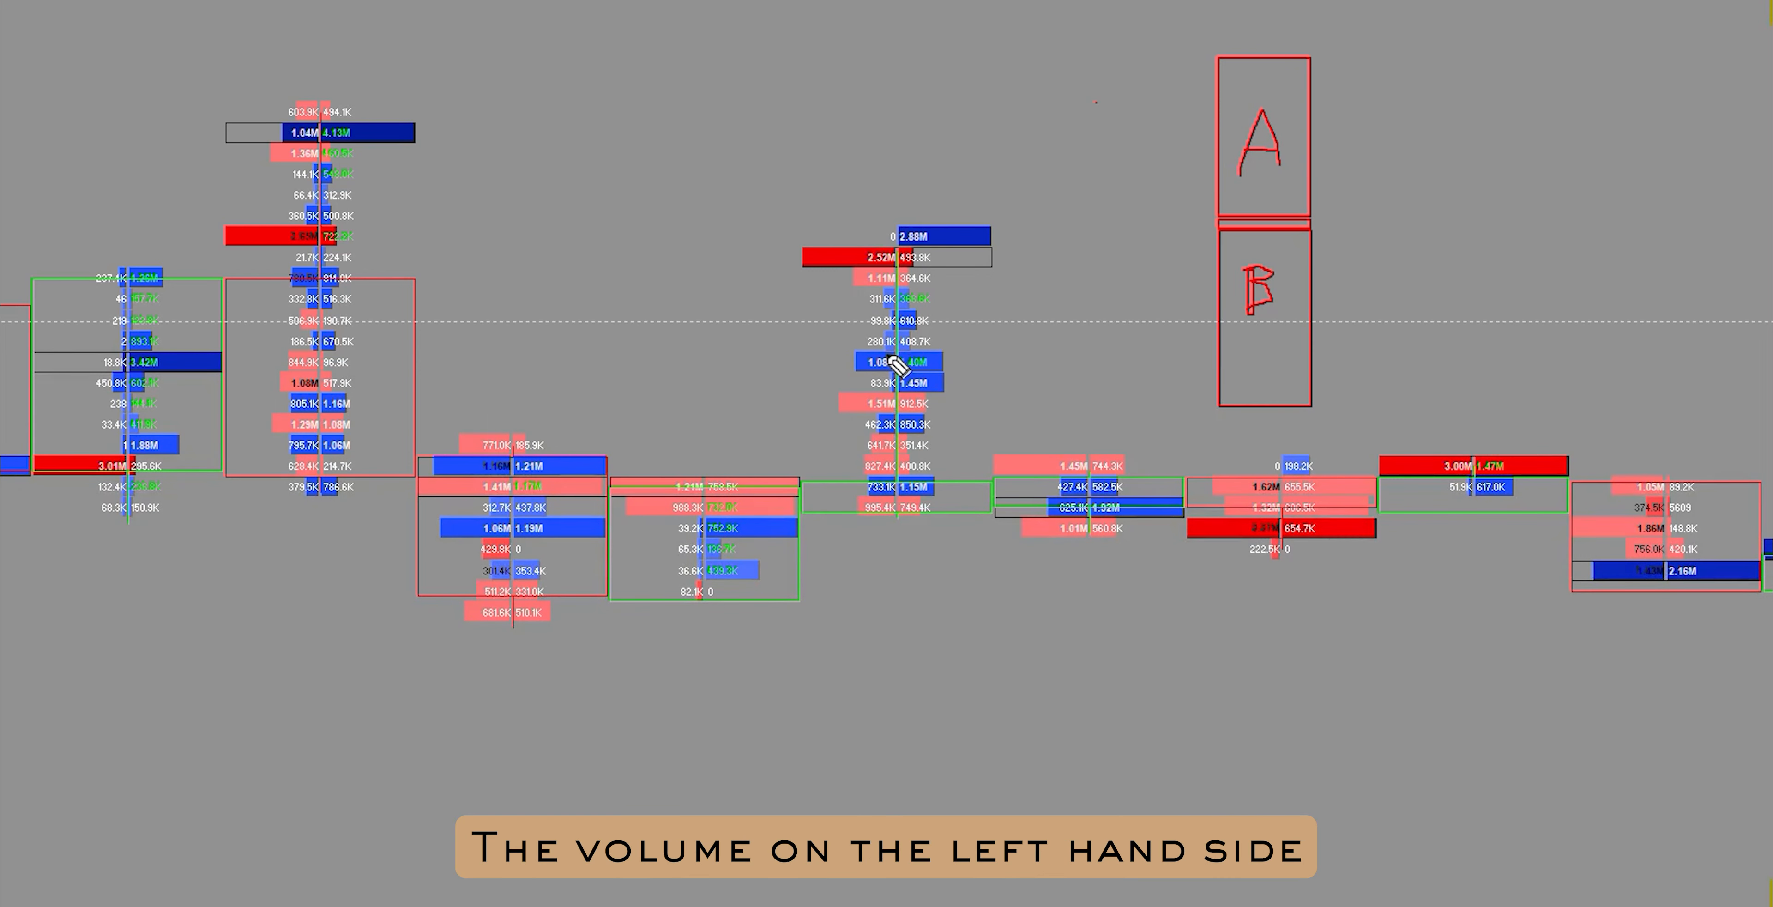
pyautogui.moveTo(916, 363)
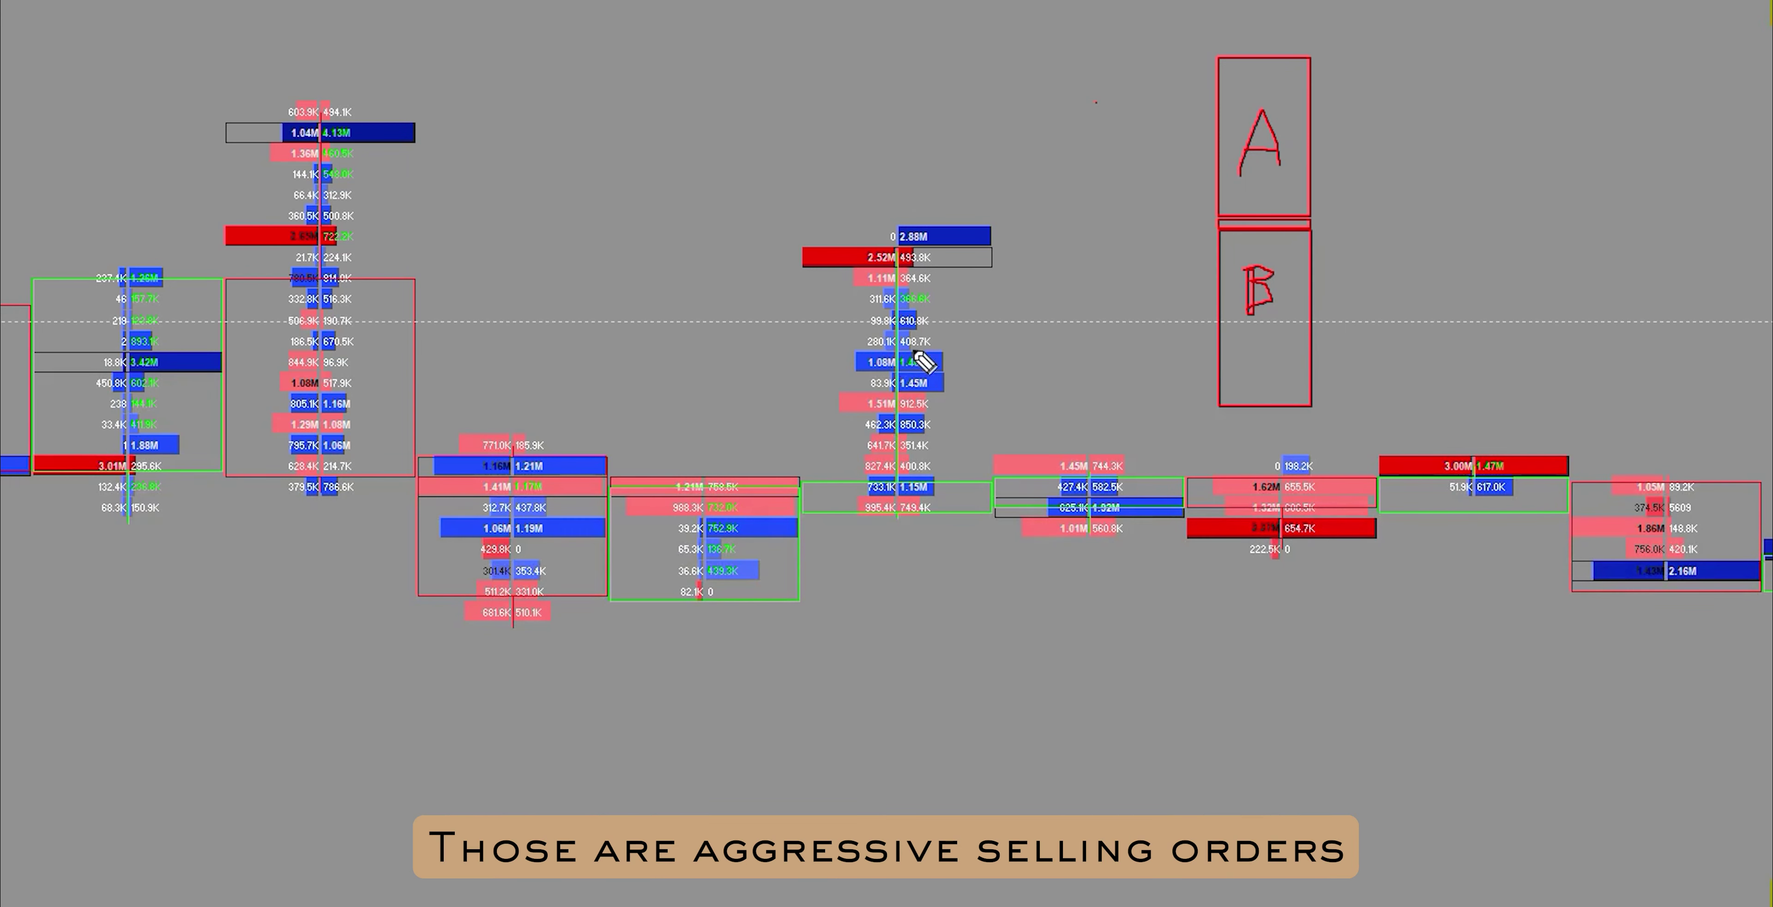
pyautogui.moveTo(1306, 334)
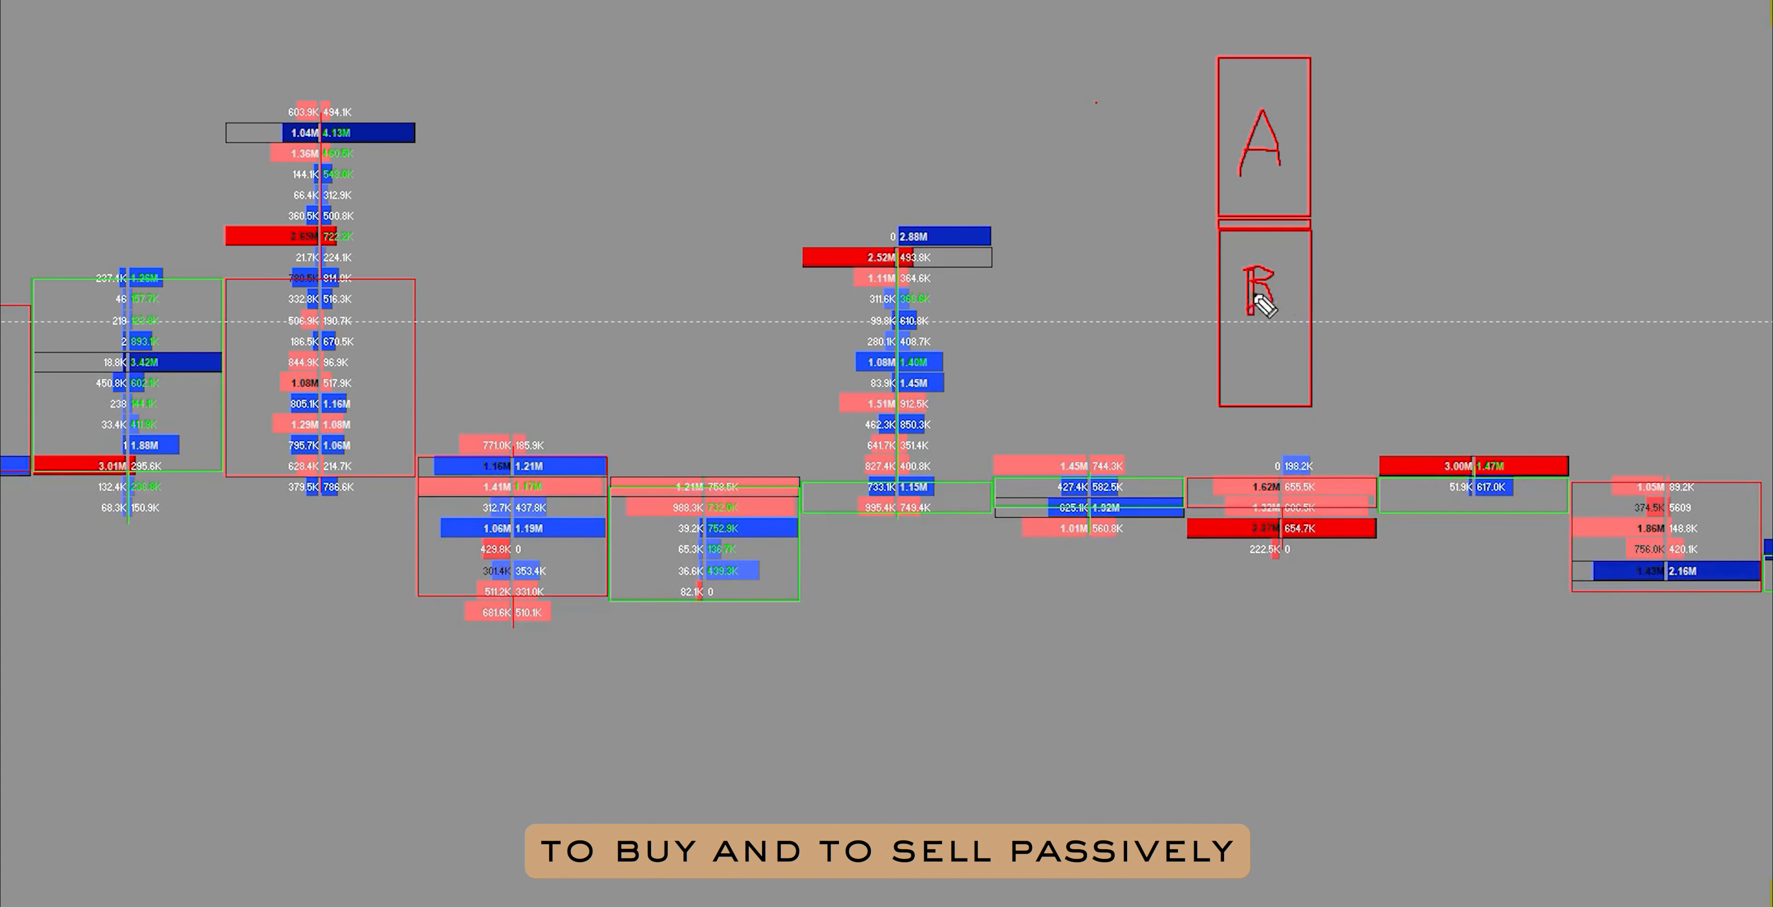
pyautogui.moveTo(1255, 161)
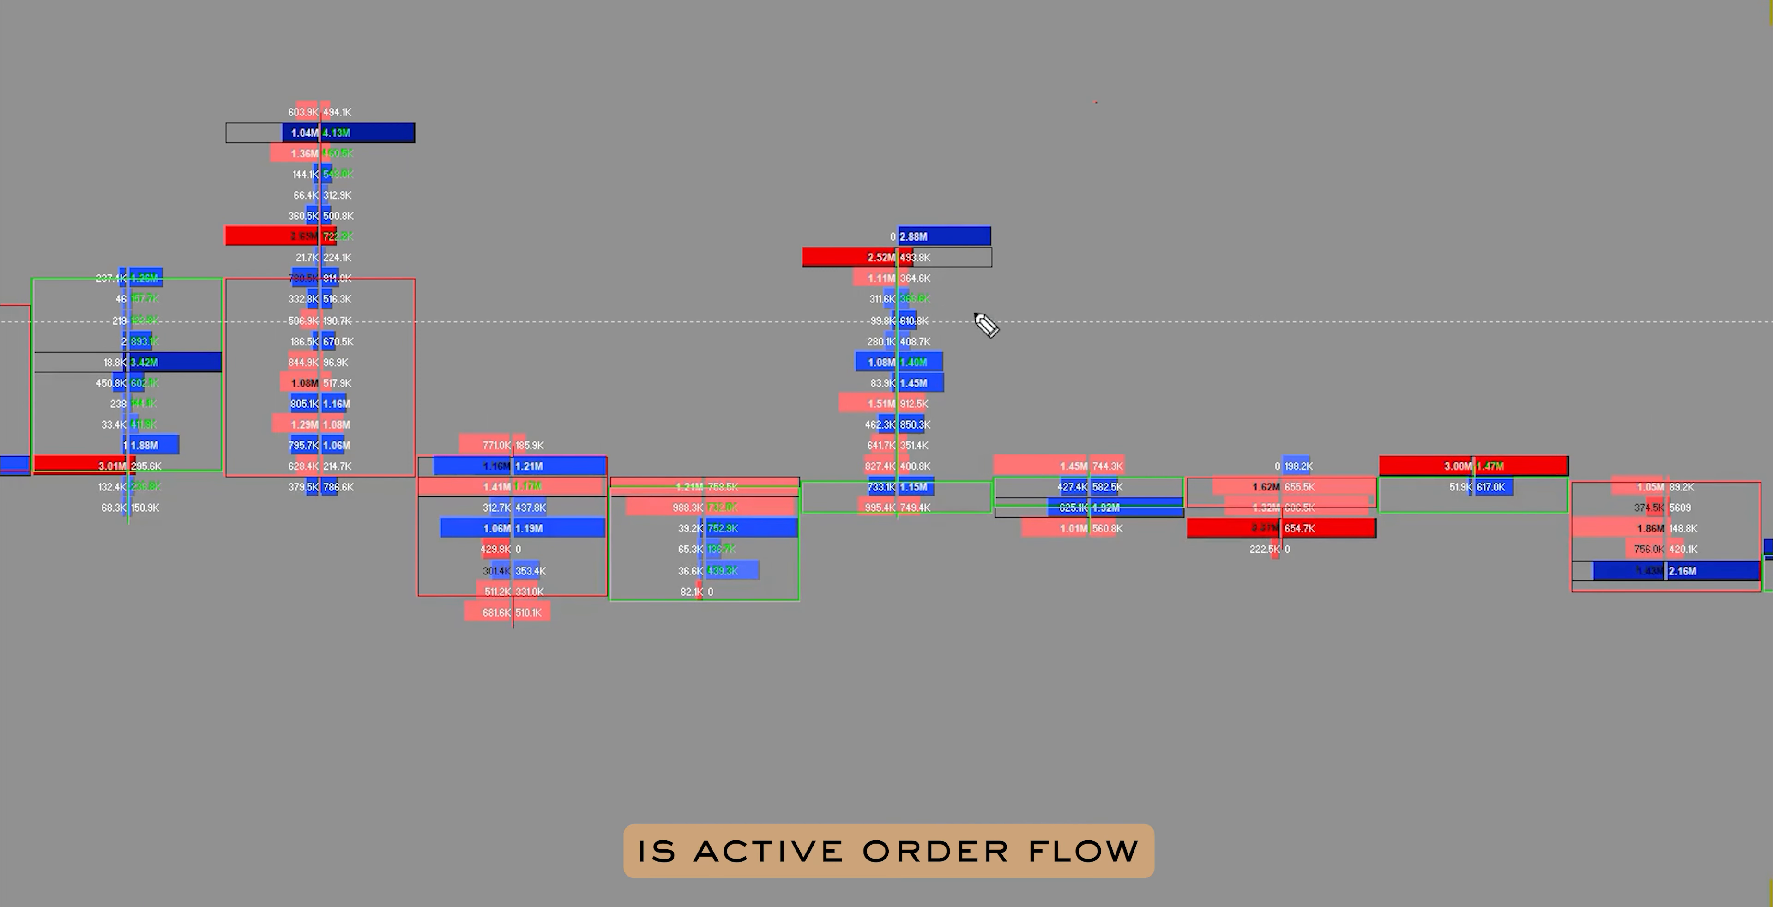
pyautogui.moveTo(865, 344)
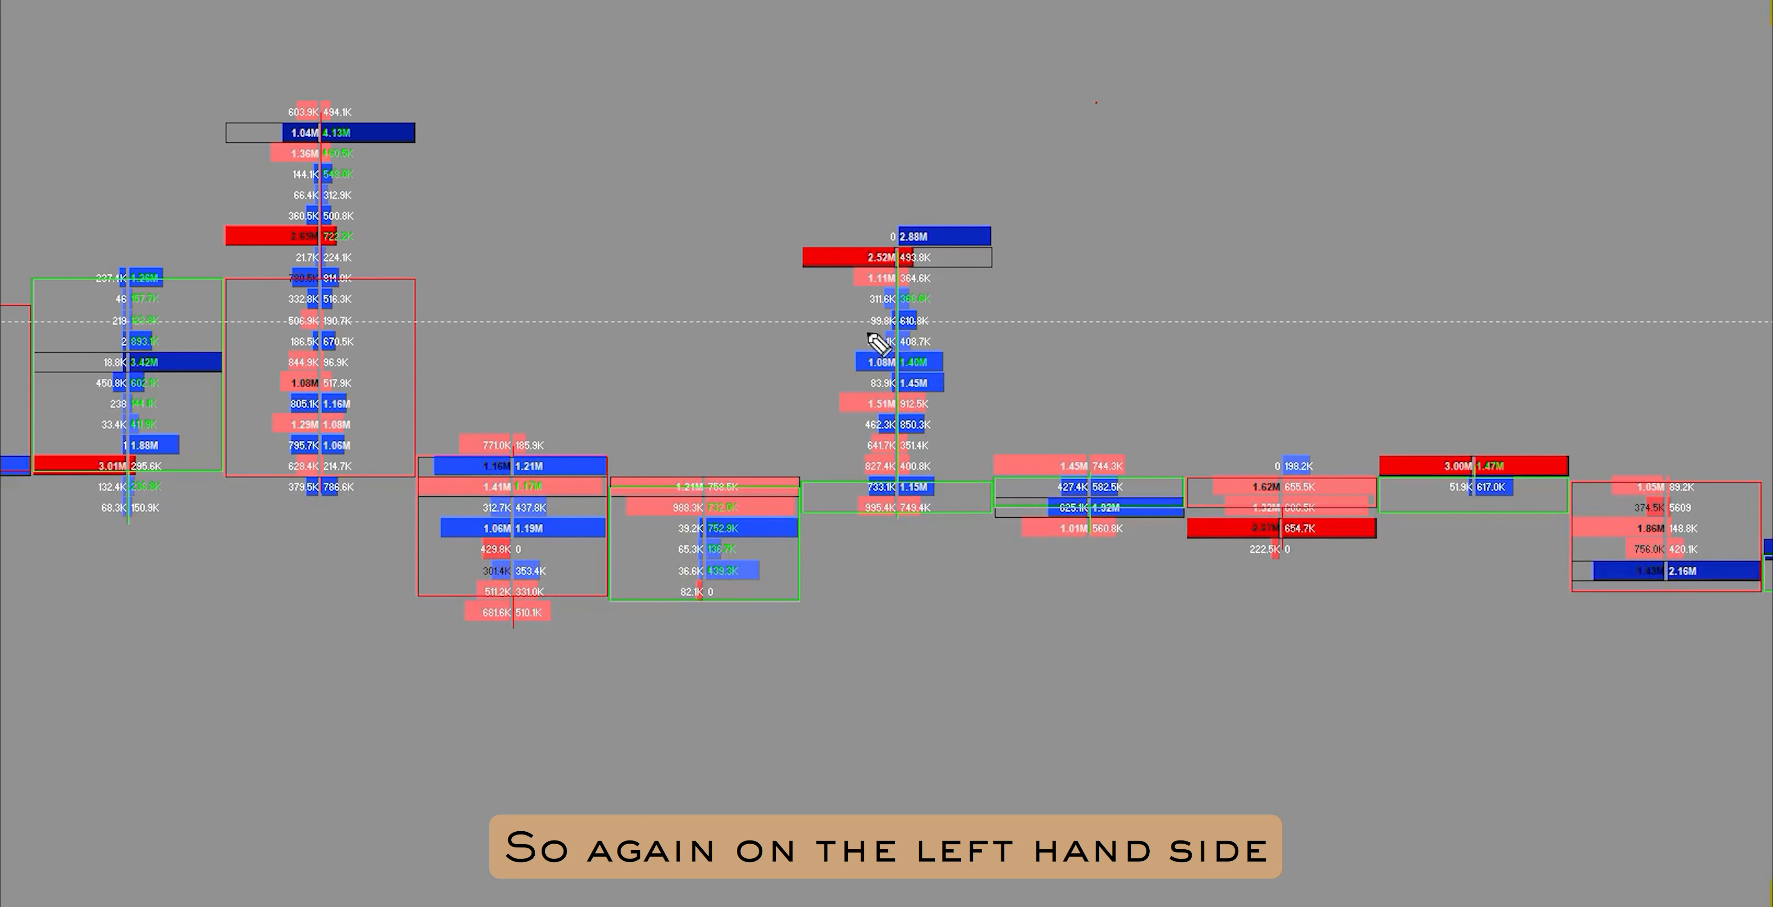
pyautogui.moveTo(815, 344)
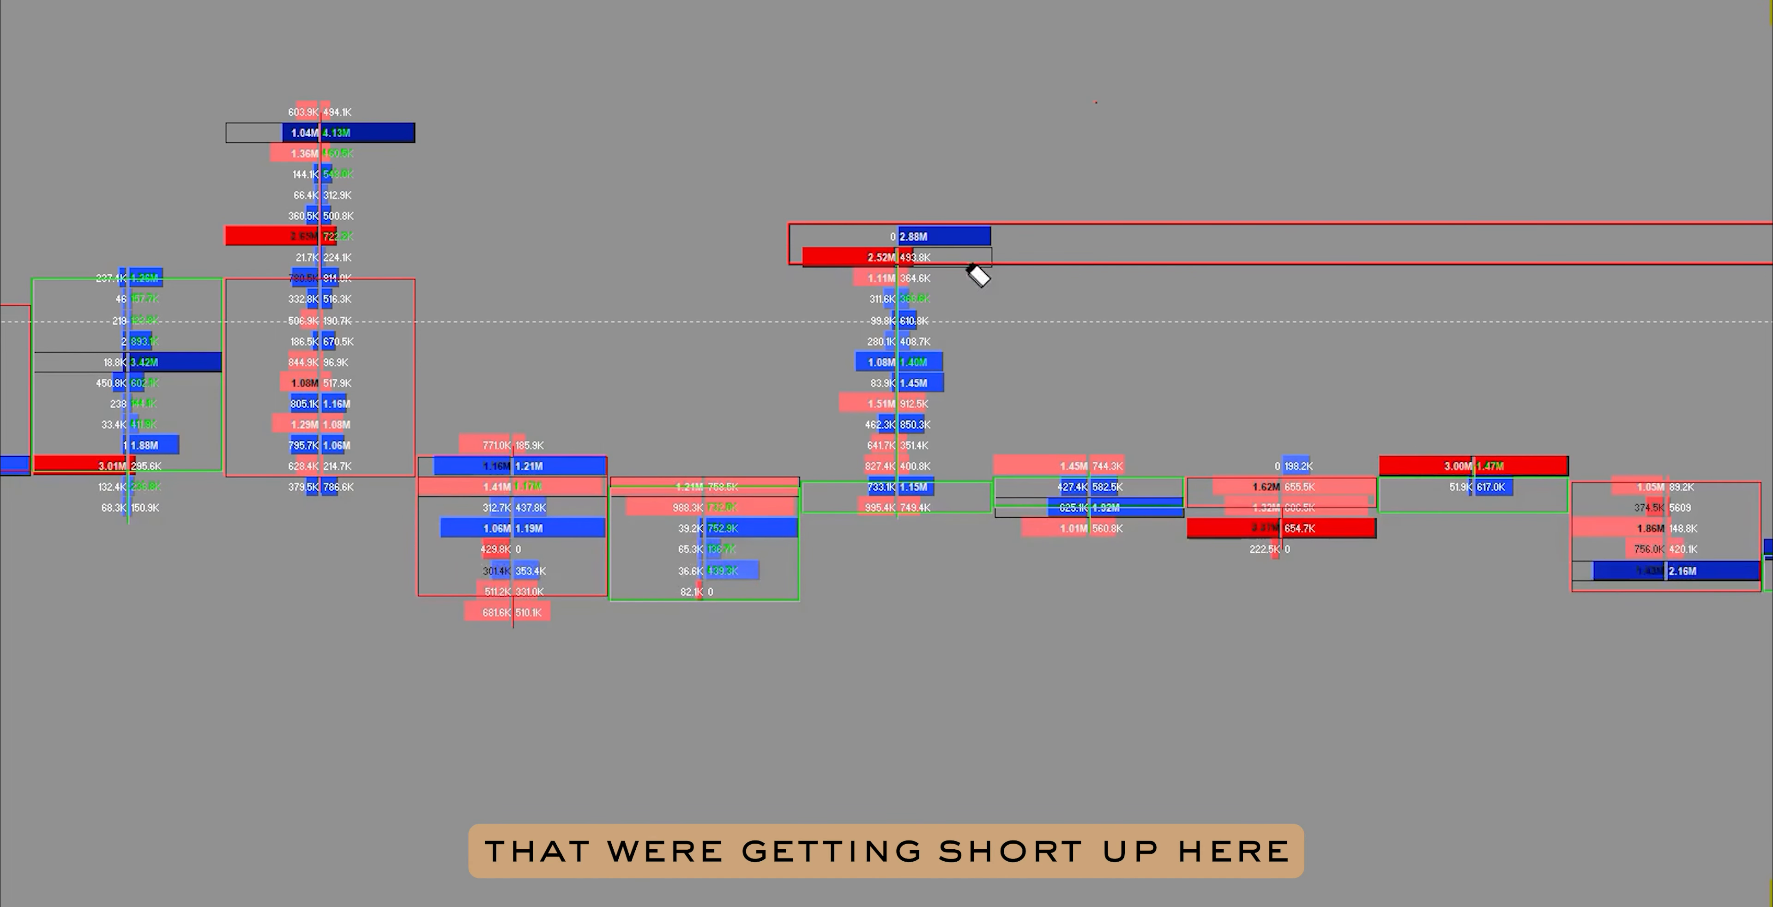
pyautogui.moveTo(832, 178)
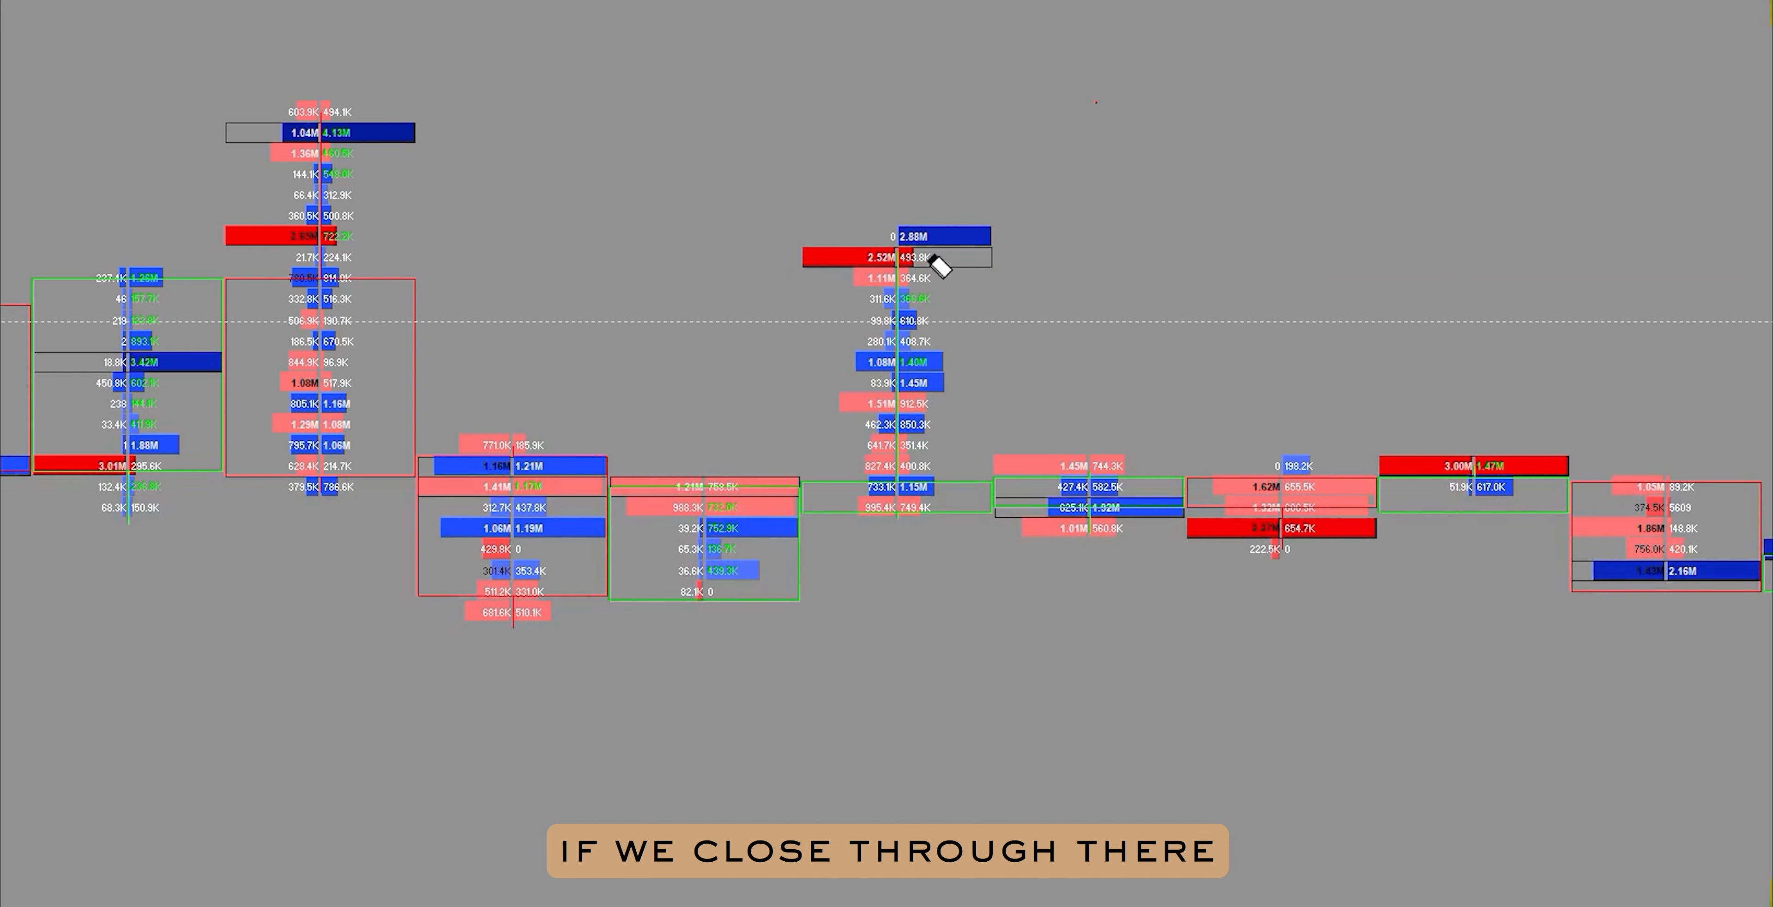
pyautogui.moveTo(1035, 289)
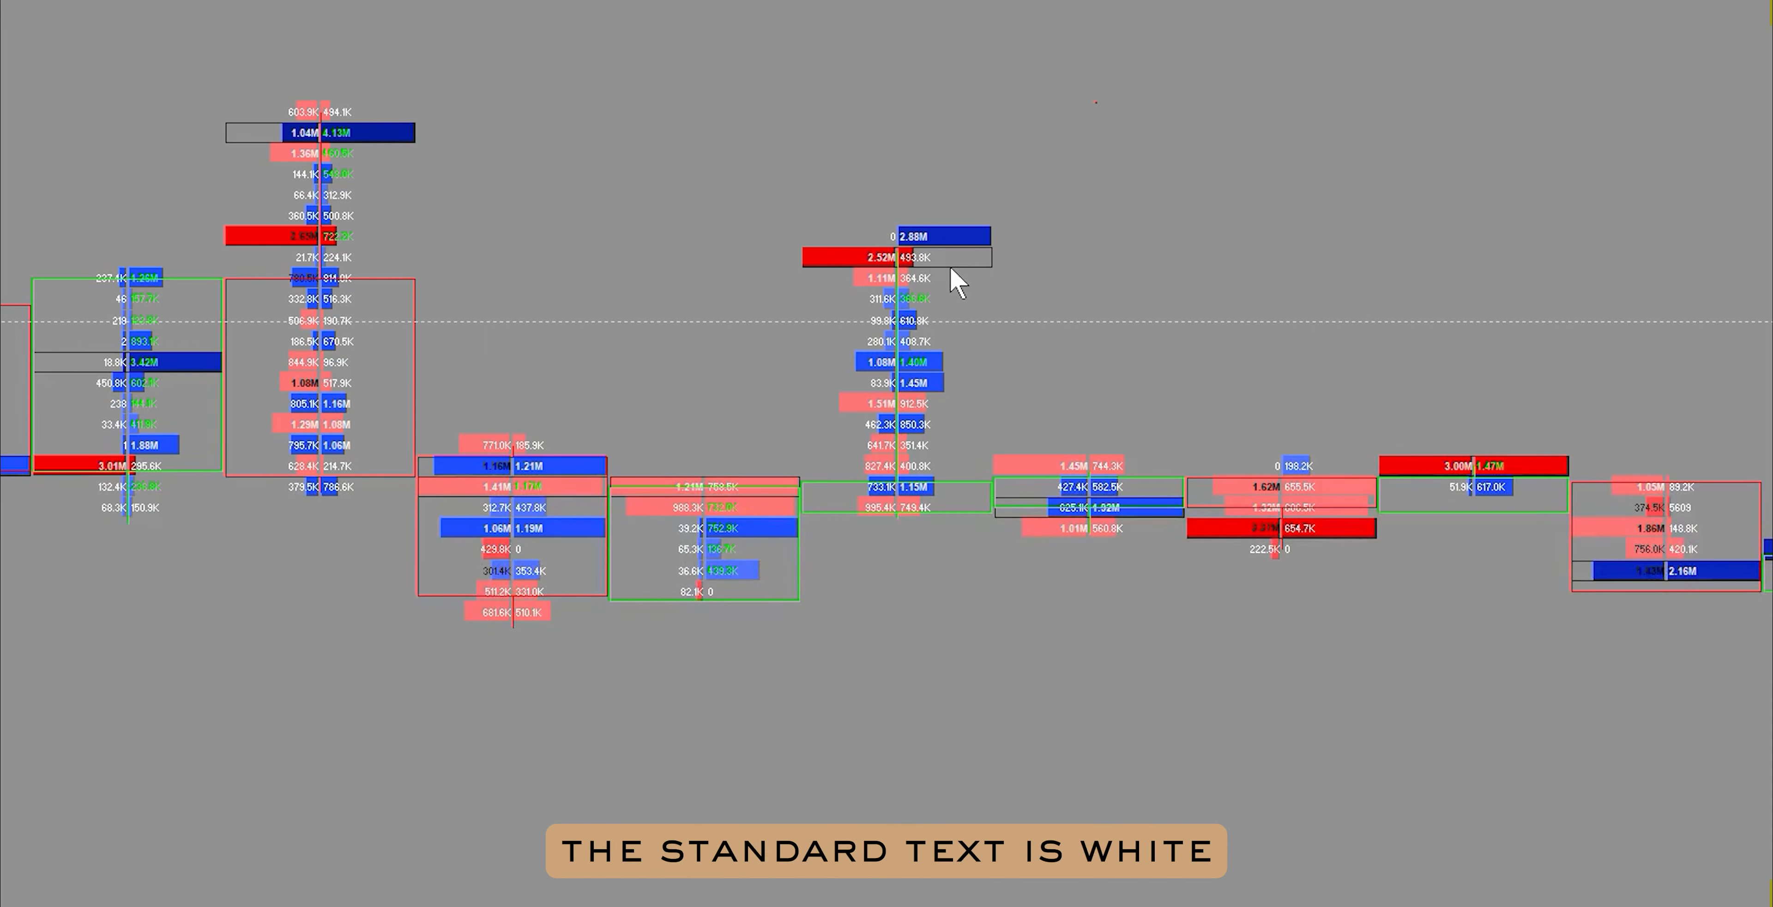
pyautogui.moveTo(924, 286)
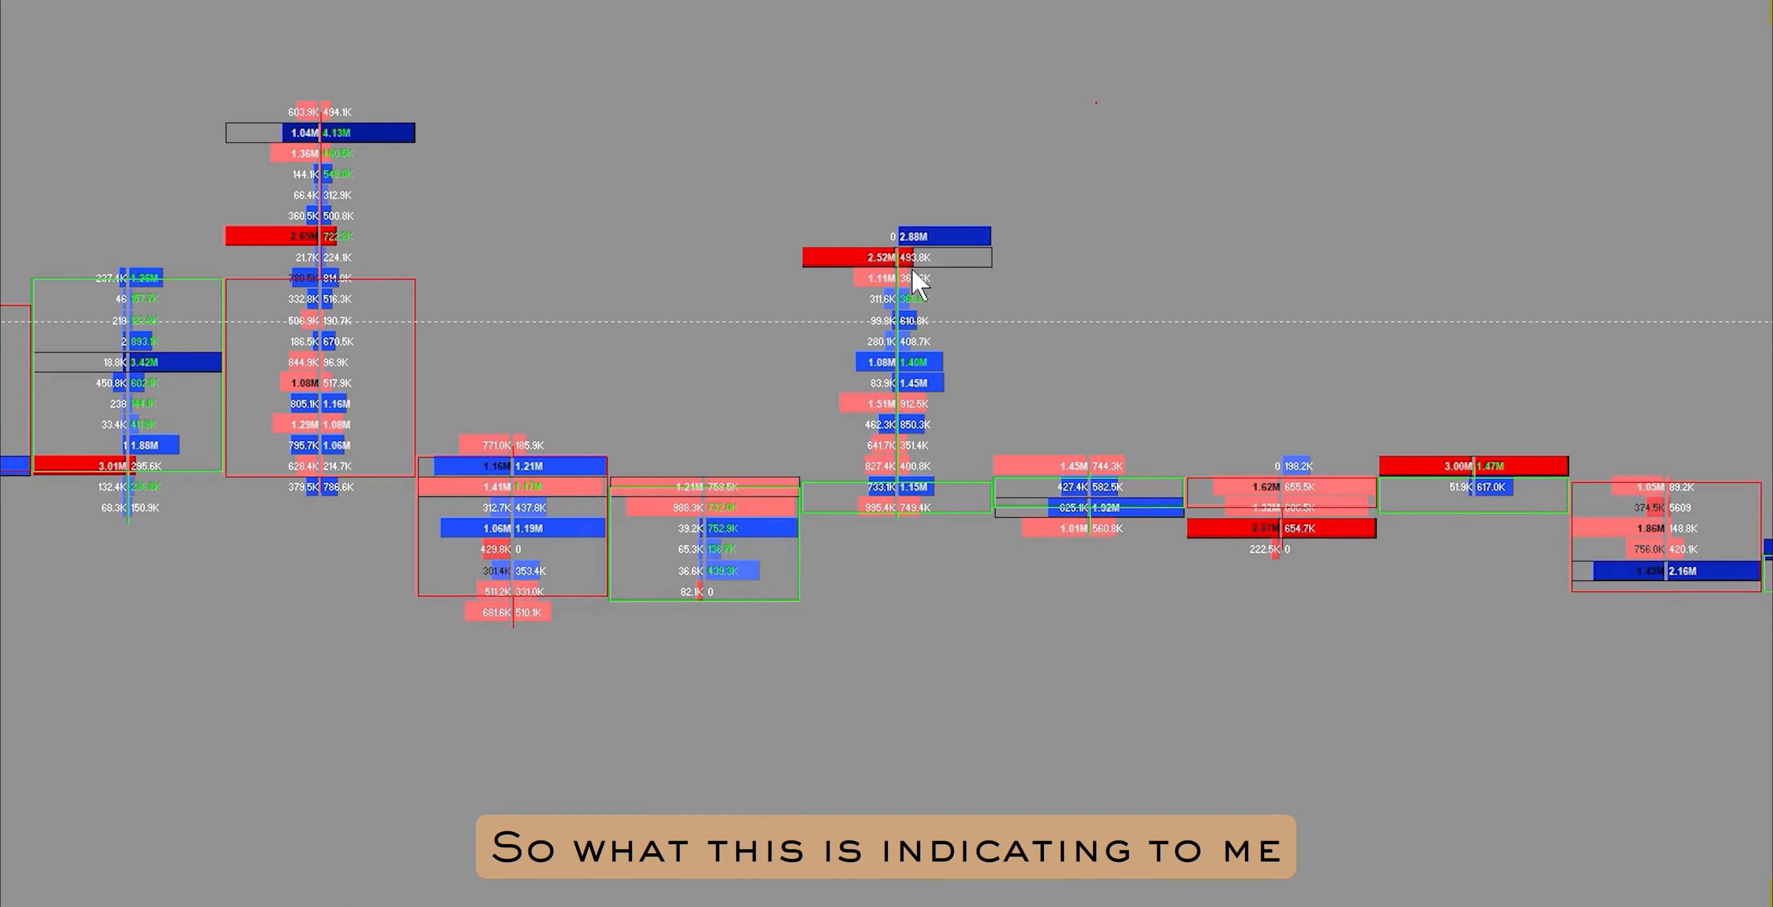
pyautogui.moveTo(863, 364)
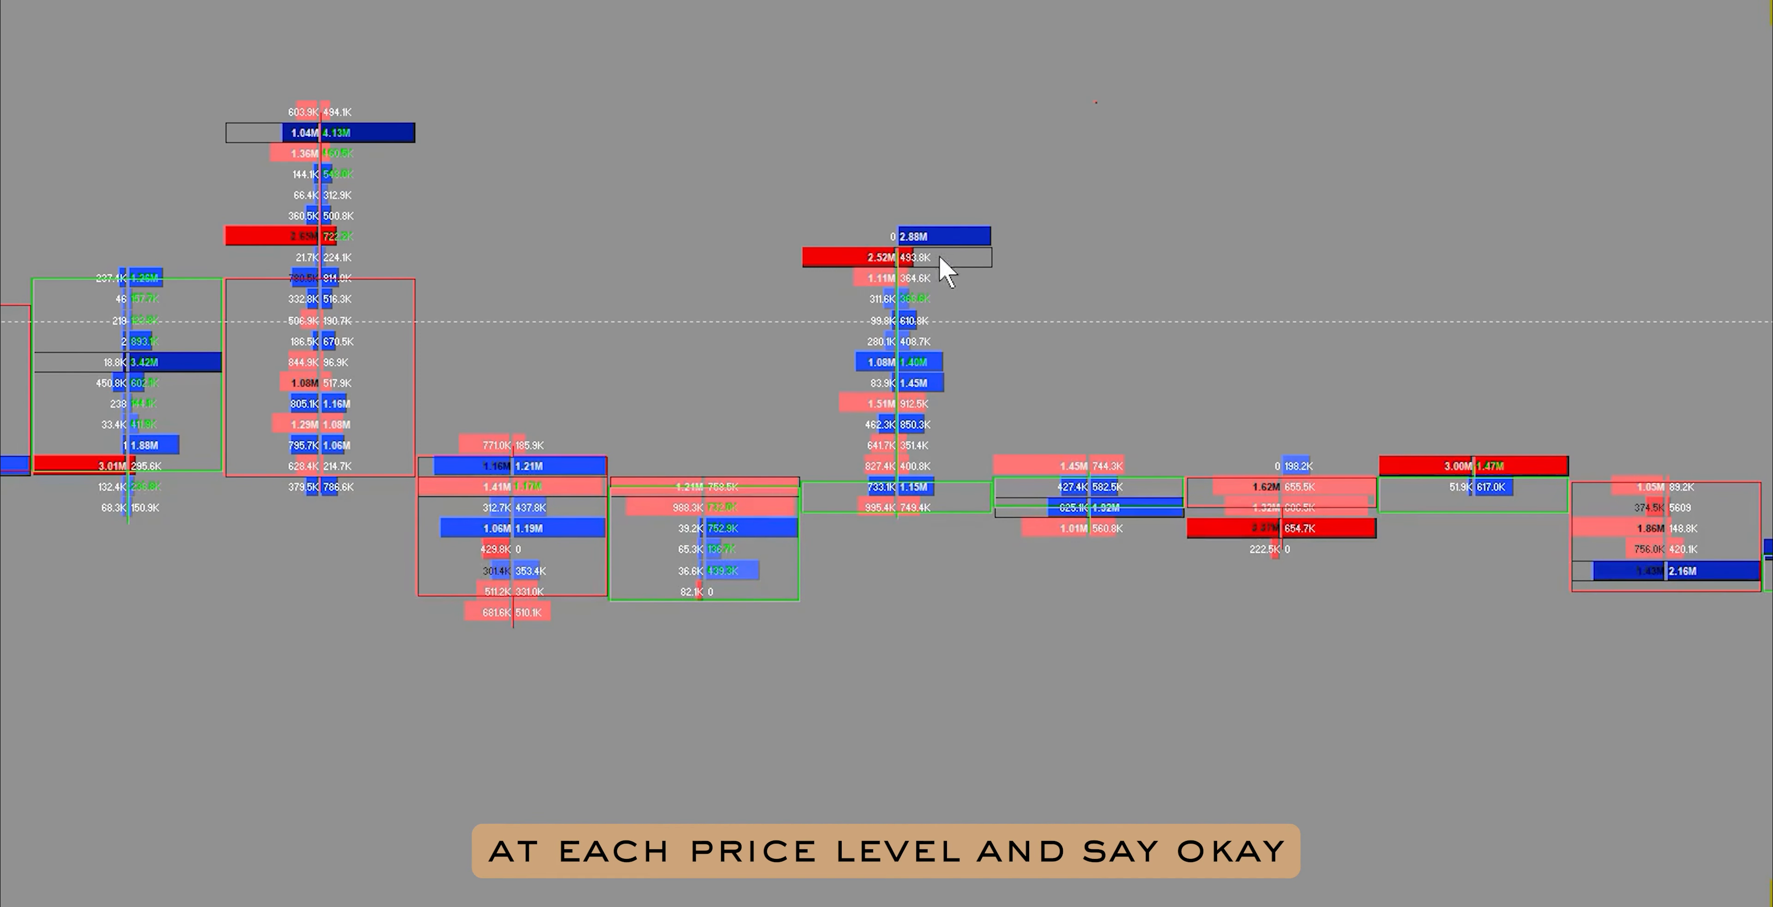
# Step: Bring up the chart's context menu of tool options
pyautogui.rightClick(944, 269)
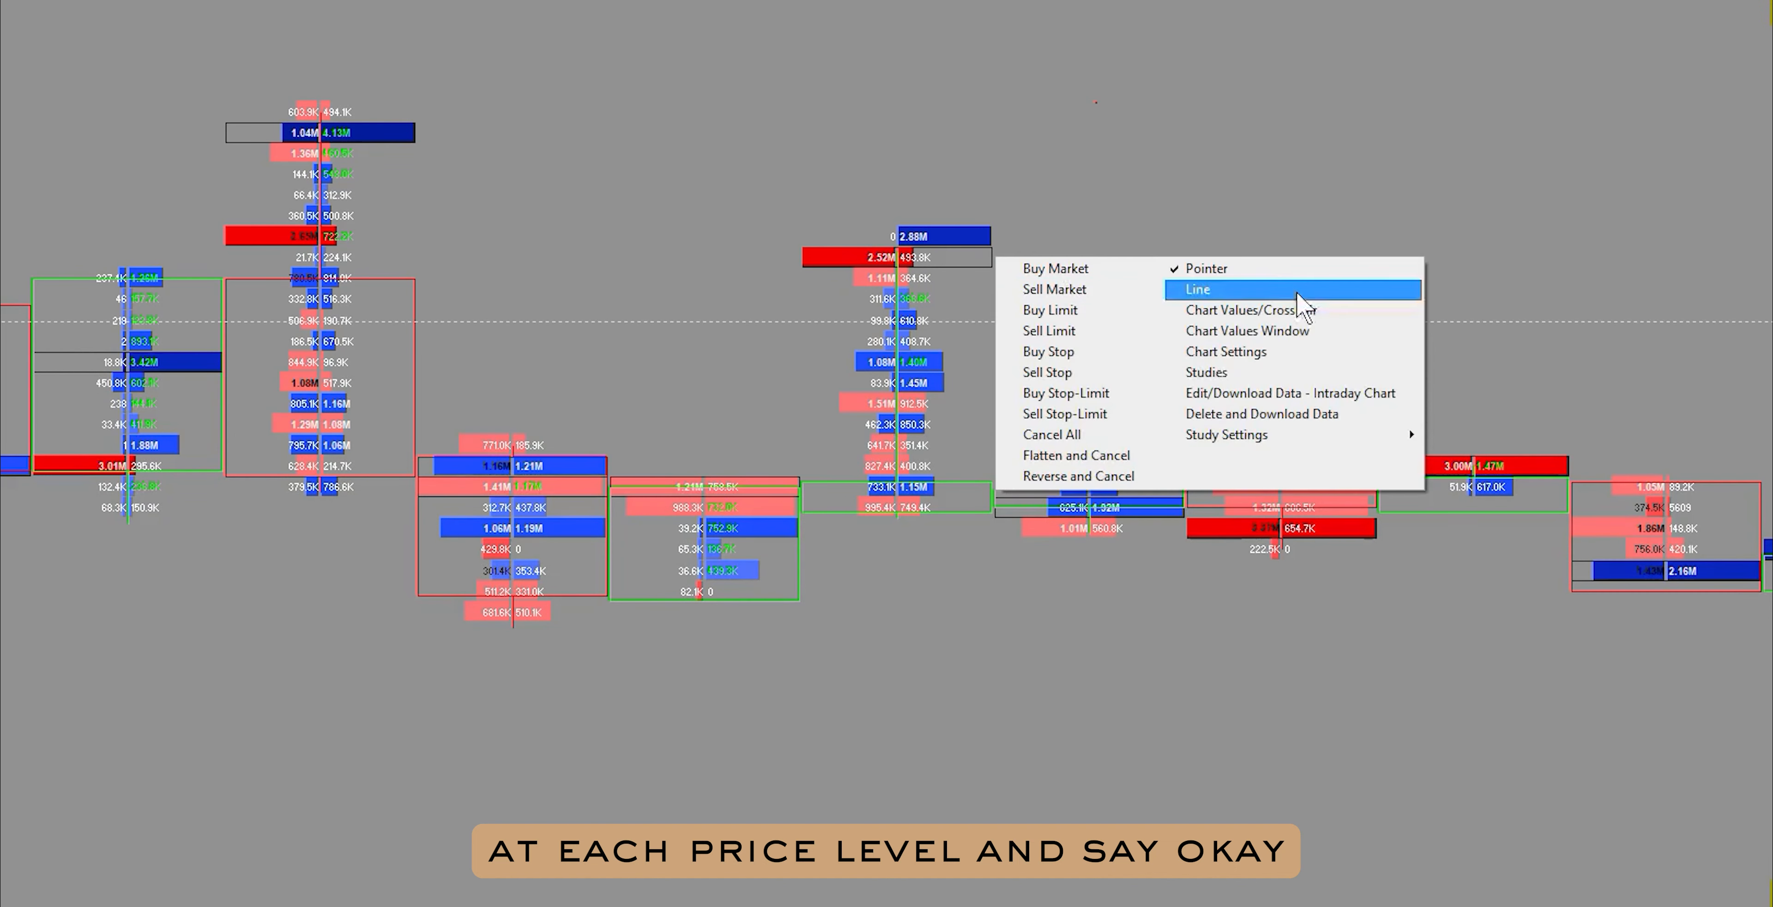
# Step: Enable the Chart Values/Crosshair readout, then return to Pointer mode
pyautogui.click(1198, 289)
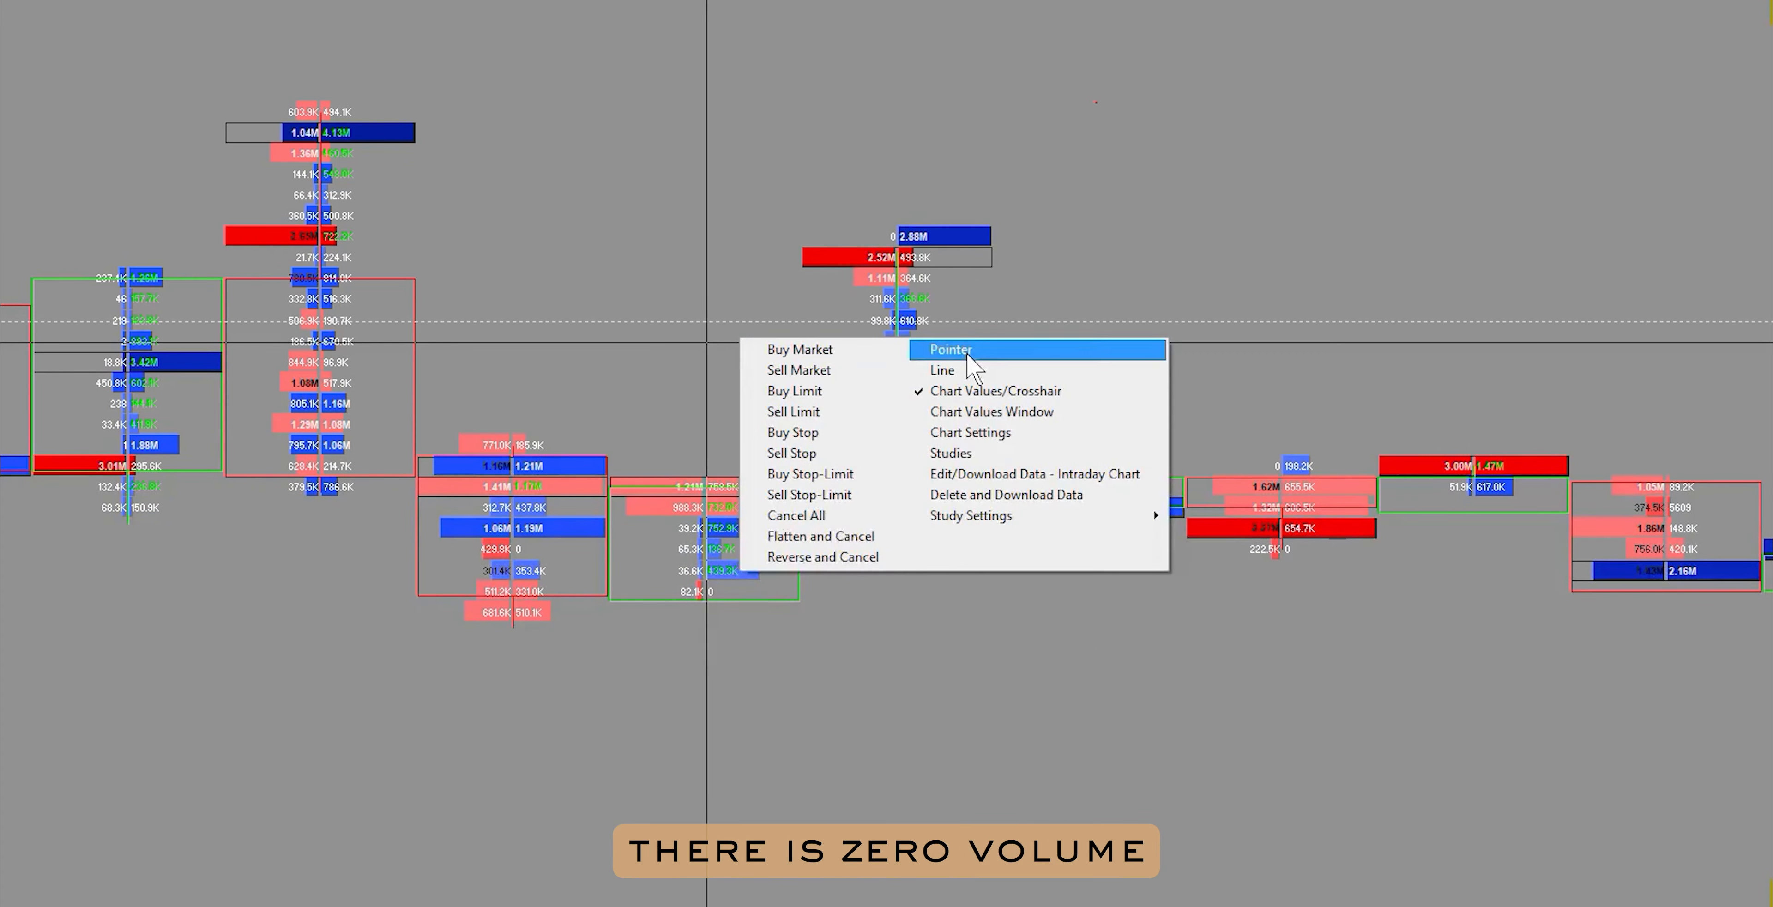
pyautogui.click(950, 348)
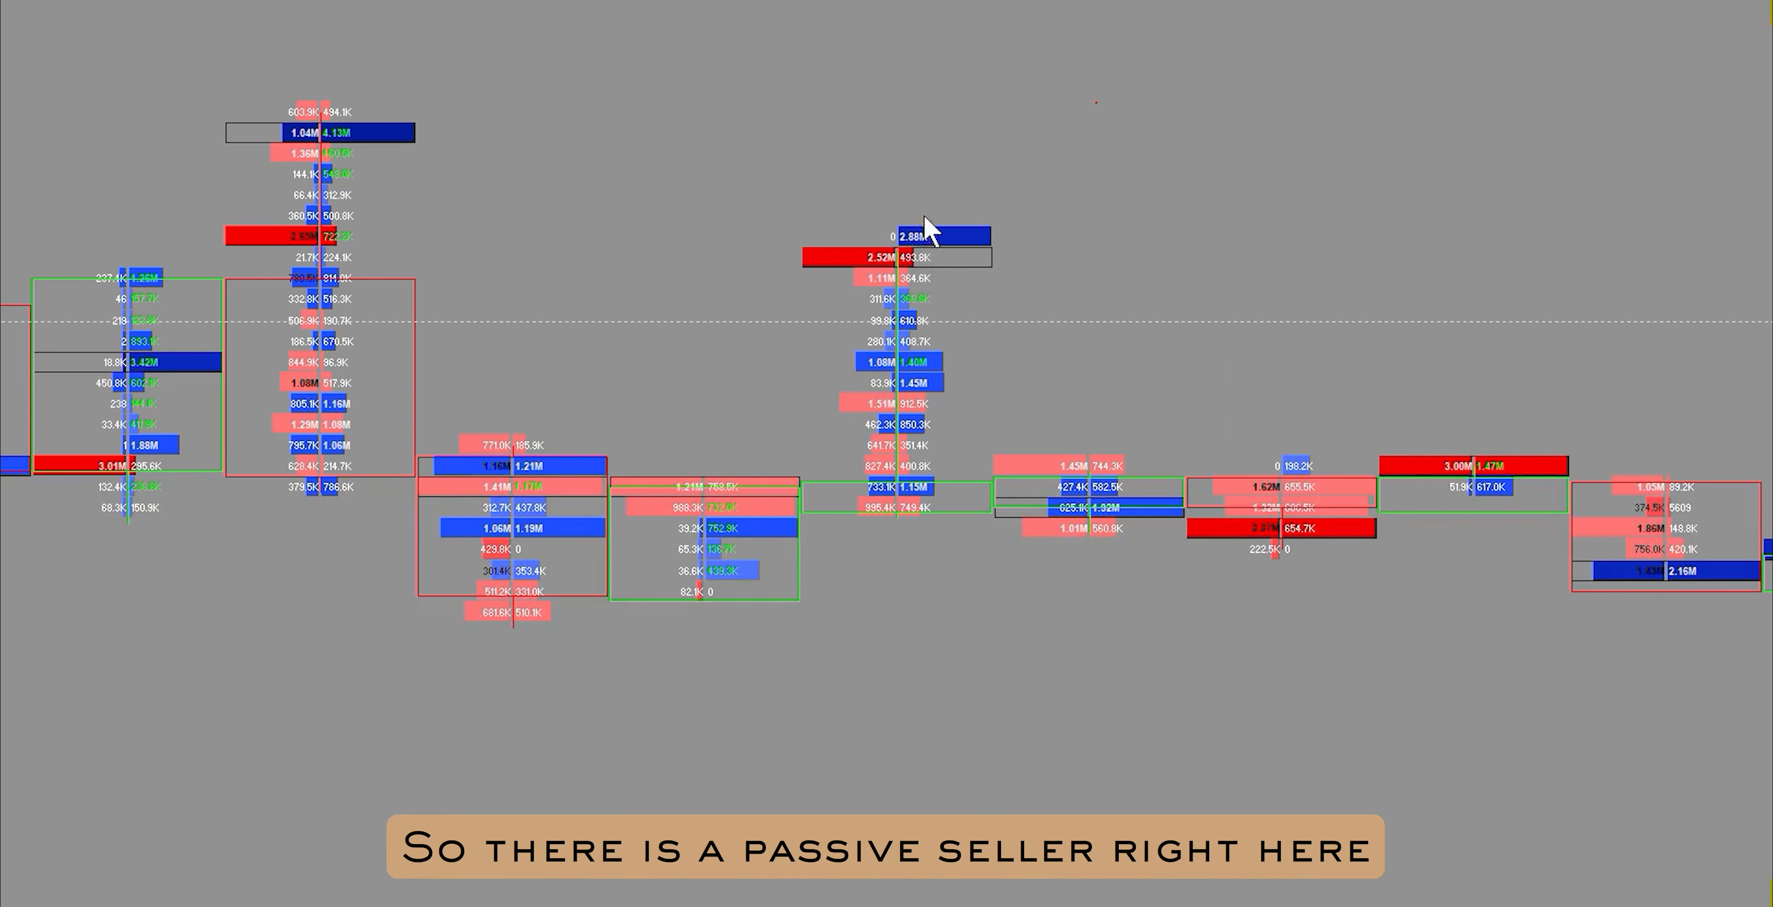
pyautogui.moveTo(916, 288)
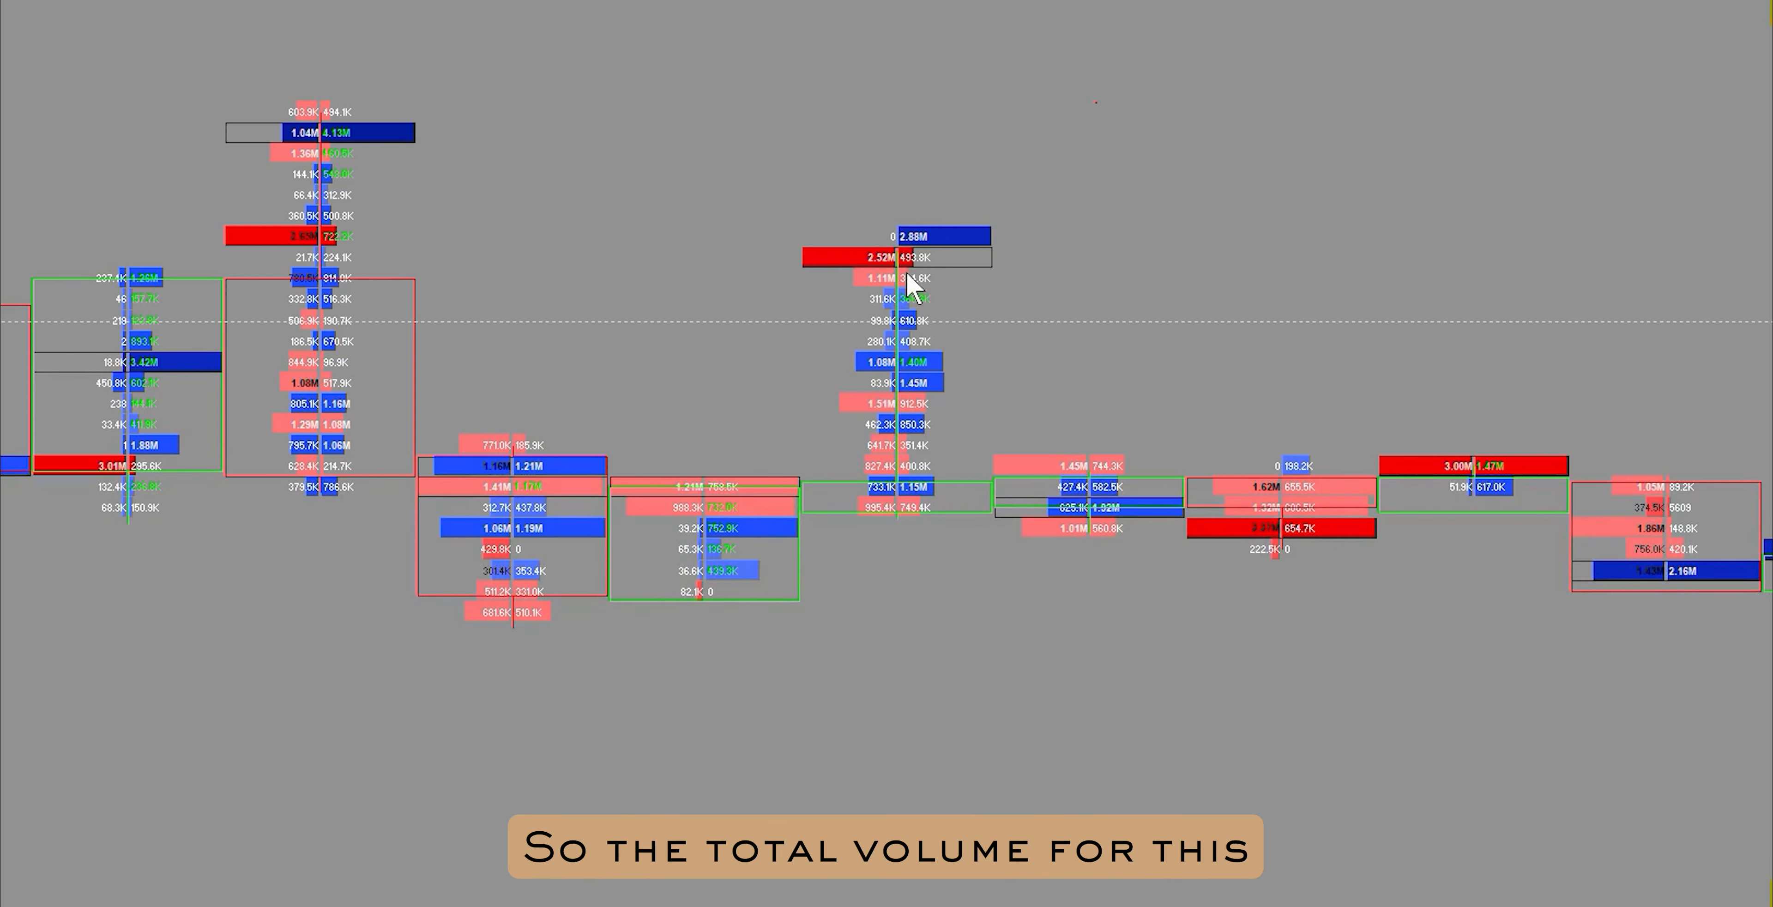
pyautogui.moveTo(881, 230)
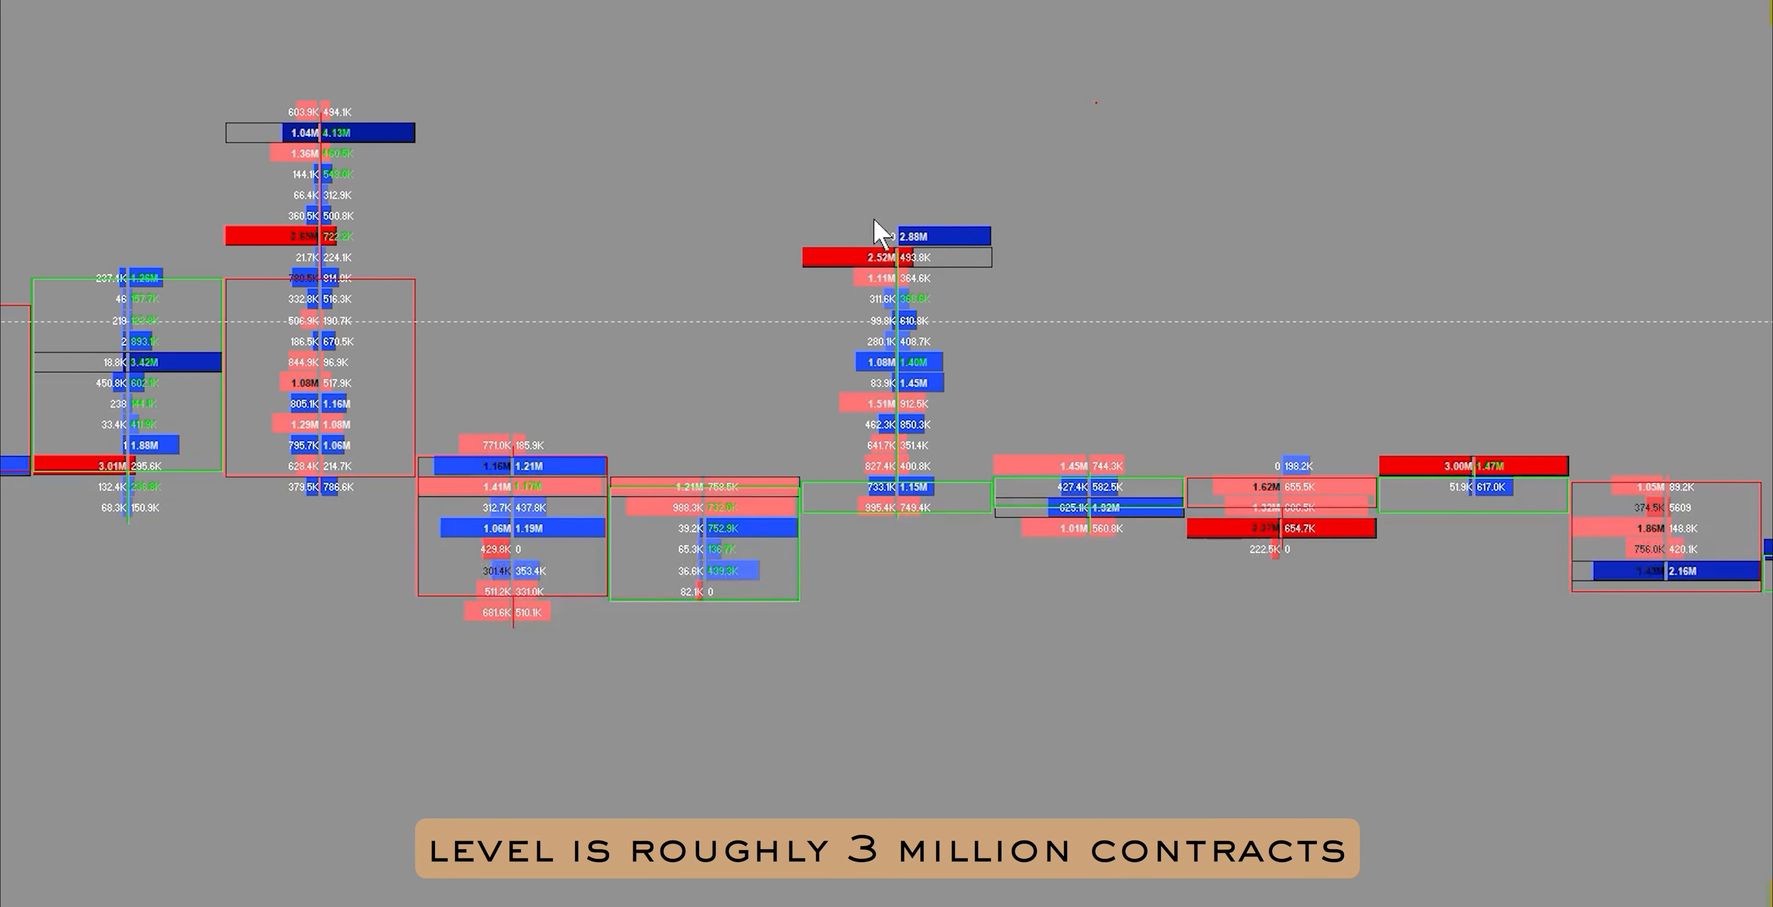
pyautogui.moveTo(881, 246)
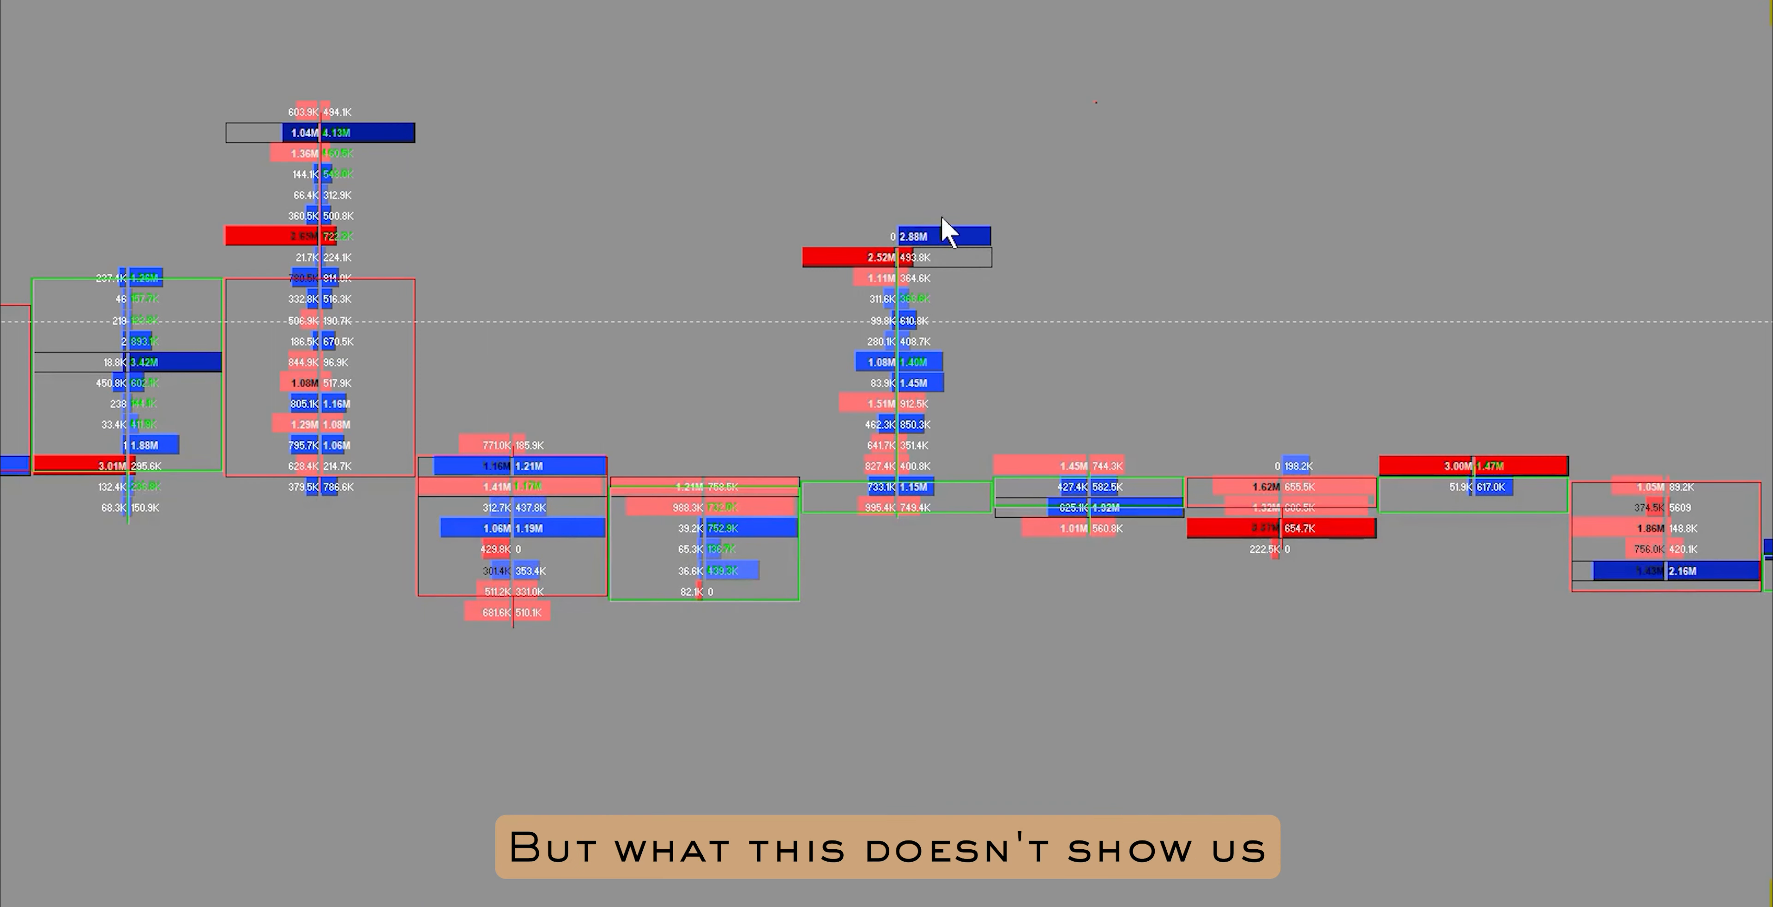
pyautogui.moveTo(905, 237)
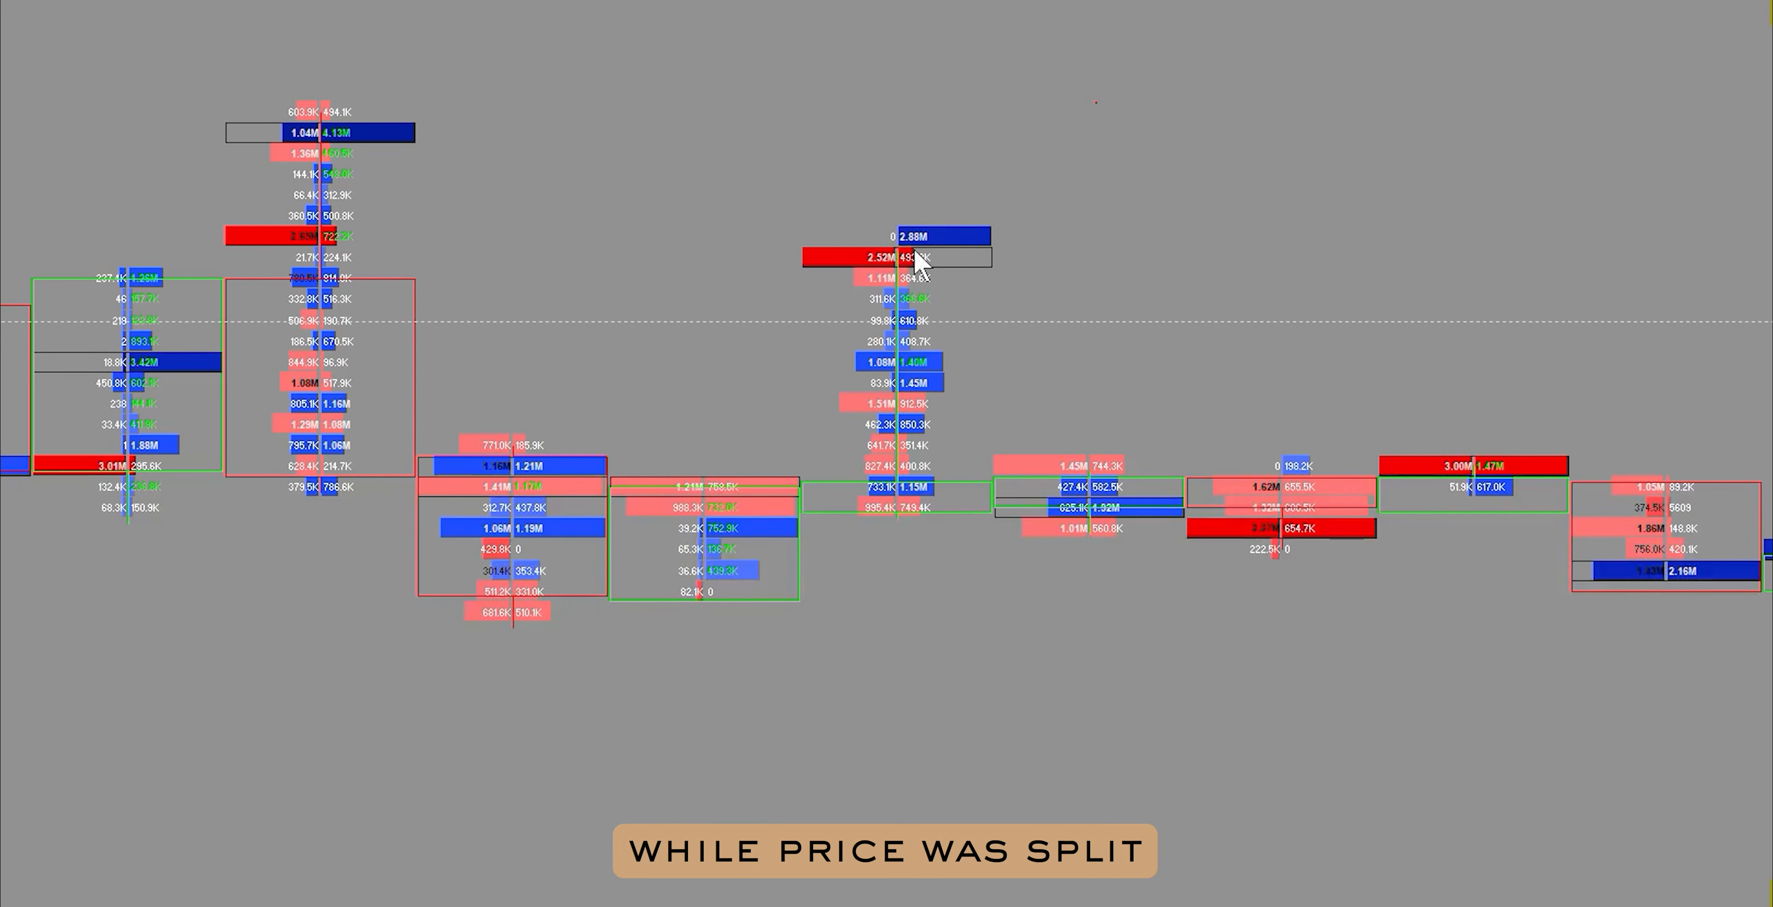
pyautogui.moveTo(1063, 268)
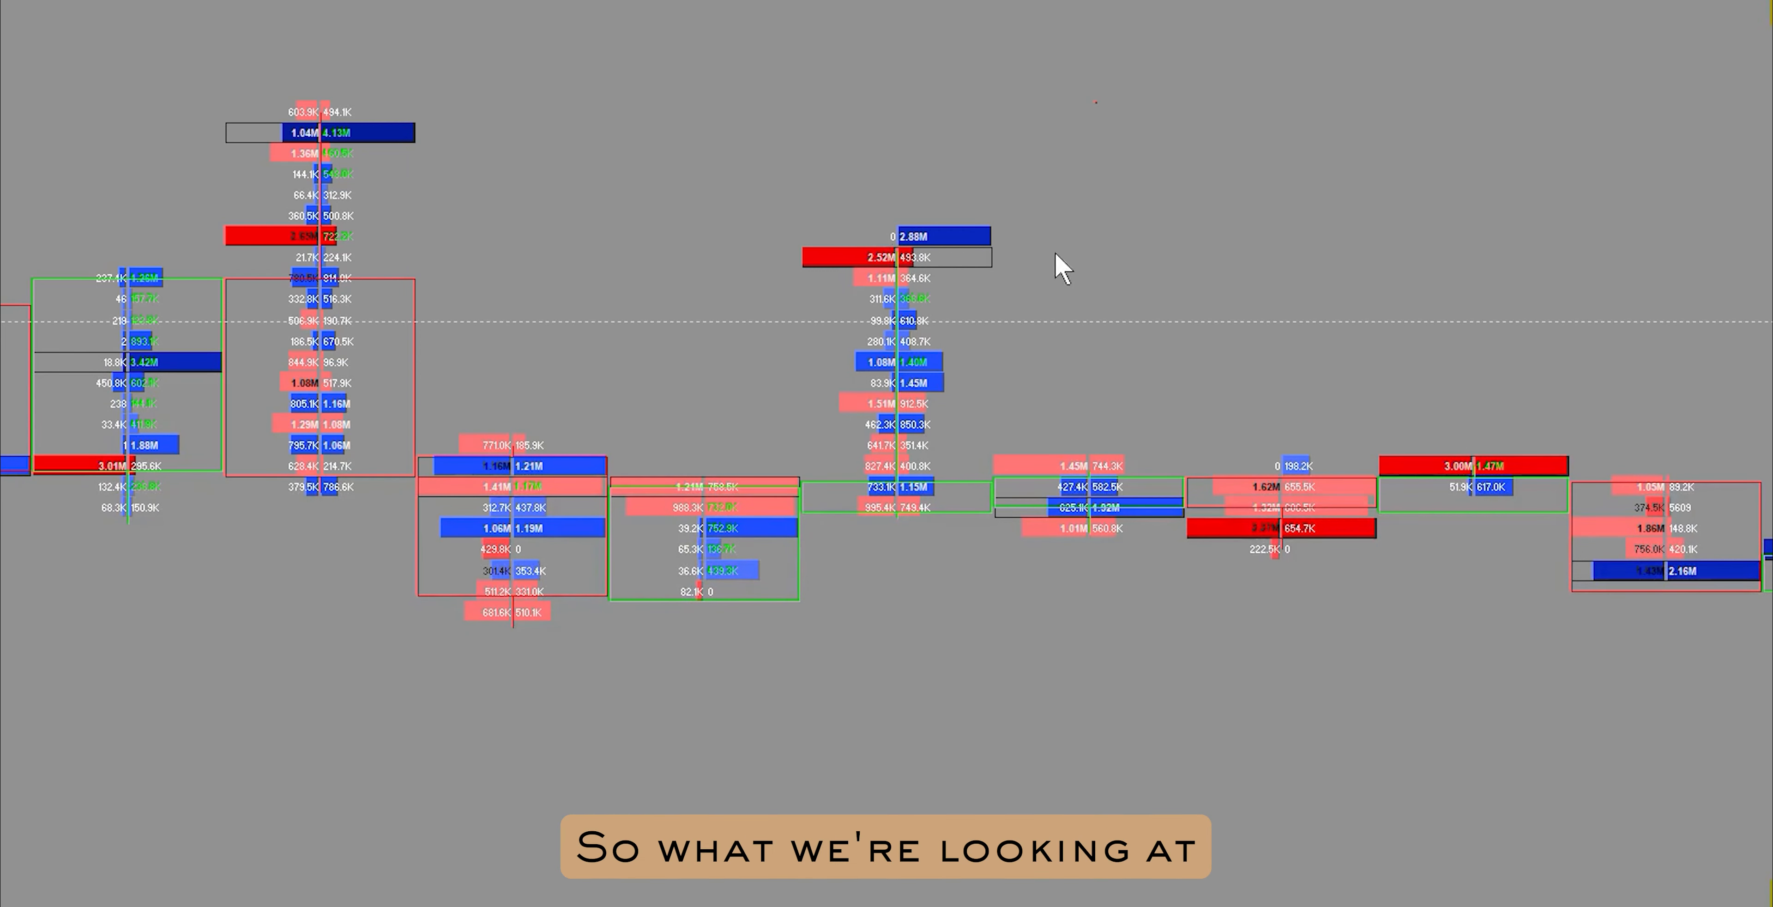
pyautogui.moveTo(905, 322)
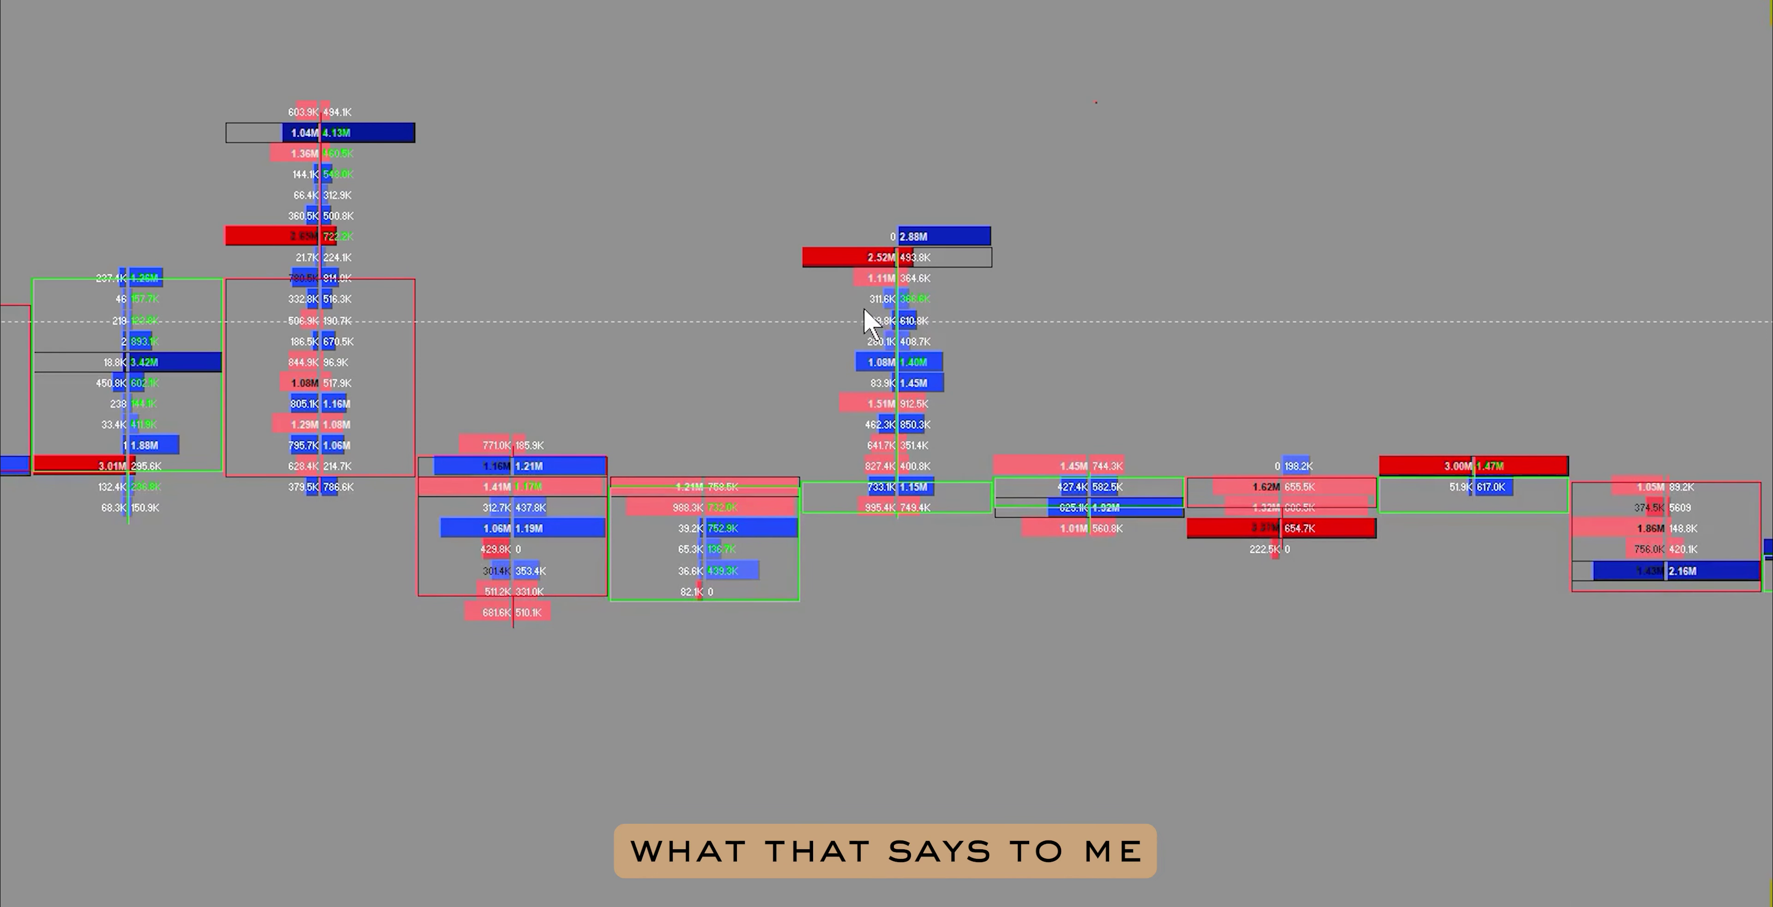
pyautogui.moveTo(917, 314)
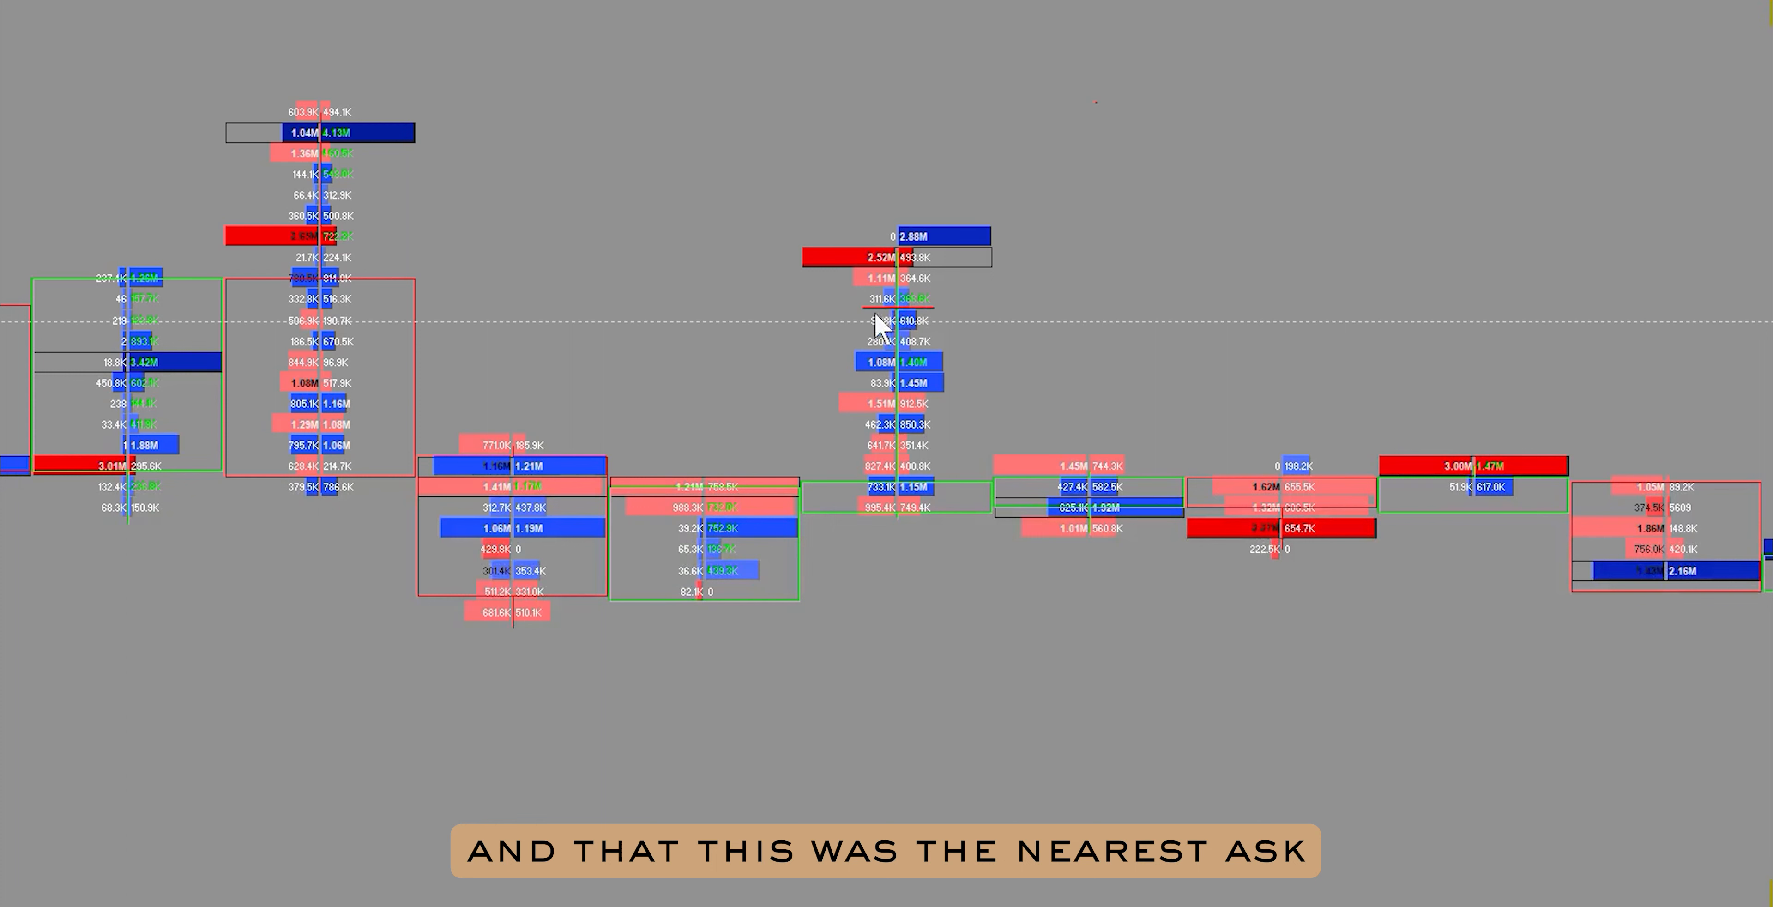
pyautogui.moveTo(842, 339)
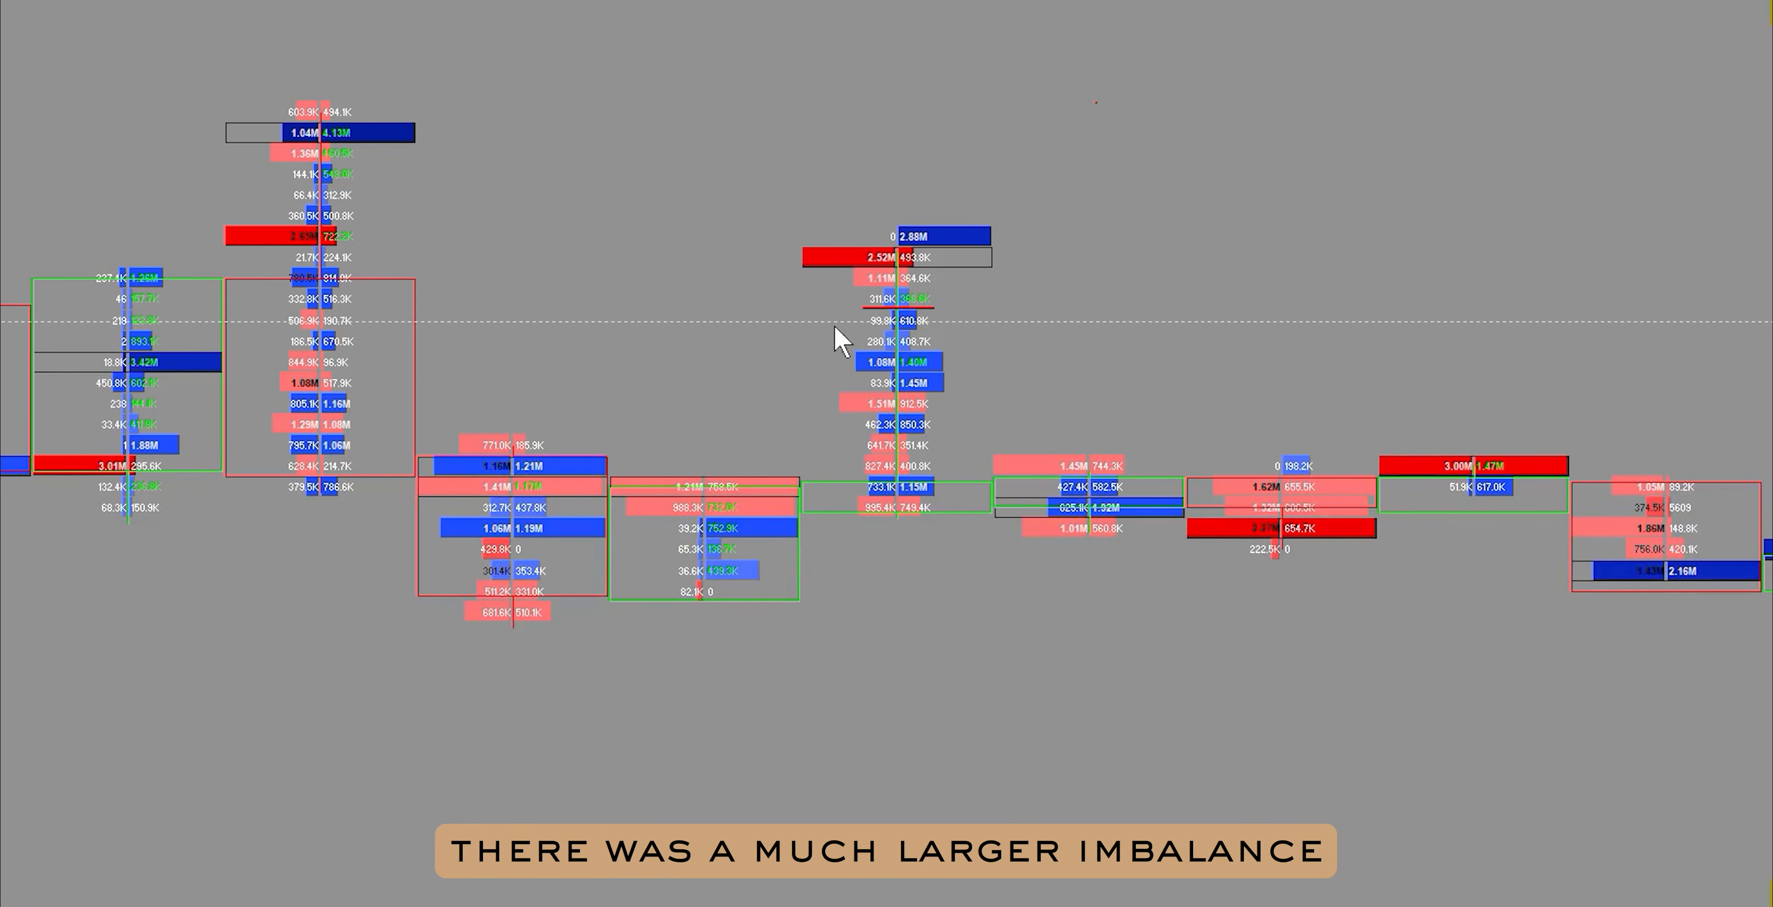
pyautogui.moveTo(962, 294)
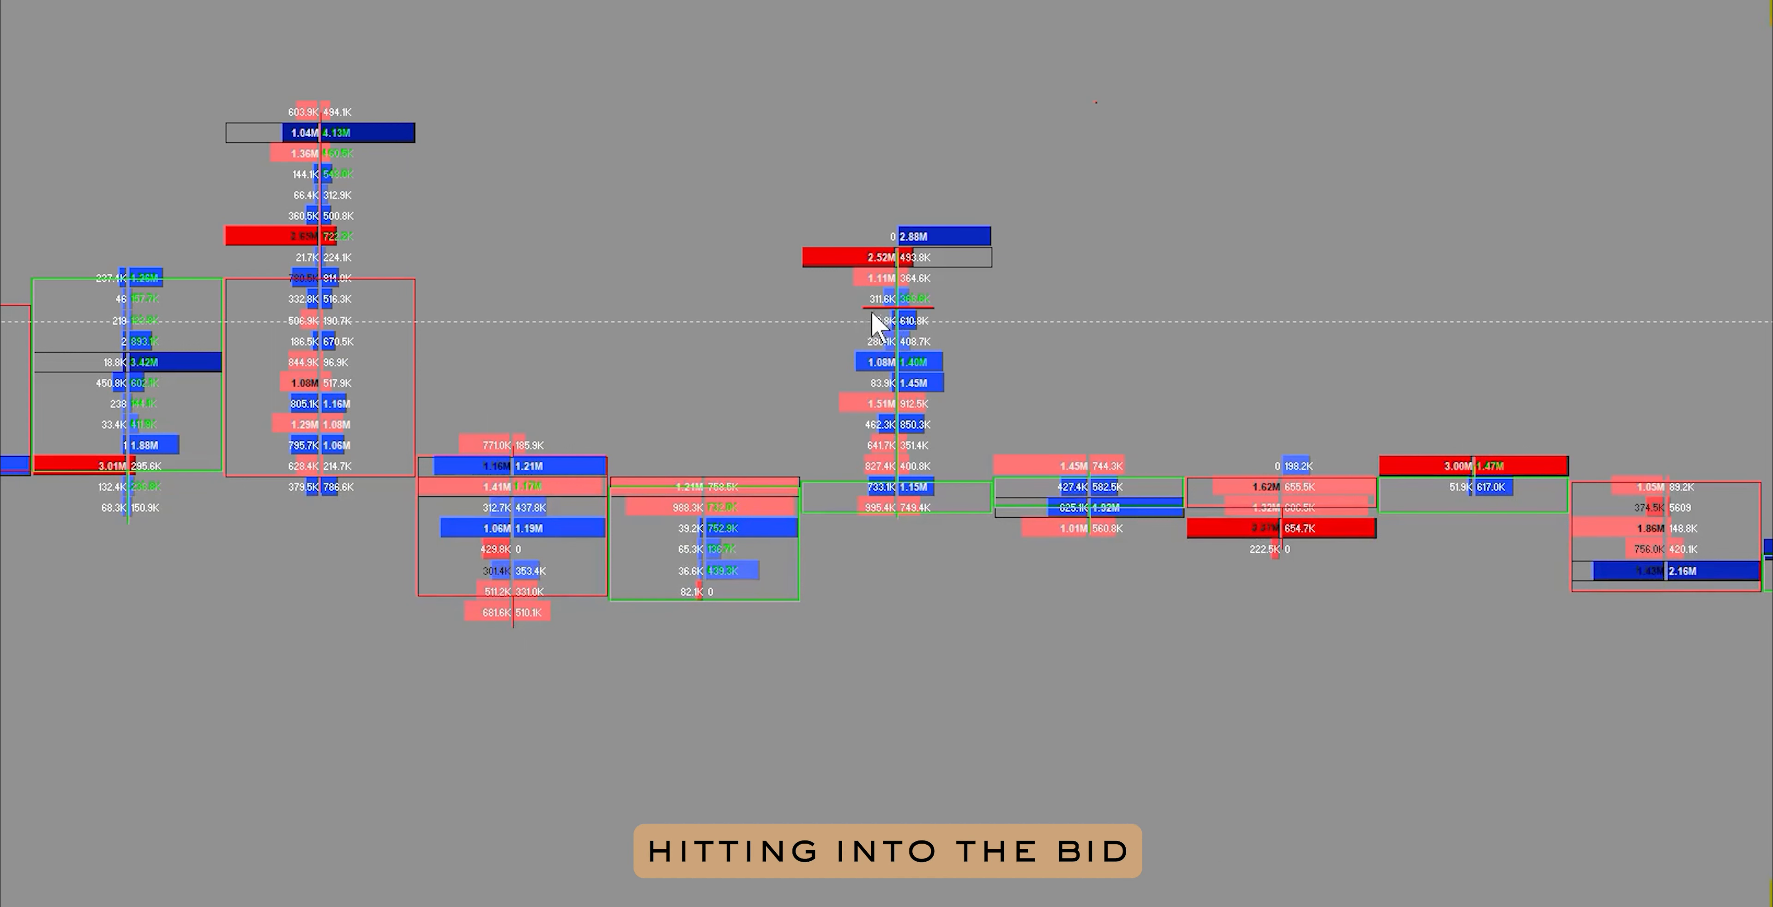
pyautogui.moveTo(943, 268)
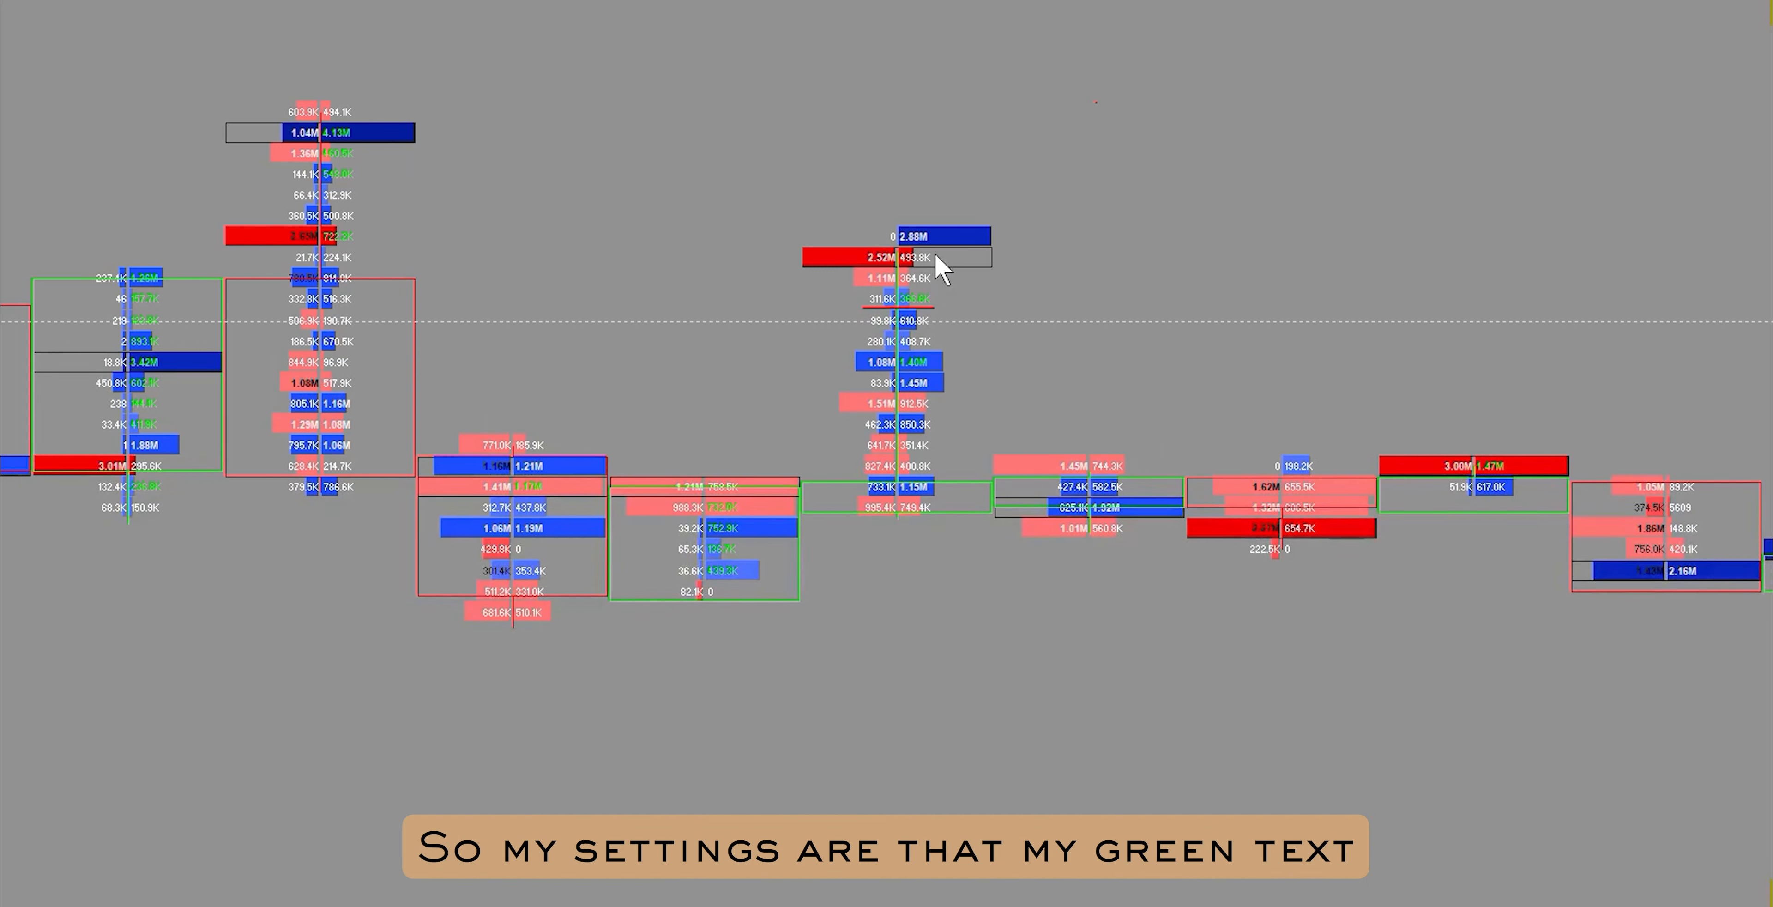
pyautogui.moveTo(916, 320)
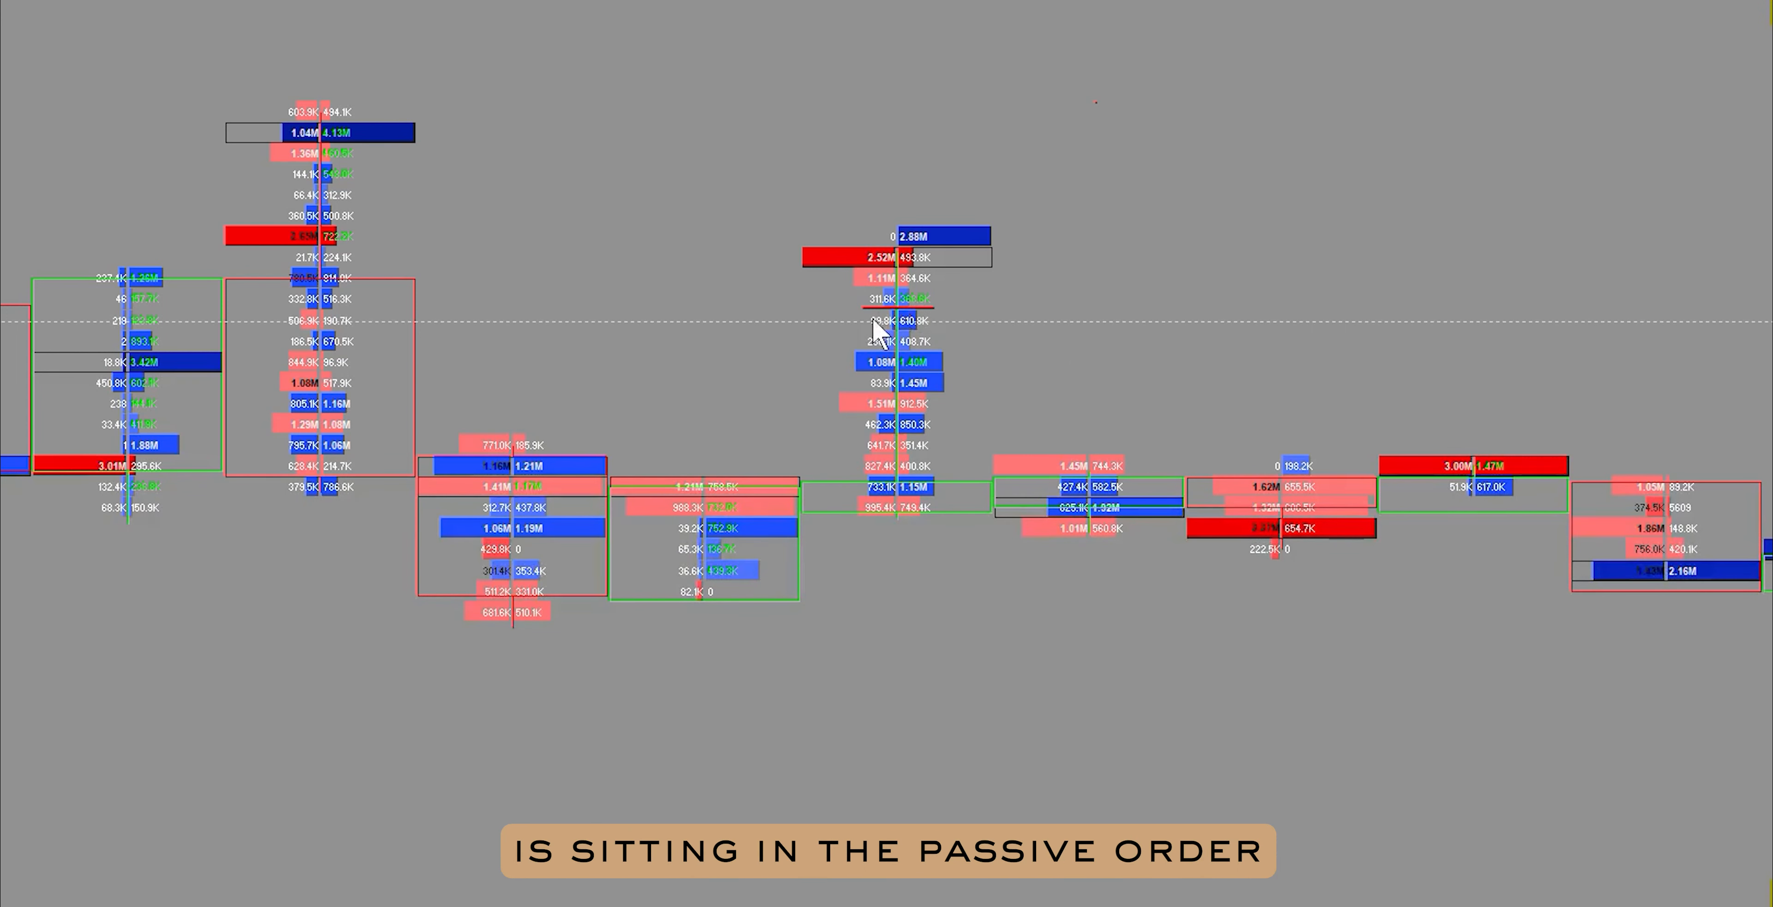
pyautogui.moveTo(1041, 314)
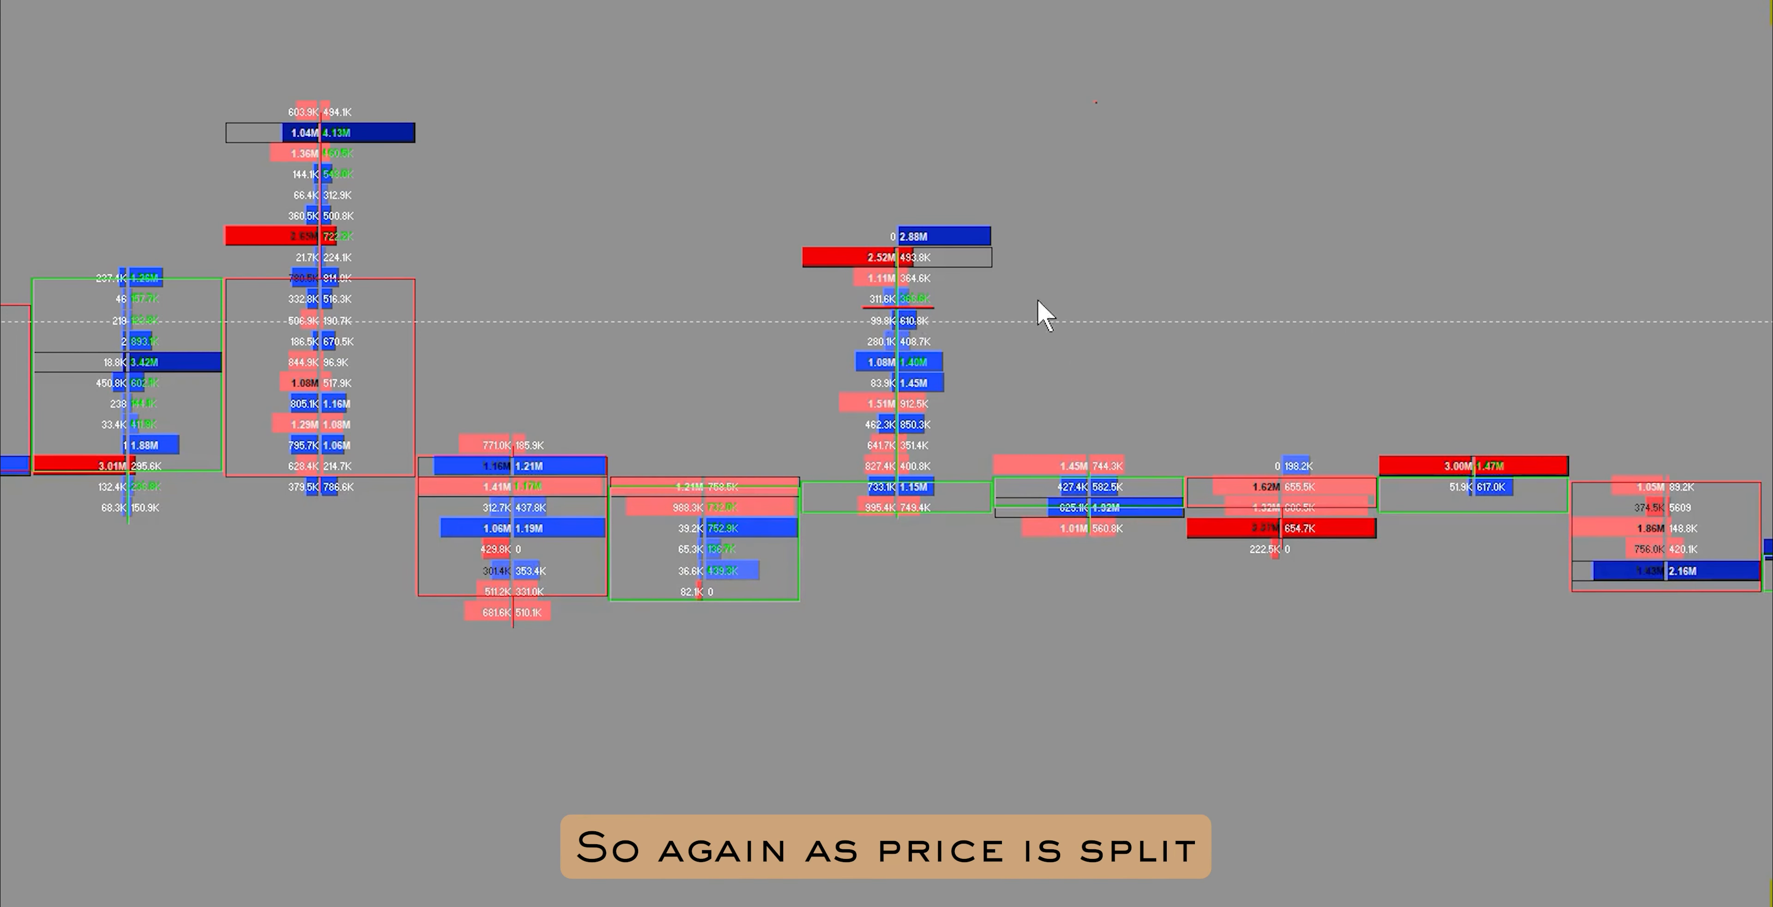
pyautogui.moveTo(1185, 261)
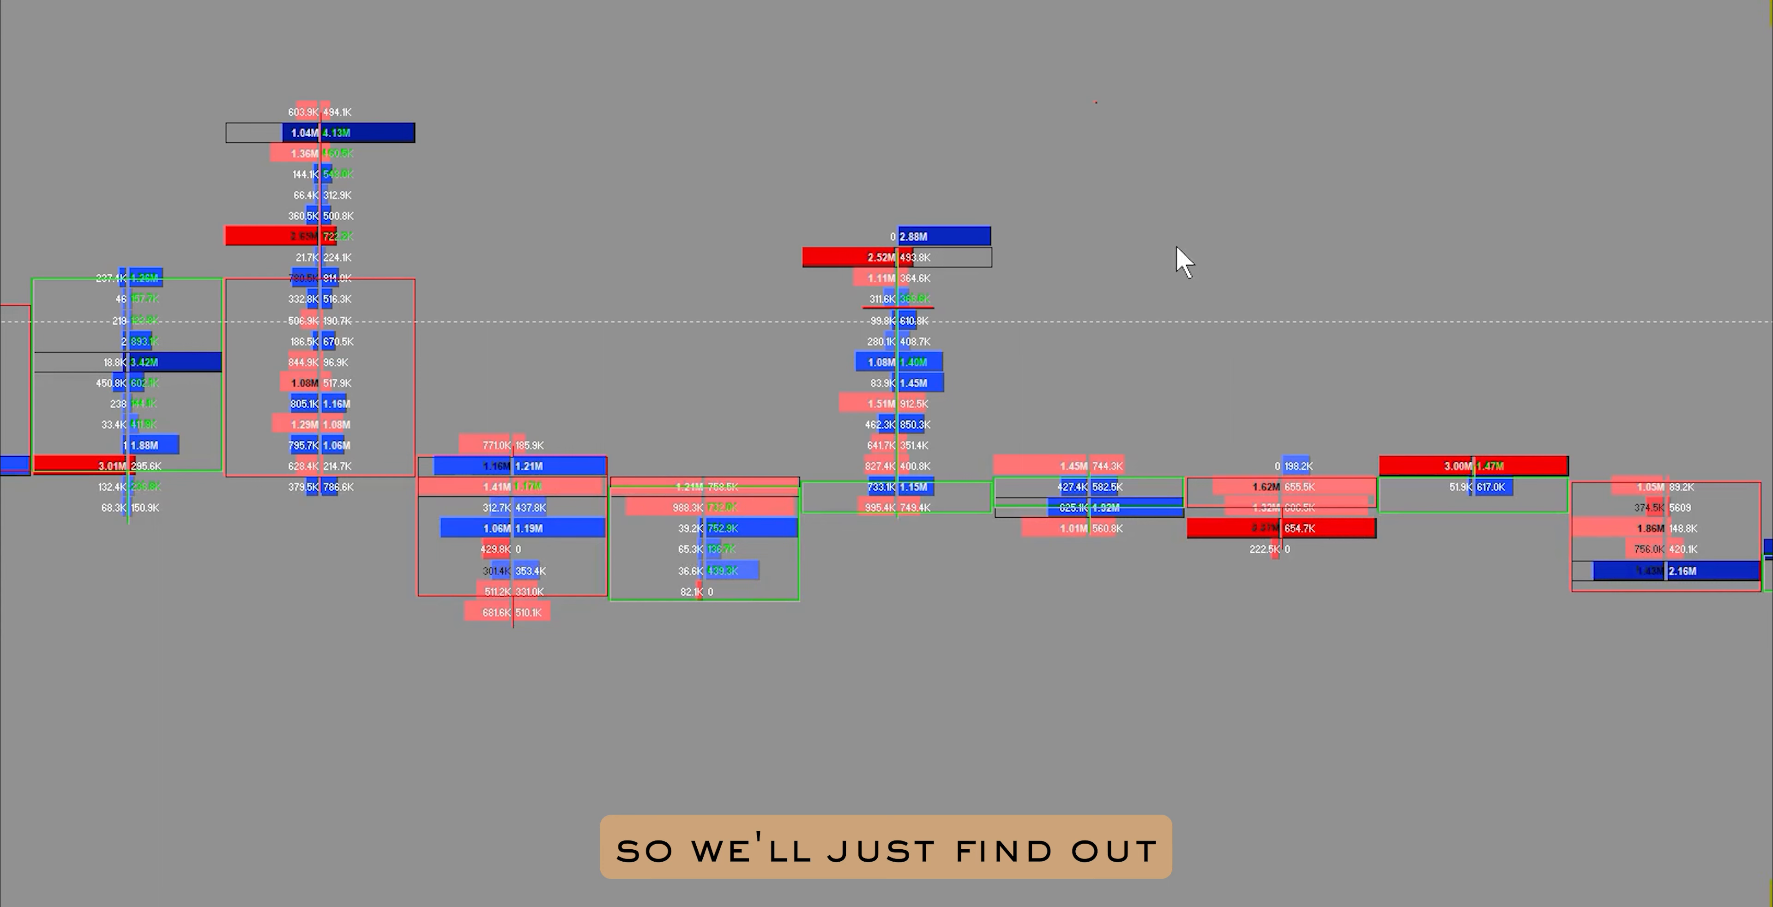
pyautogui.rightClick(1185, 261)
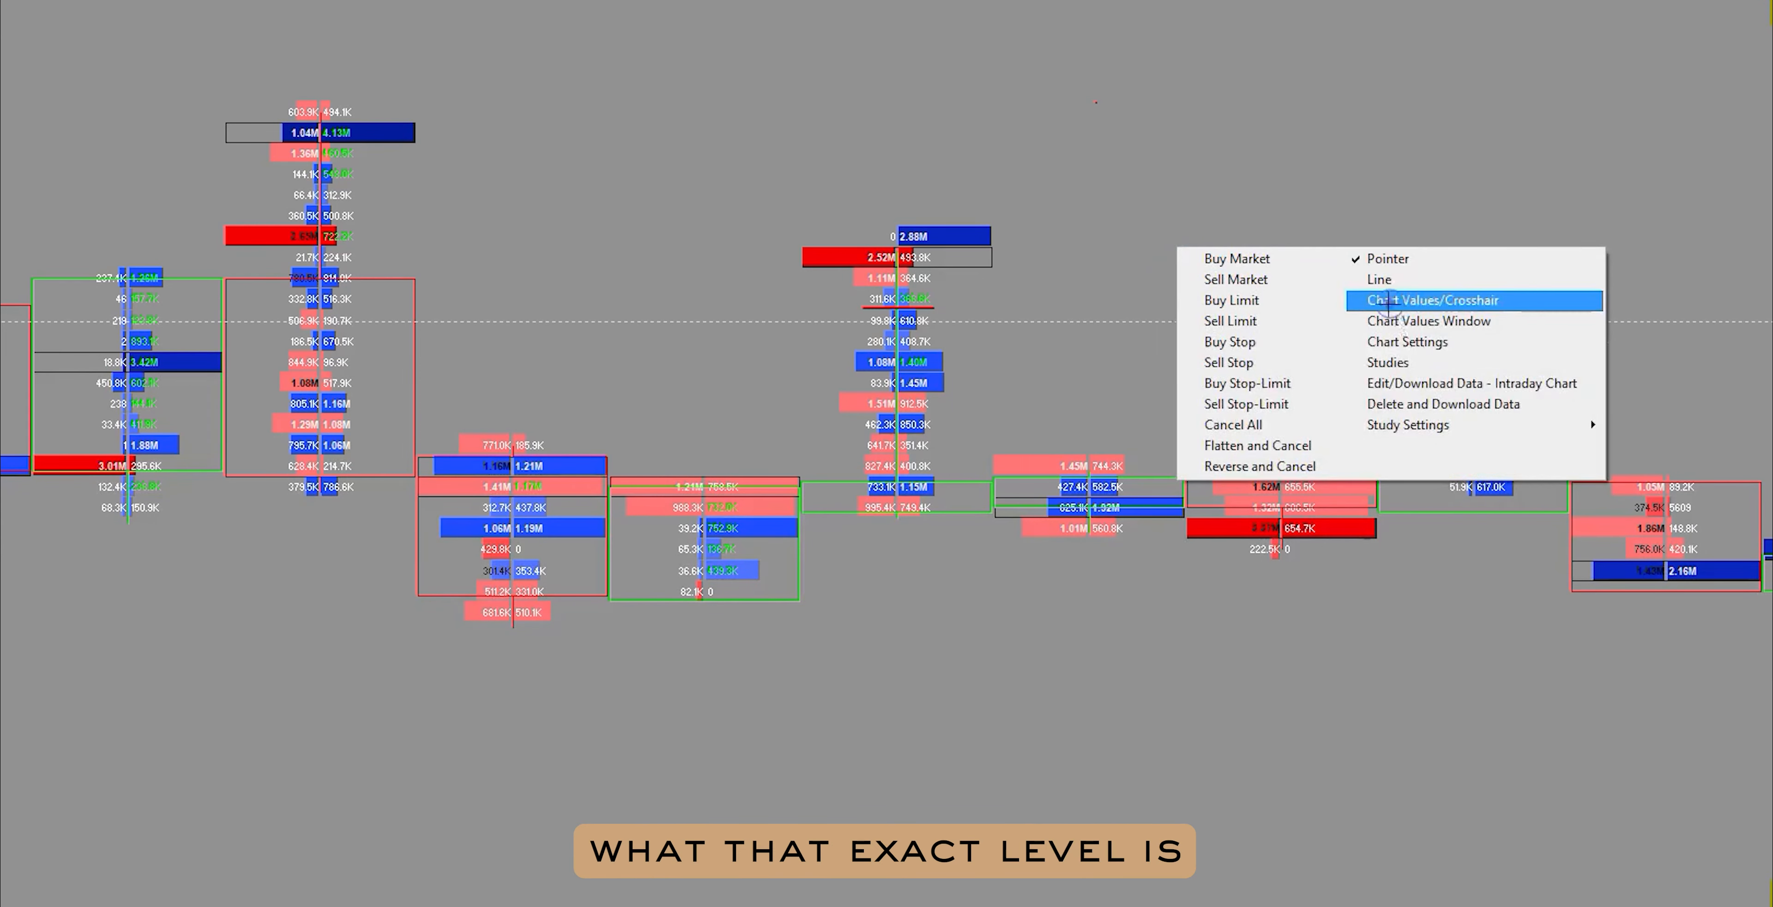
pyautogui.click(1462, 300)
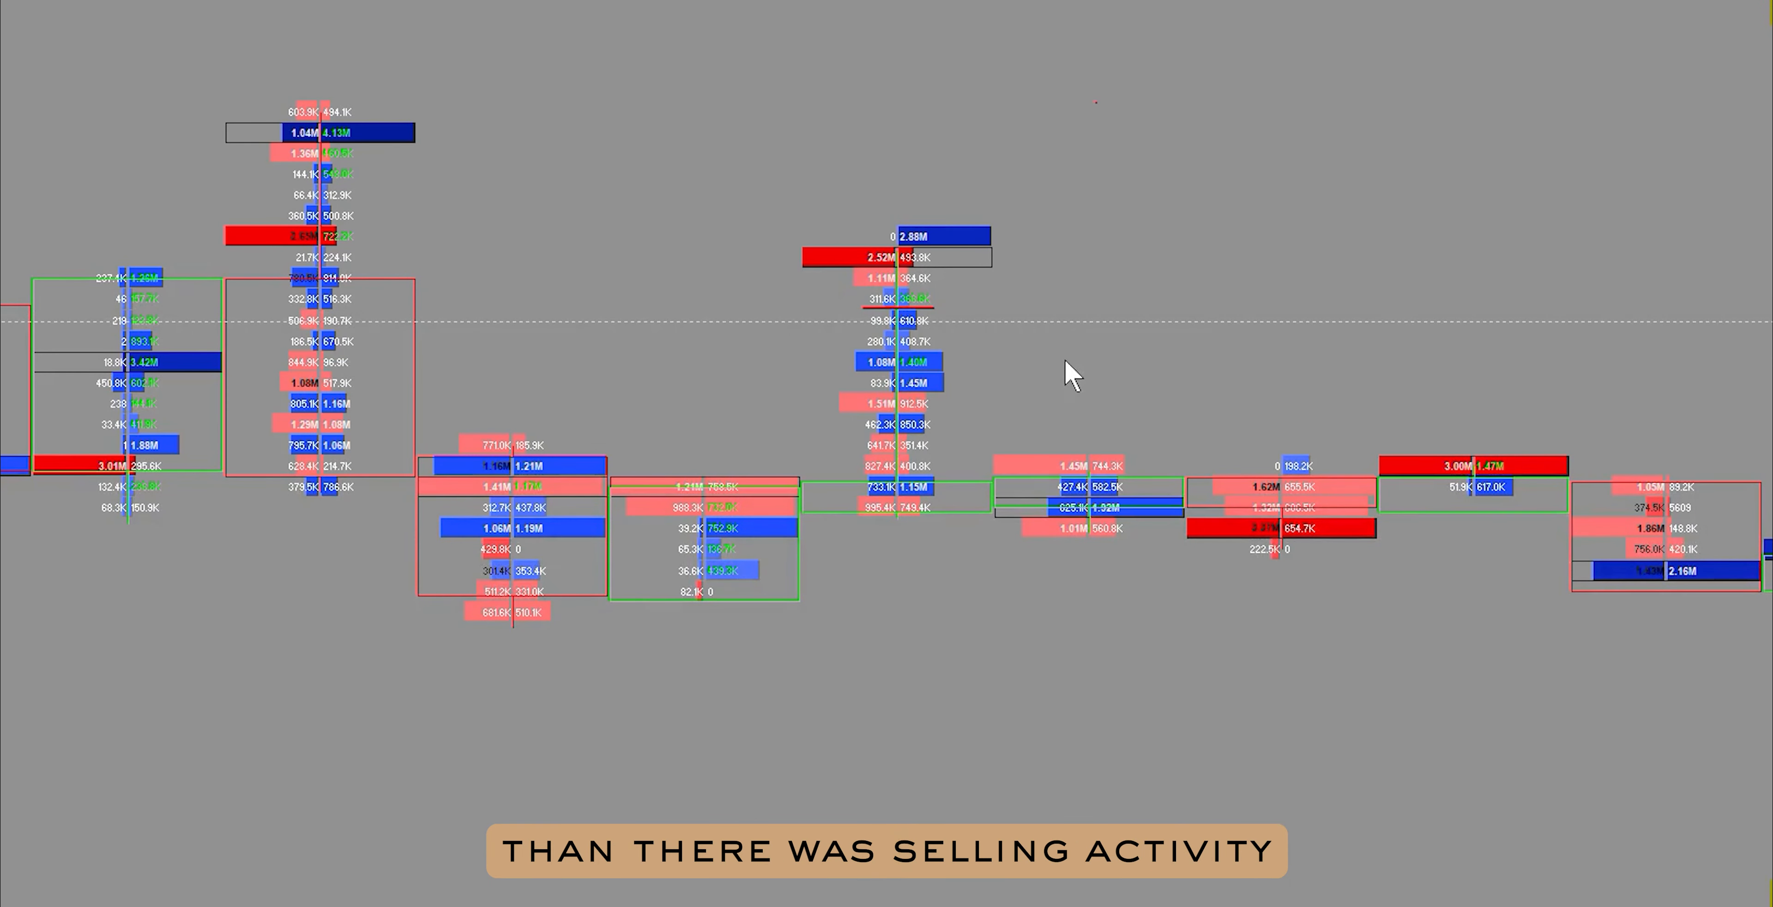
pyautogui.moveTo(978, 432)
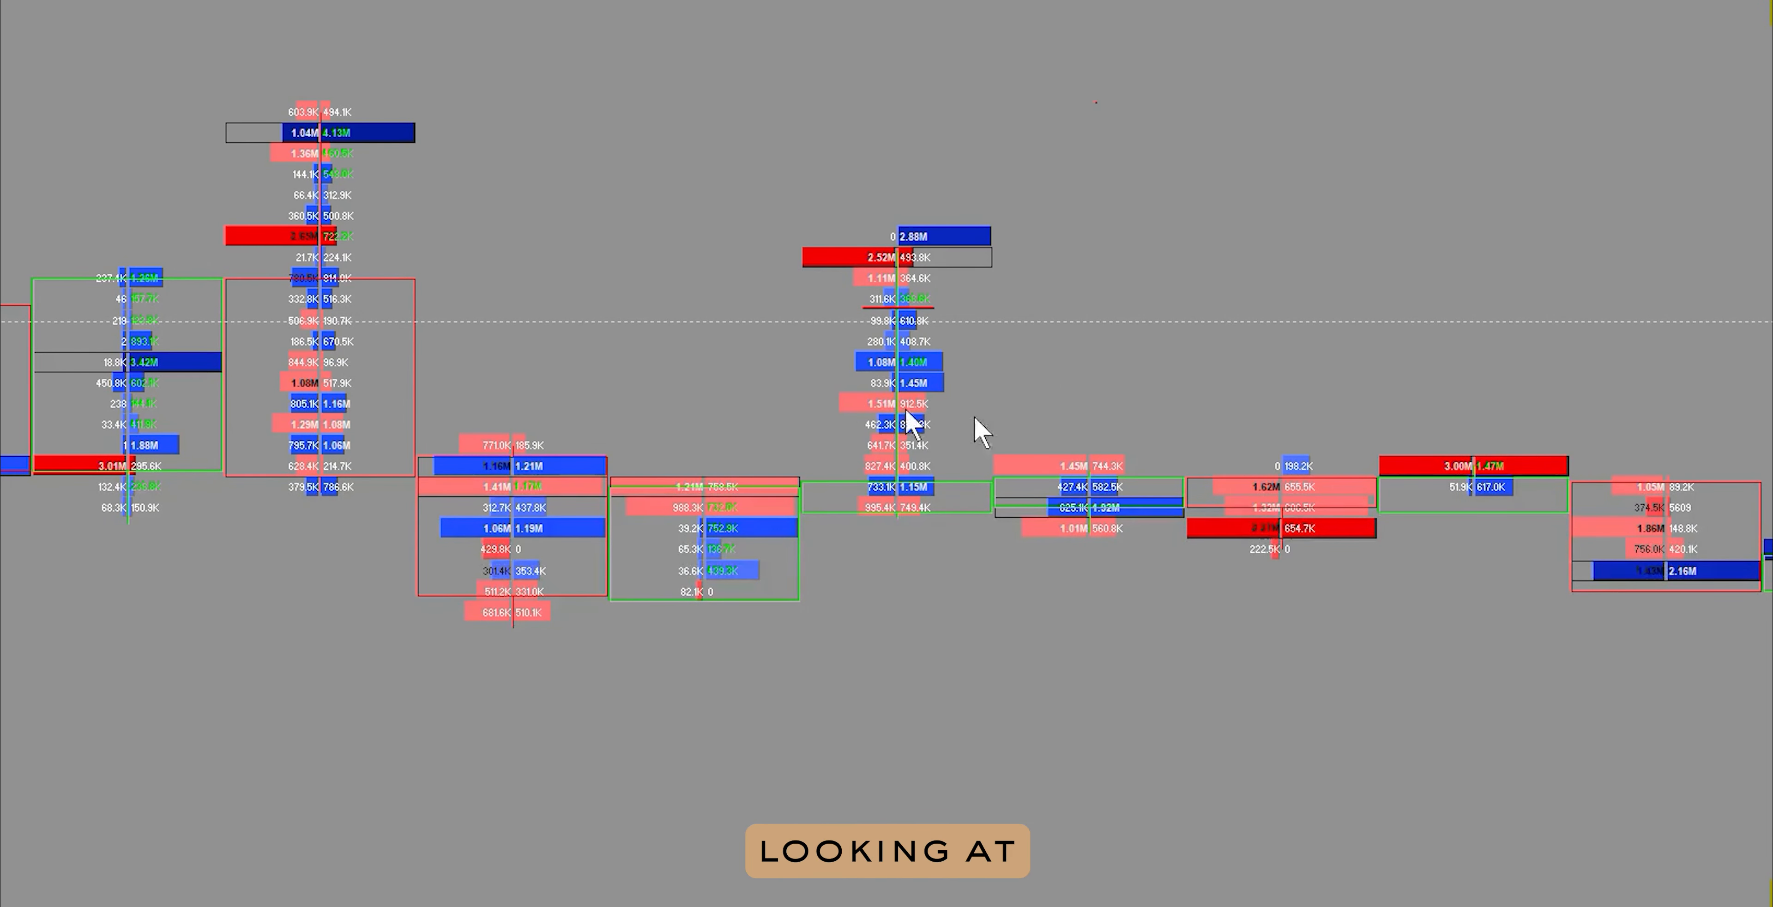
pyautogui.moveTo(1261, 498)
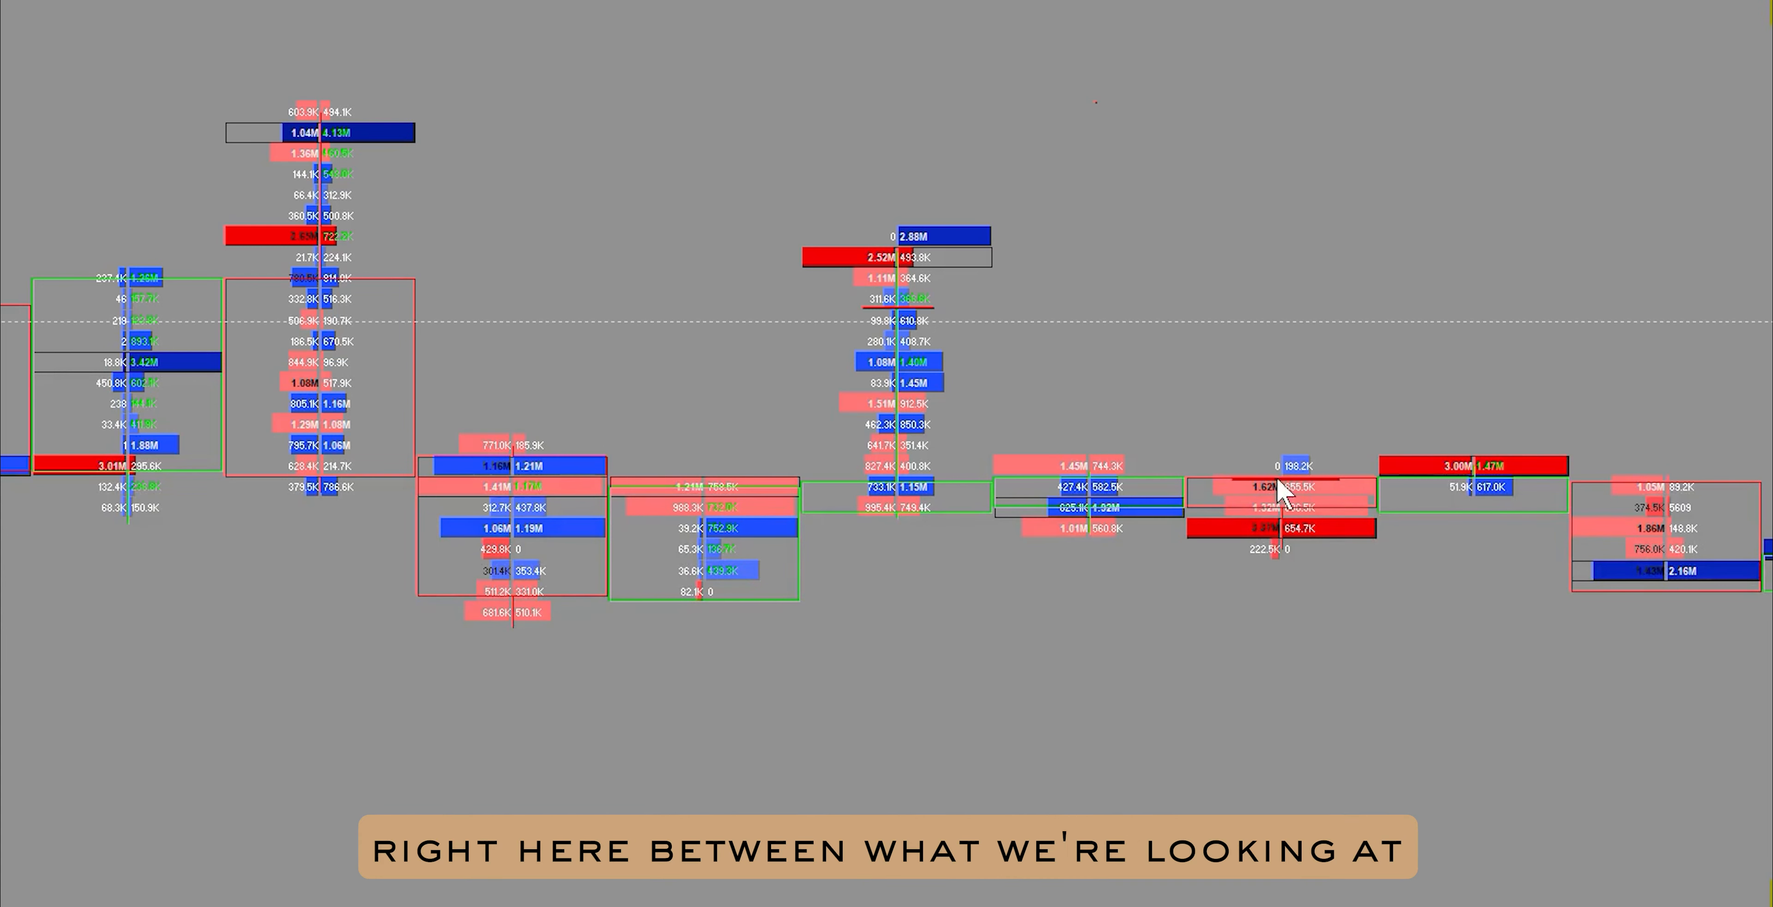
pyautogui.rightClick(1278, 490)
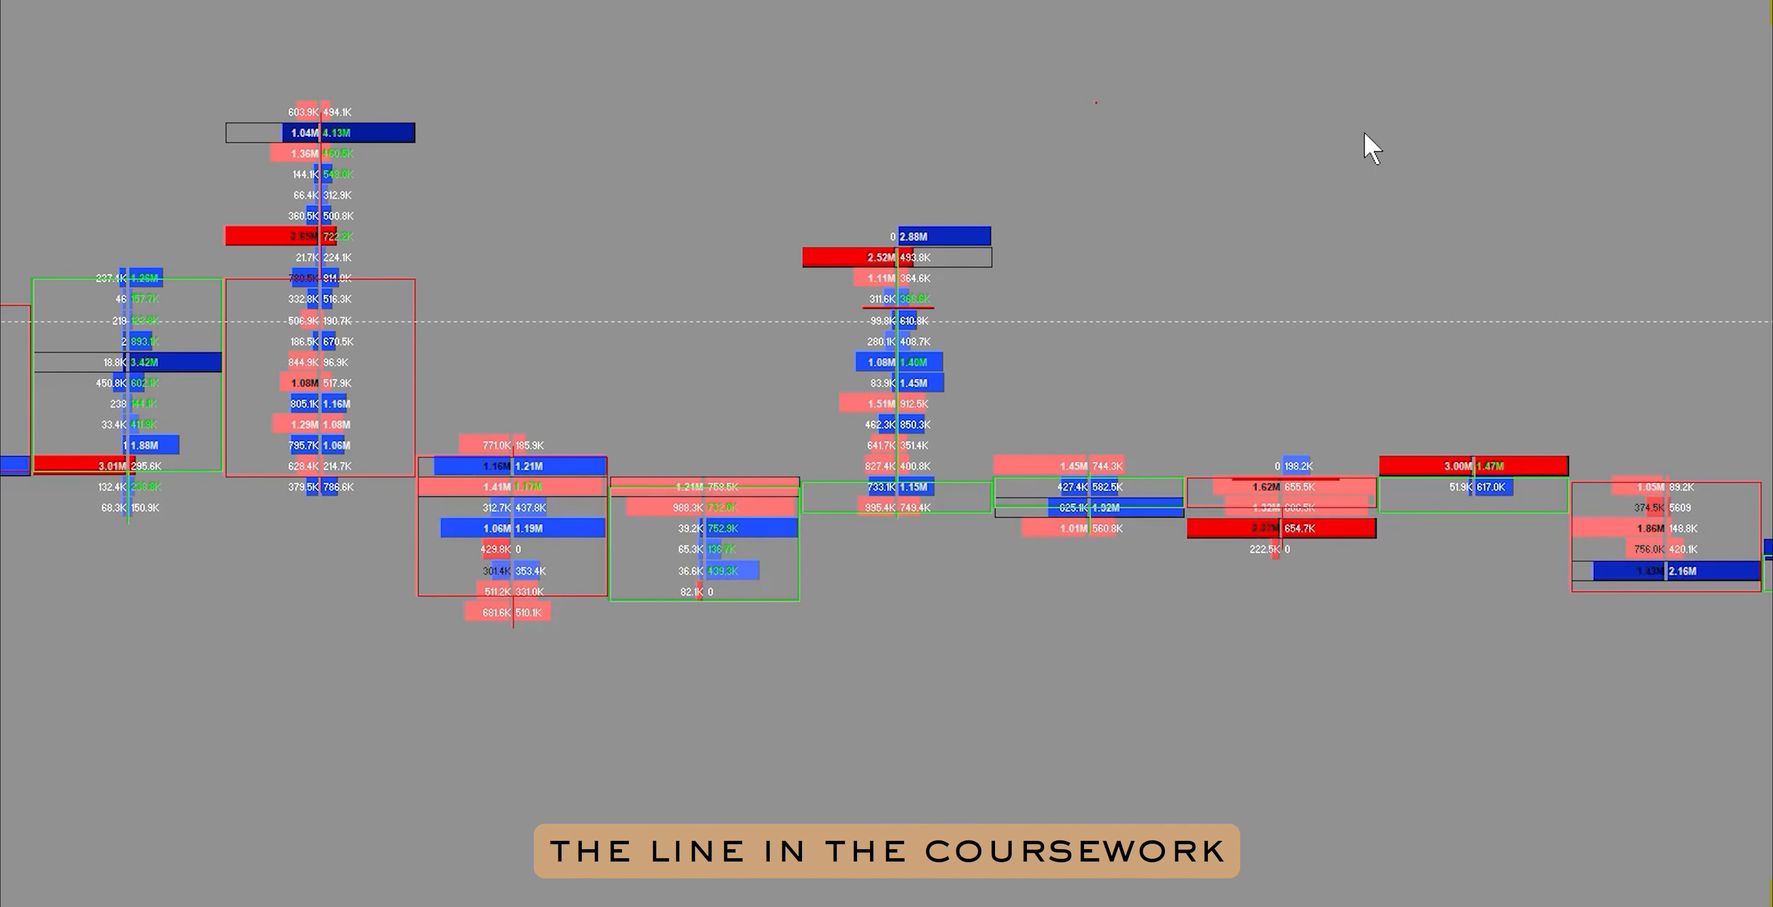
pyautogui.moveTo(948, 526)
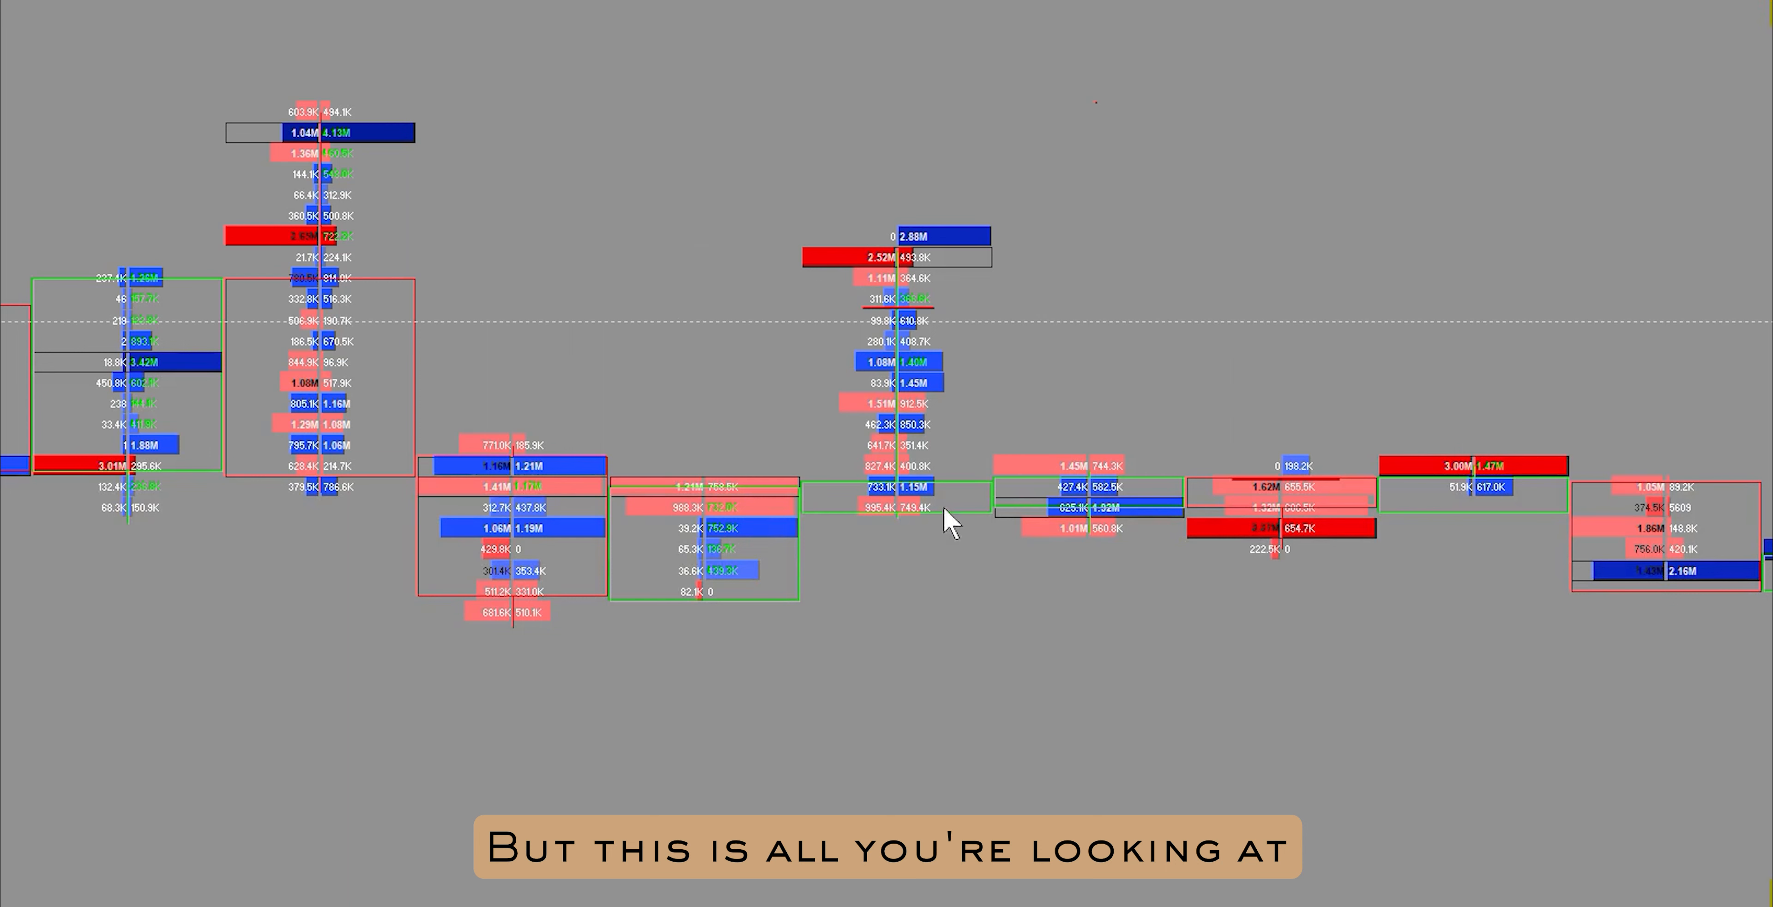
pyautogui.moveTo(996, 299)
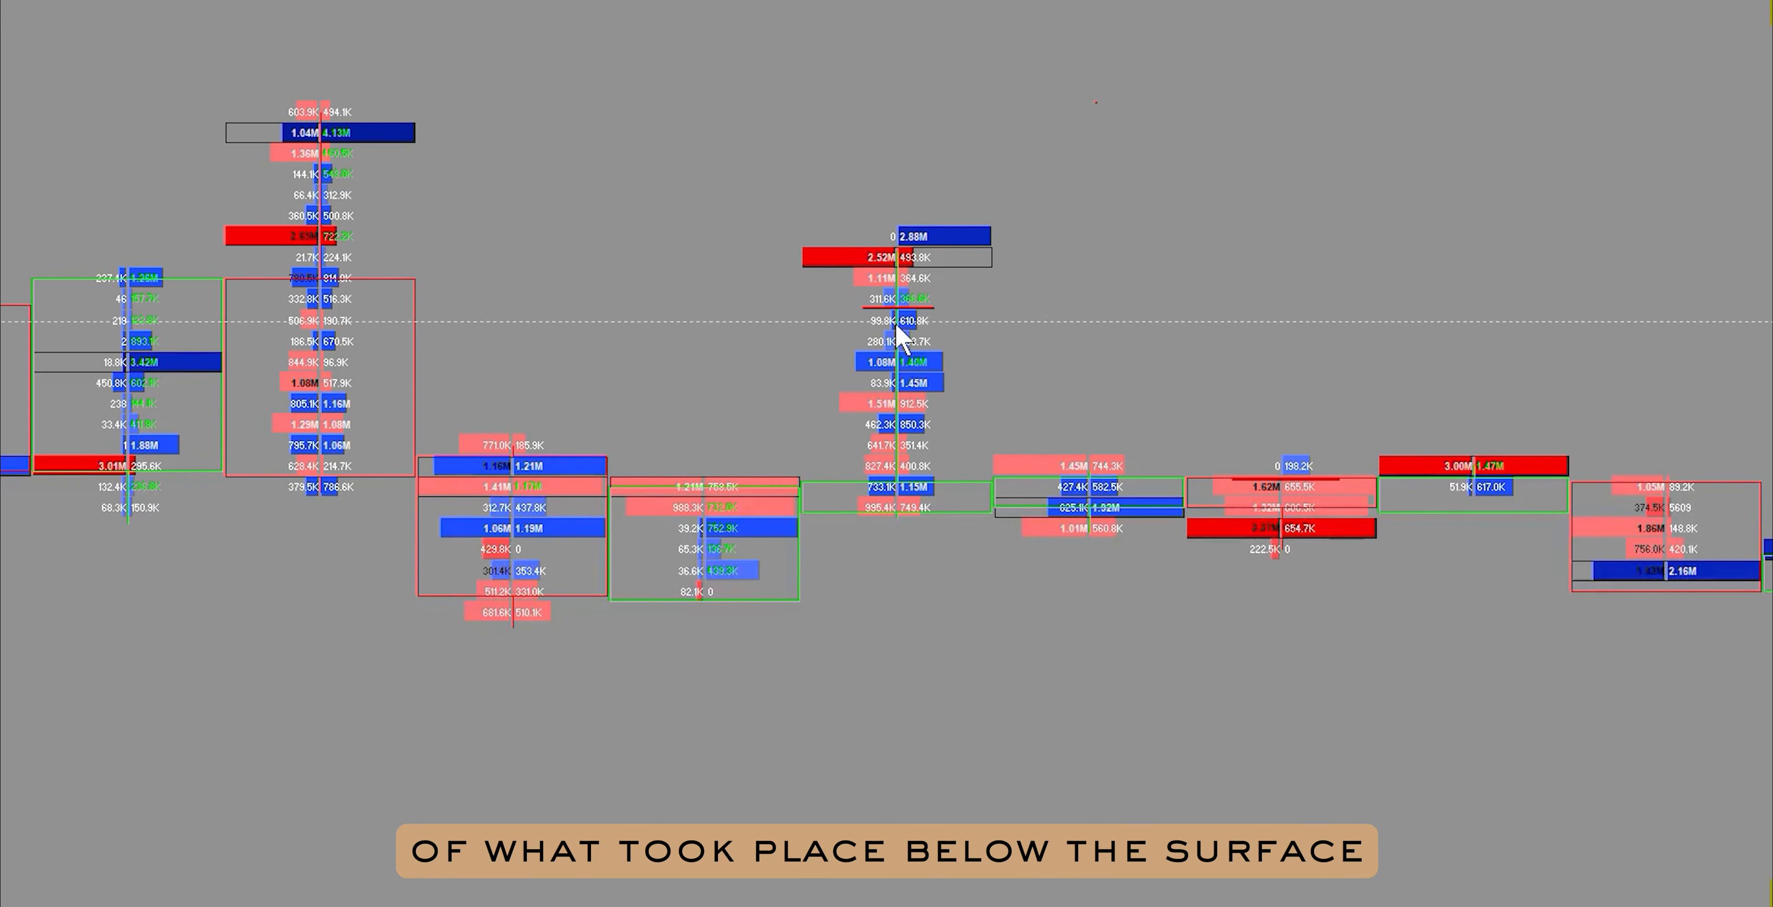
pyautogui.moveTo(1095, 328)
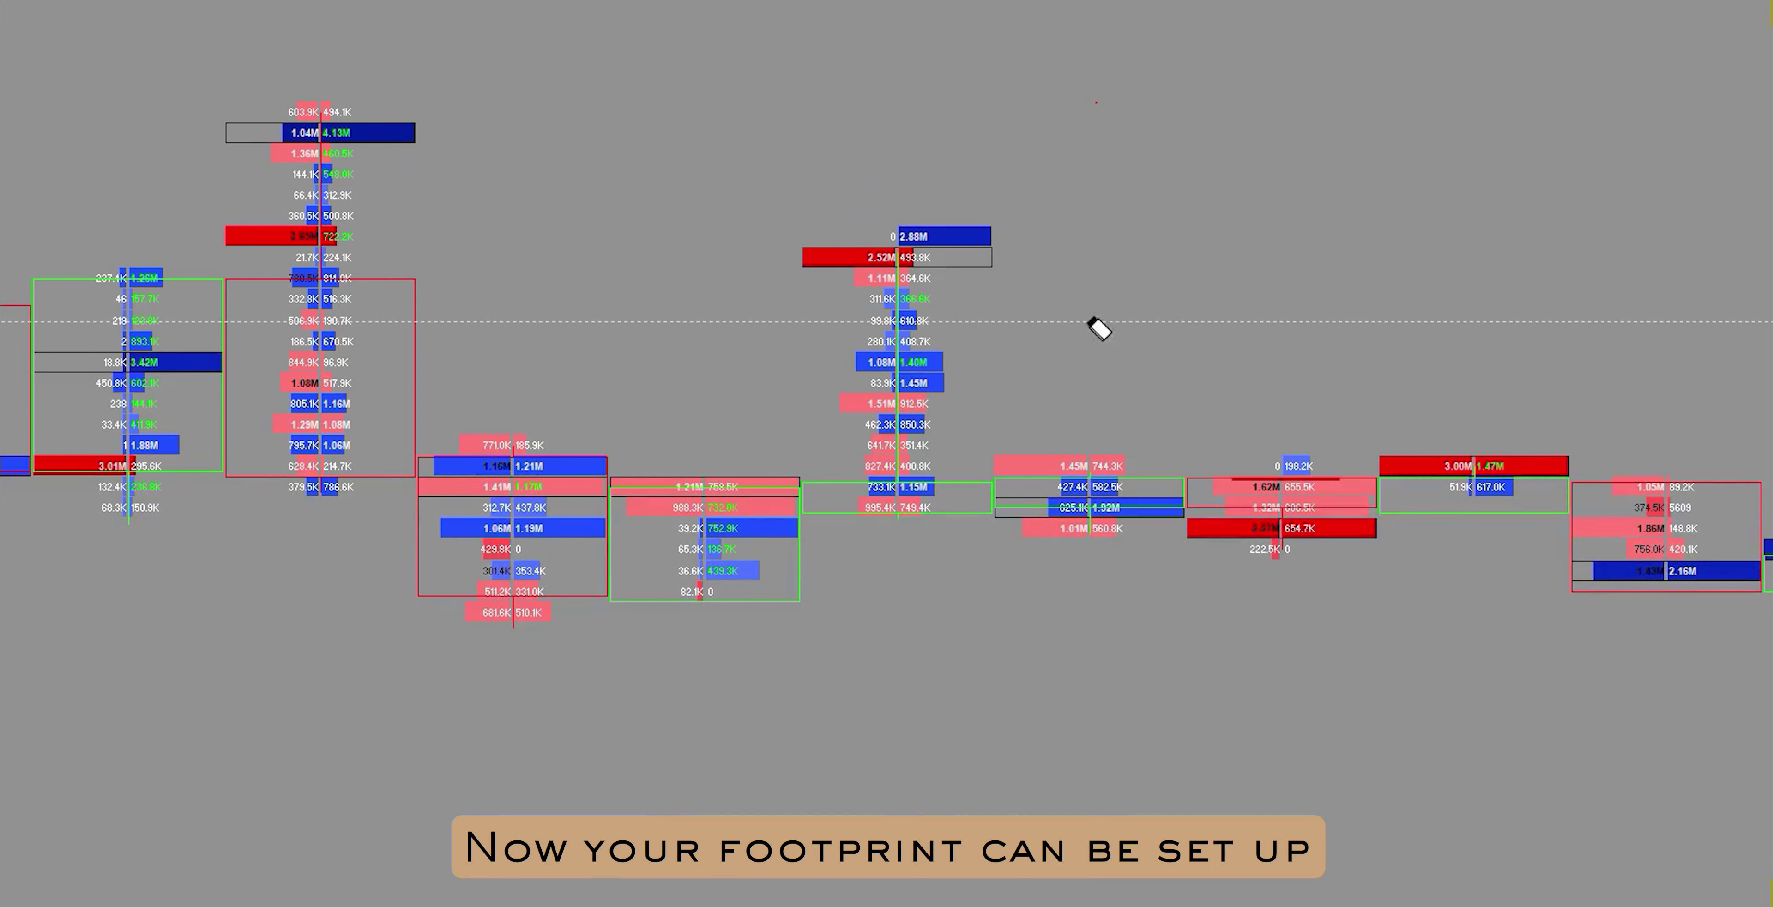
pyautogui.moveTo(1176, 281)
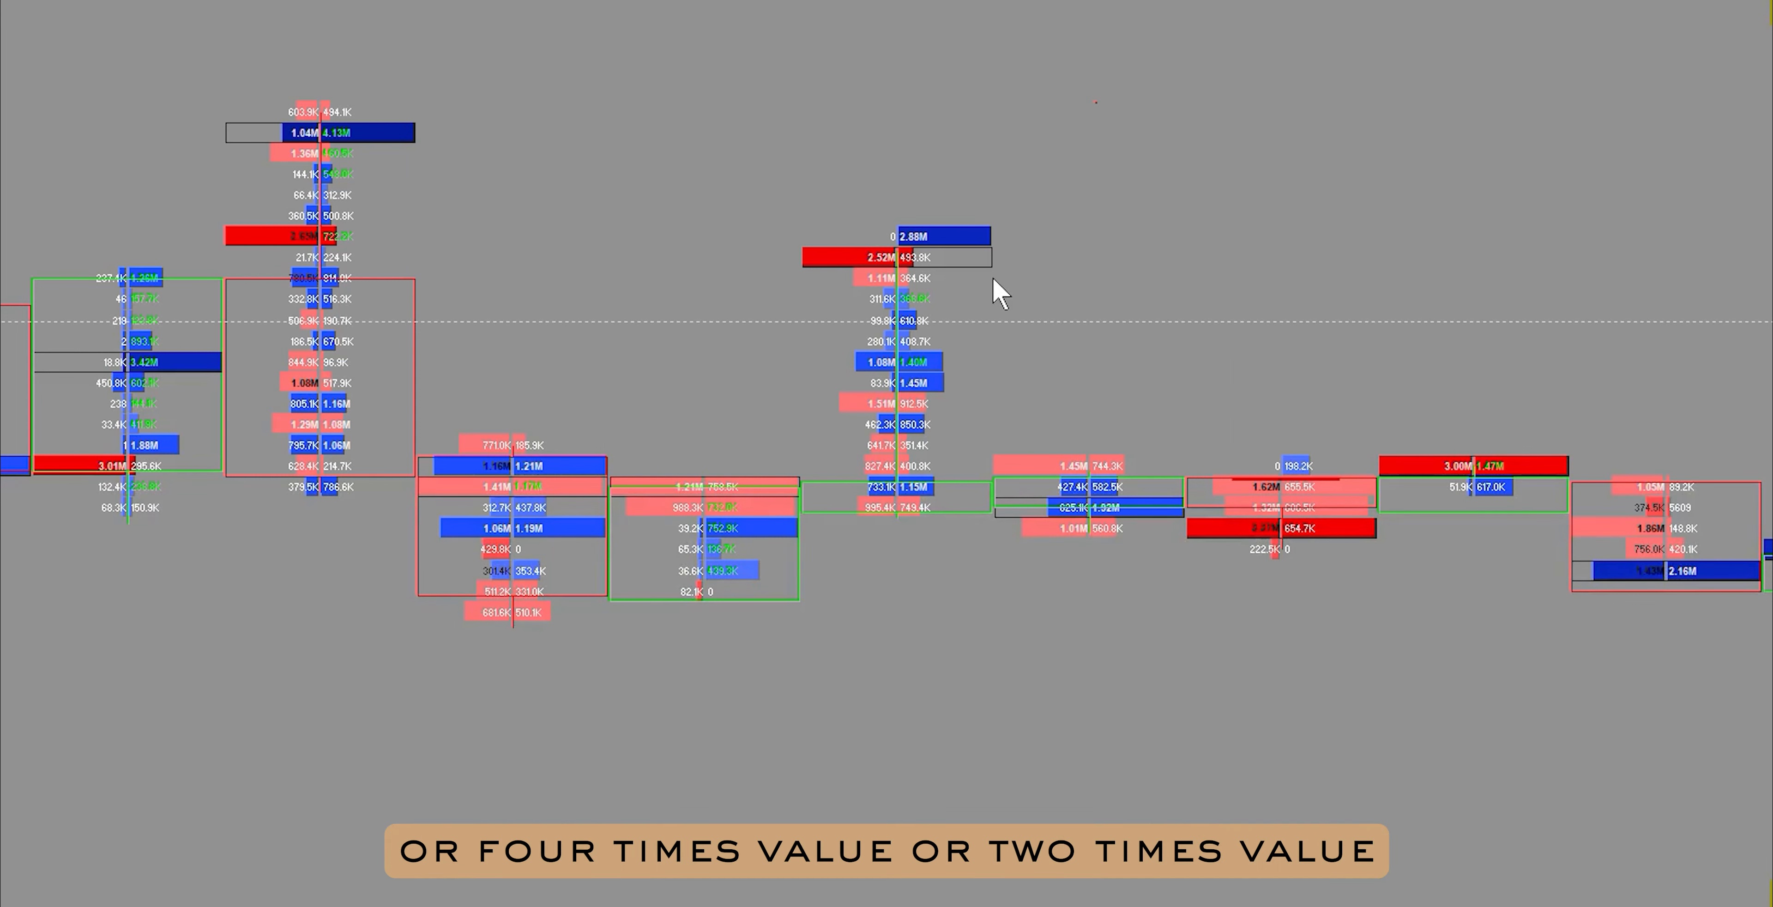
pyautogui.moveTo(979, 263)
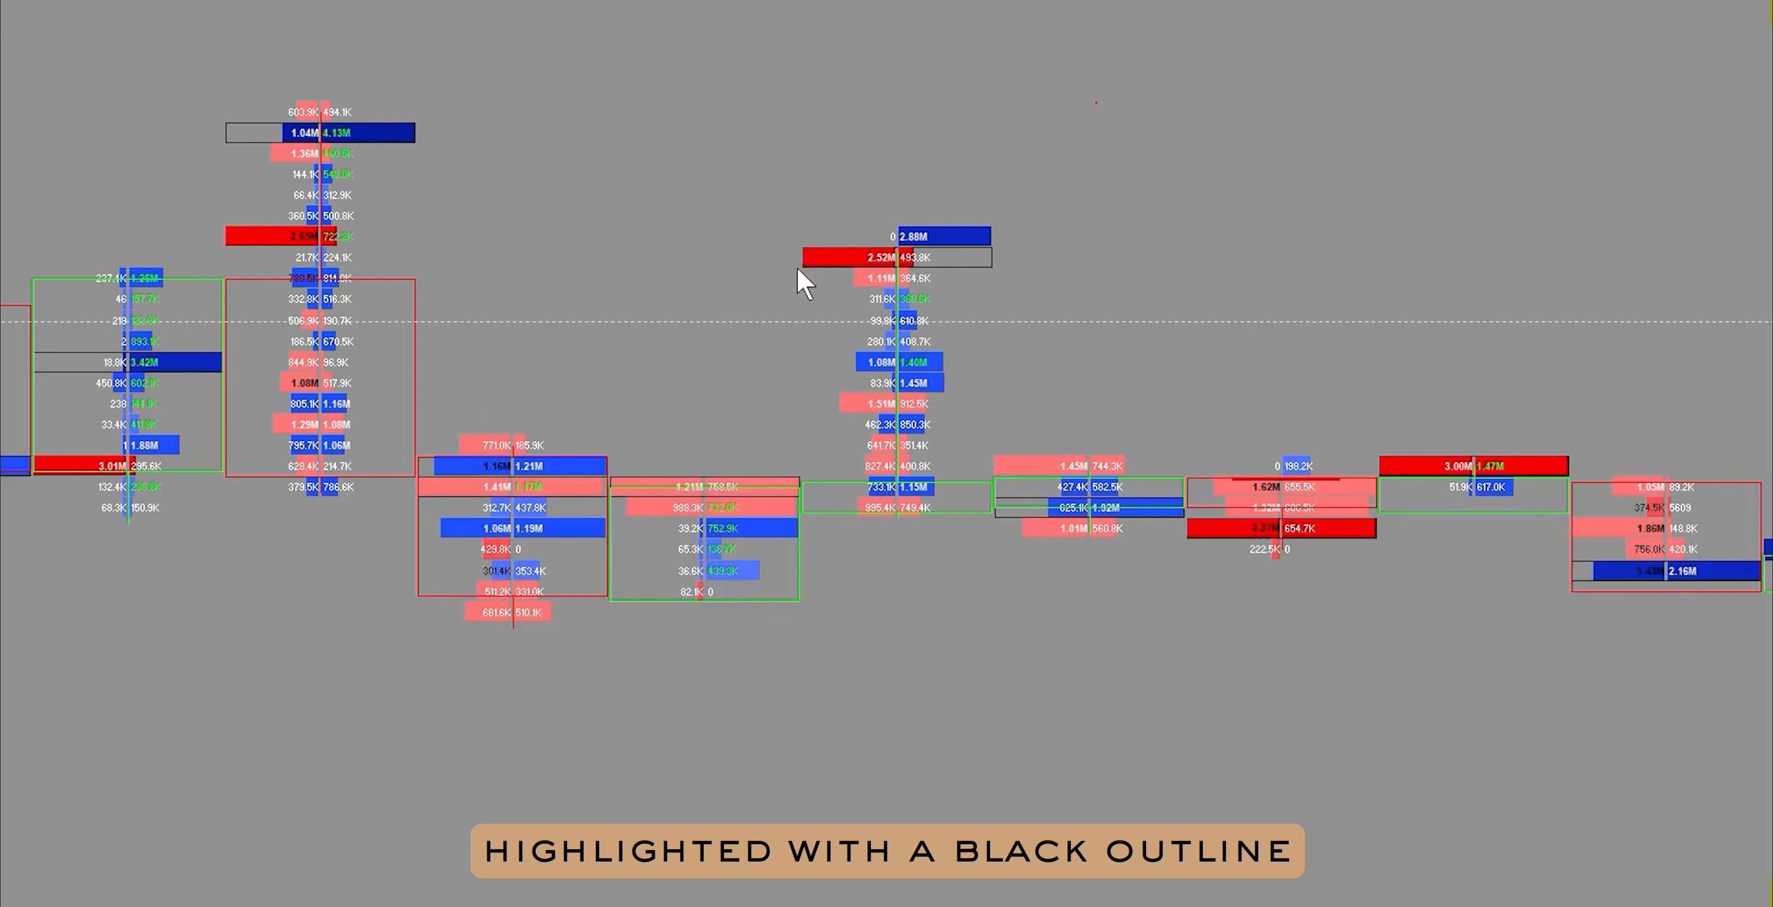
pyautogui.moveTo(956, 207)
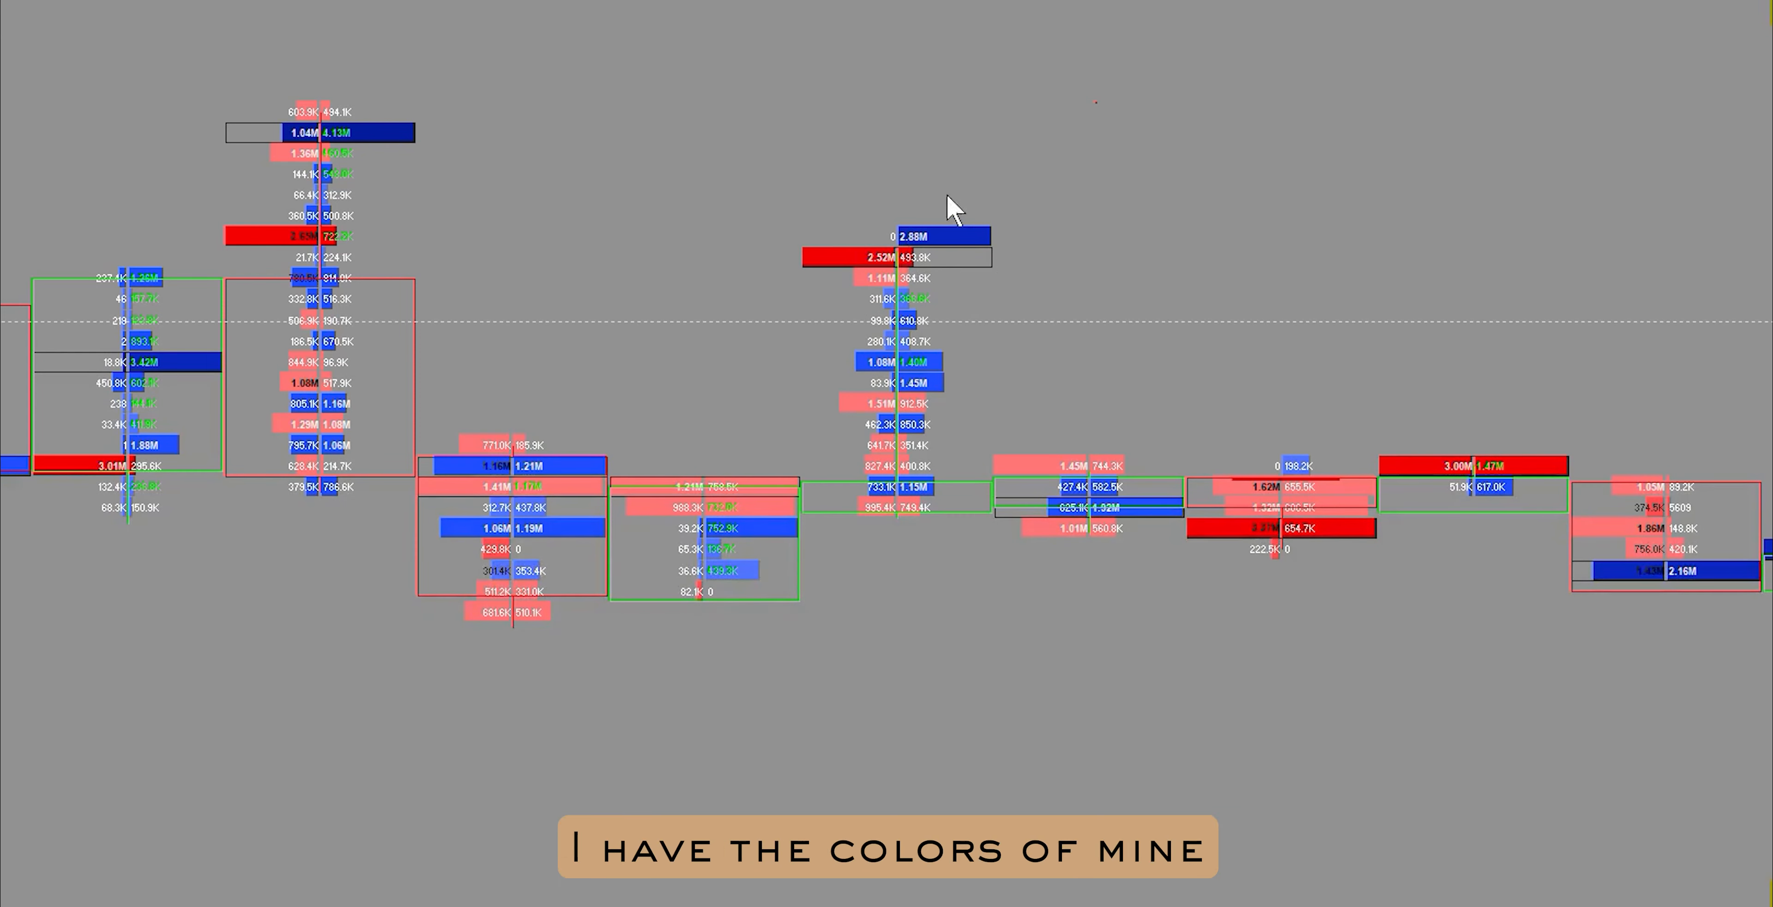
pyautogui.moveTo(1036, 268)
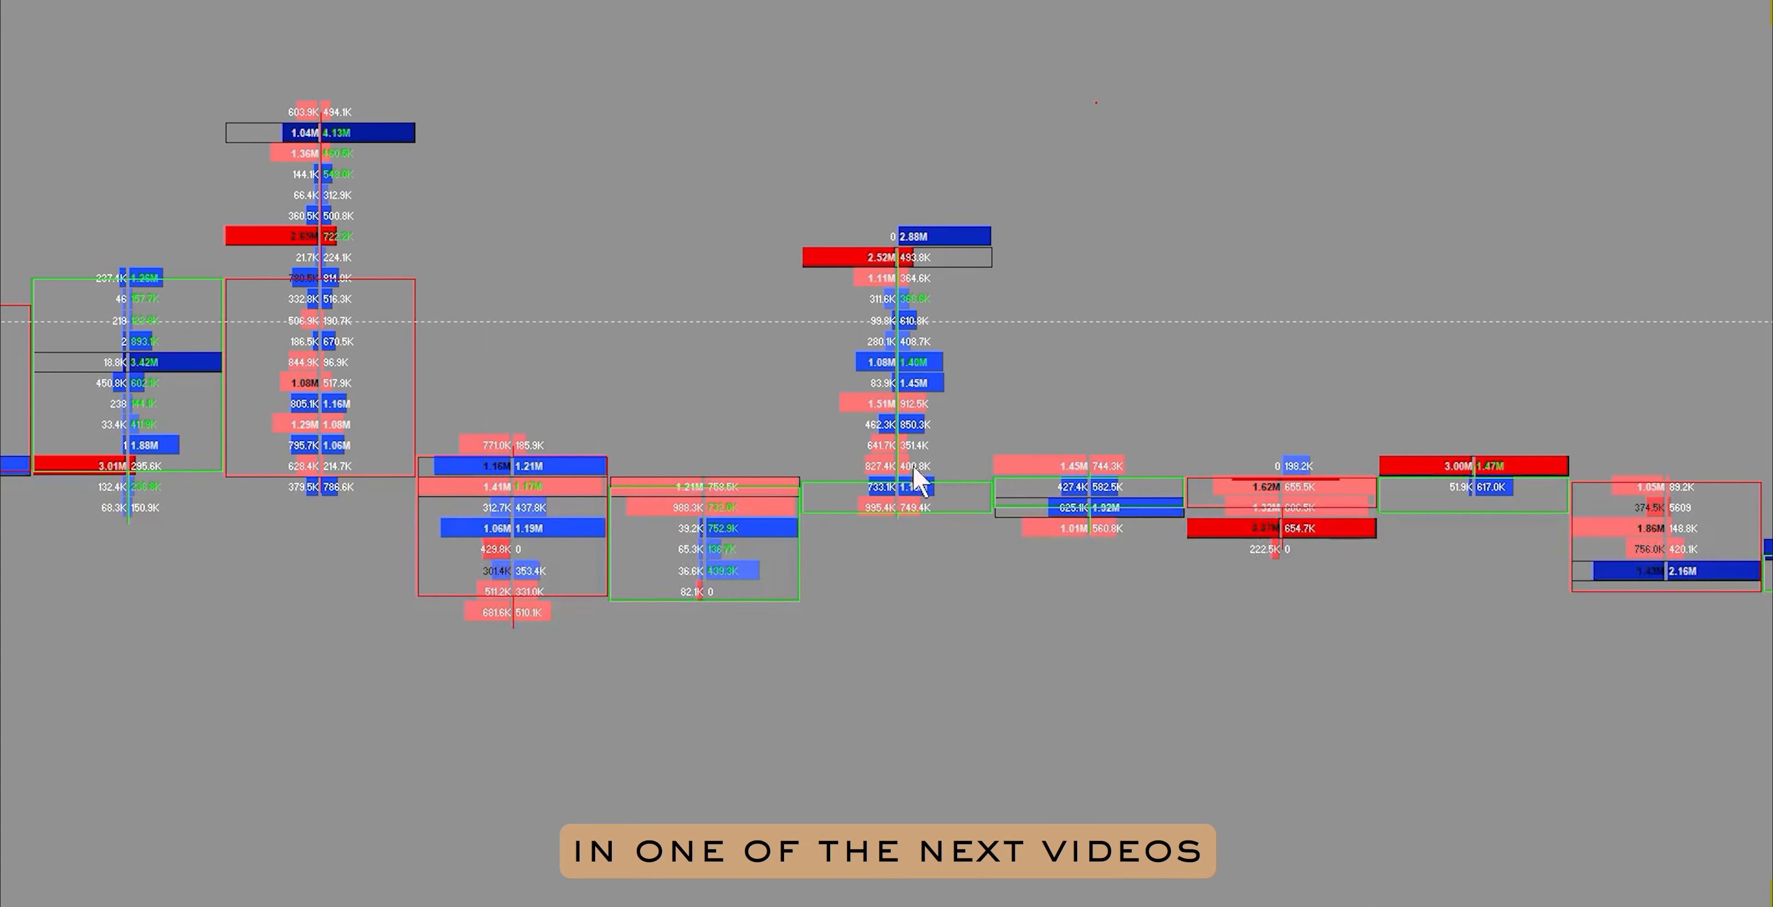
pyautogui.moveTo(1010, 224)
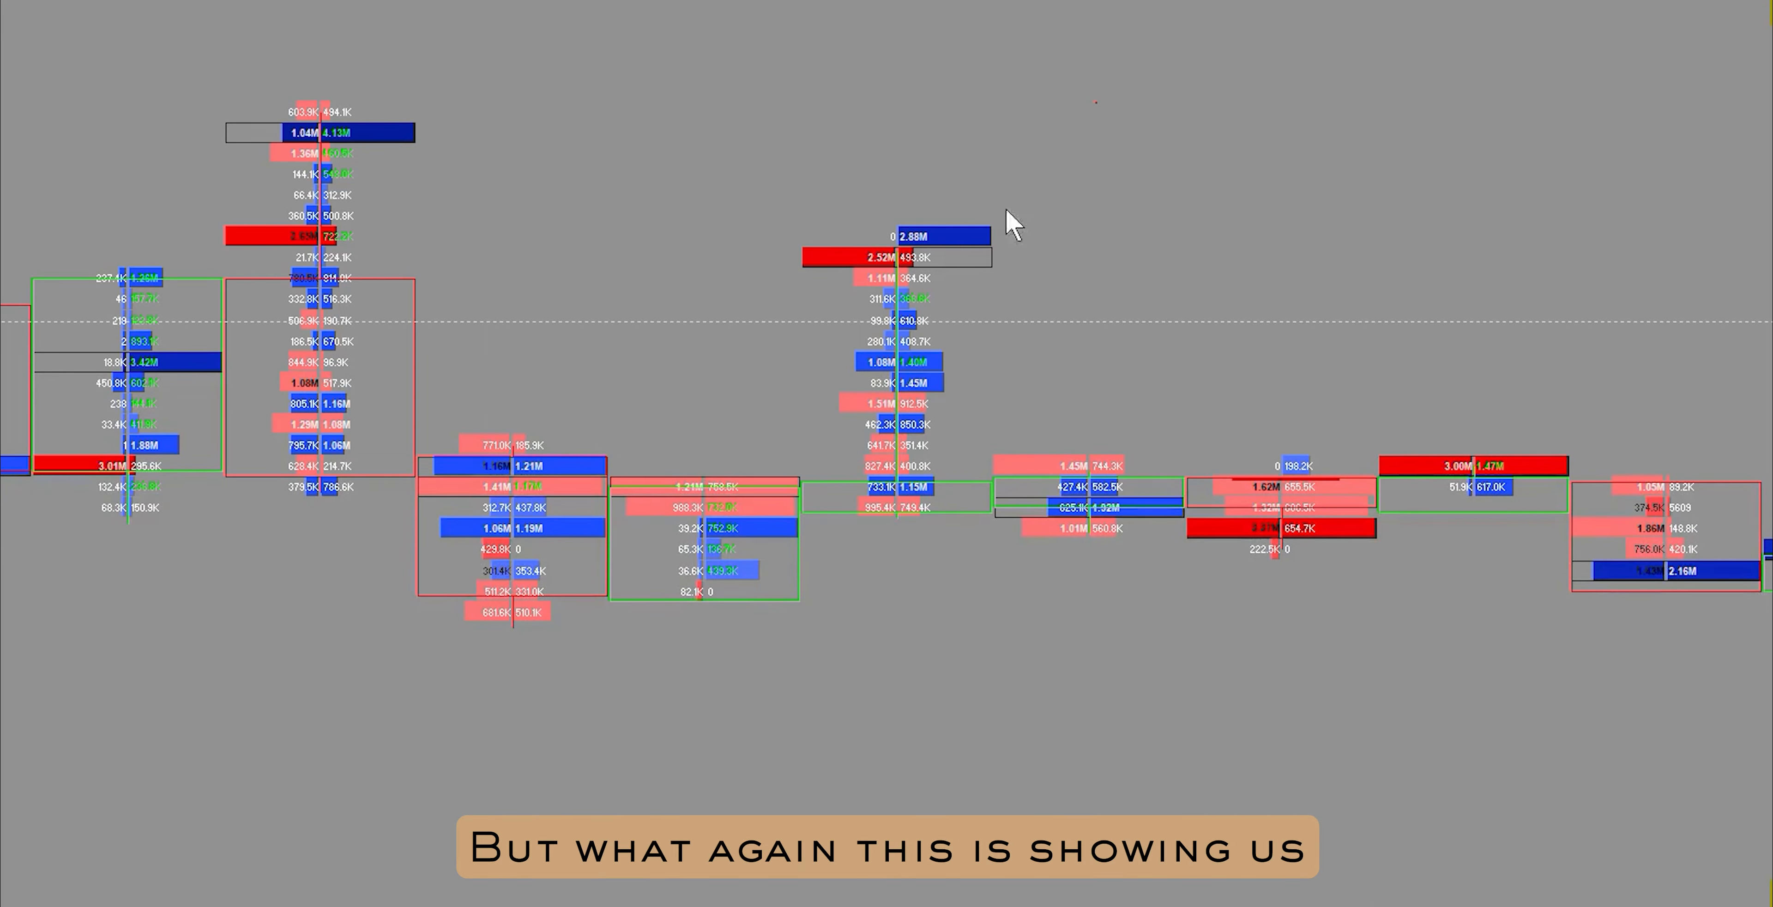
pyautogui.moveTo(993, 428)
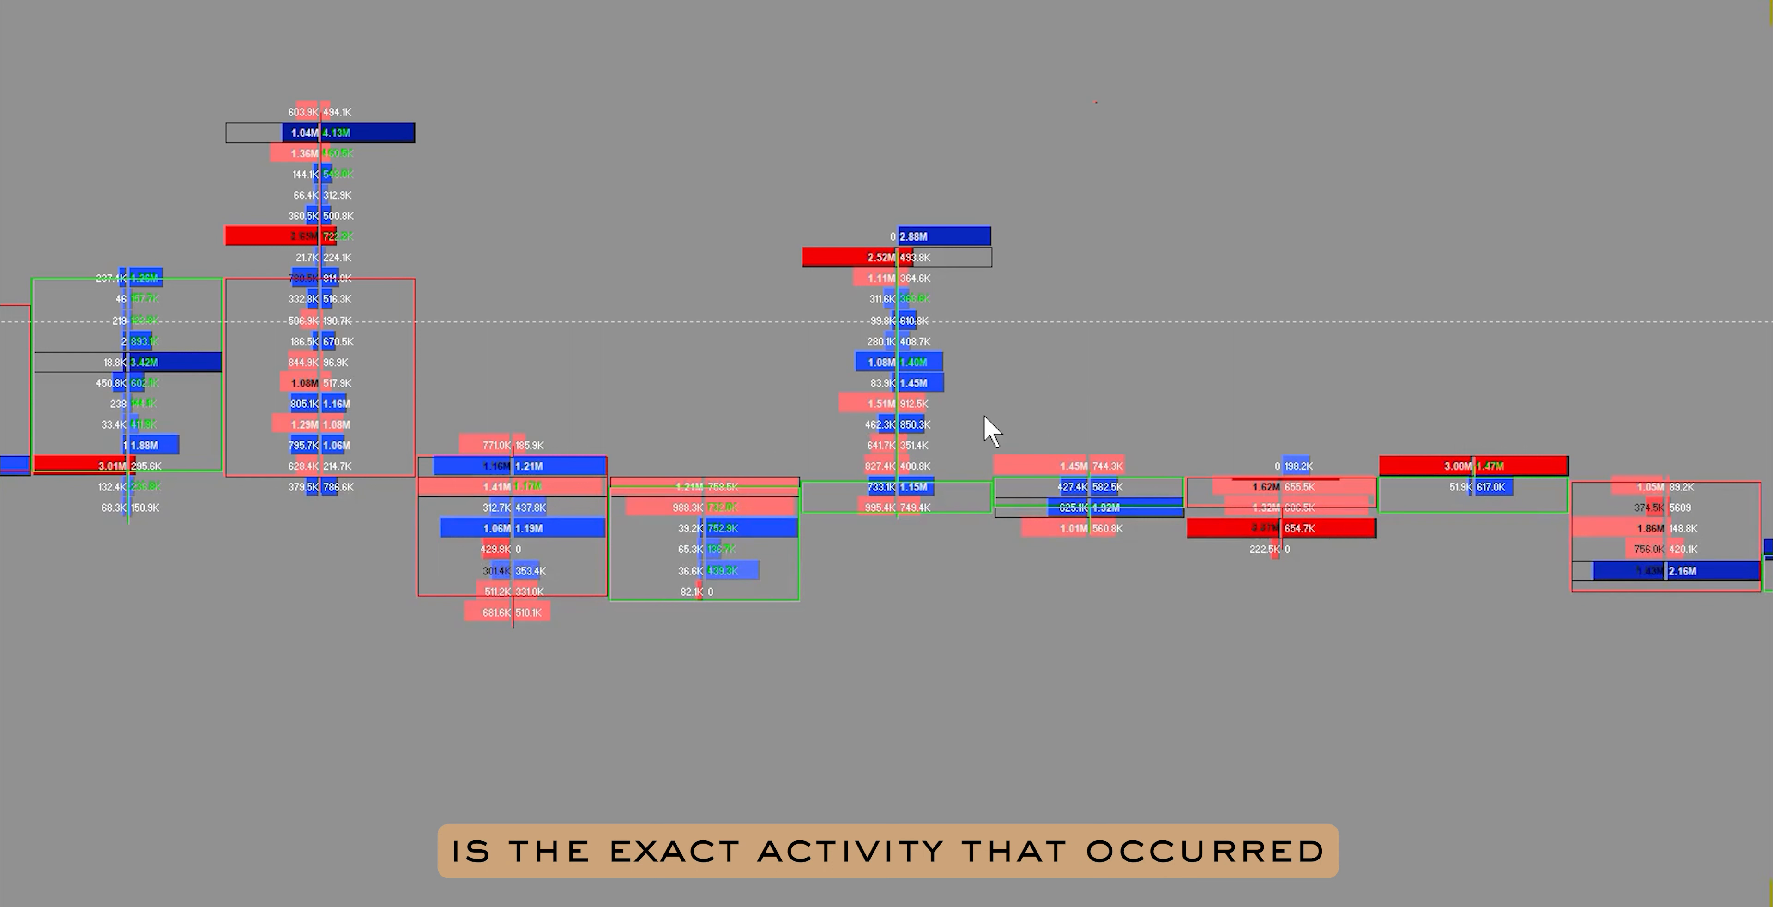
pyautogui.moveTo(876, 462)
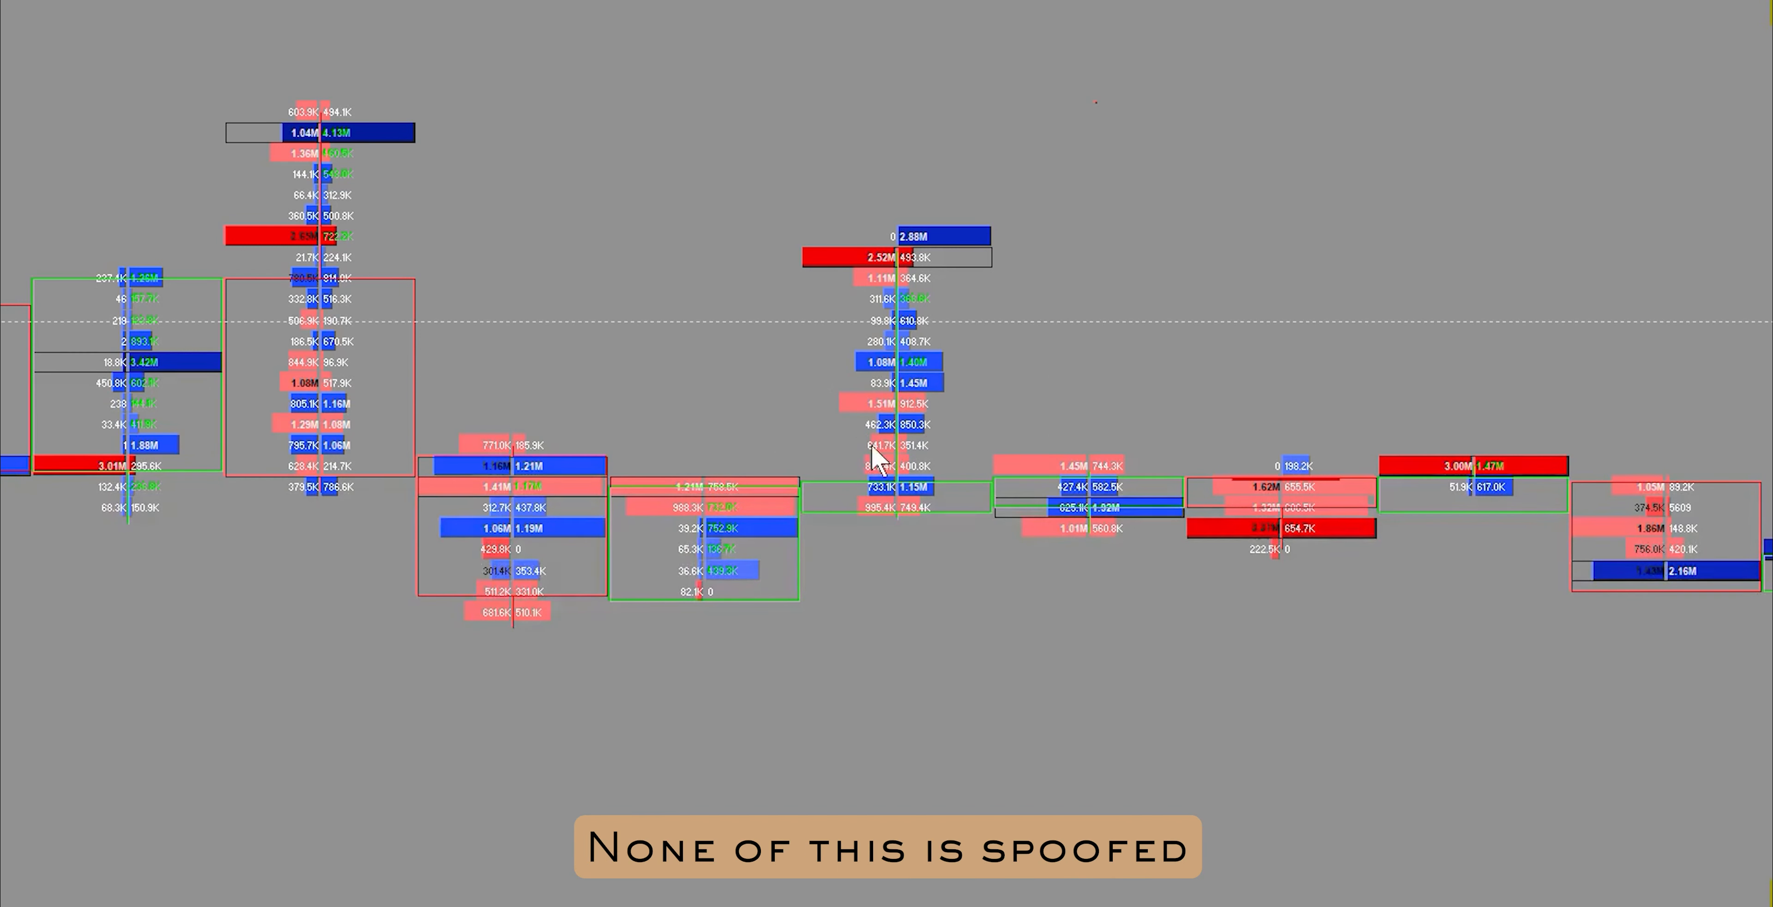
pyautogui.moveTo(1003, 369)
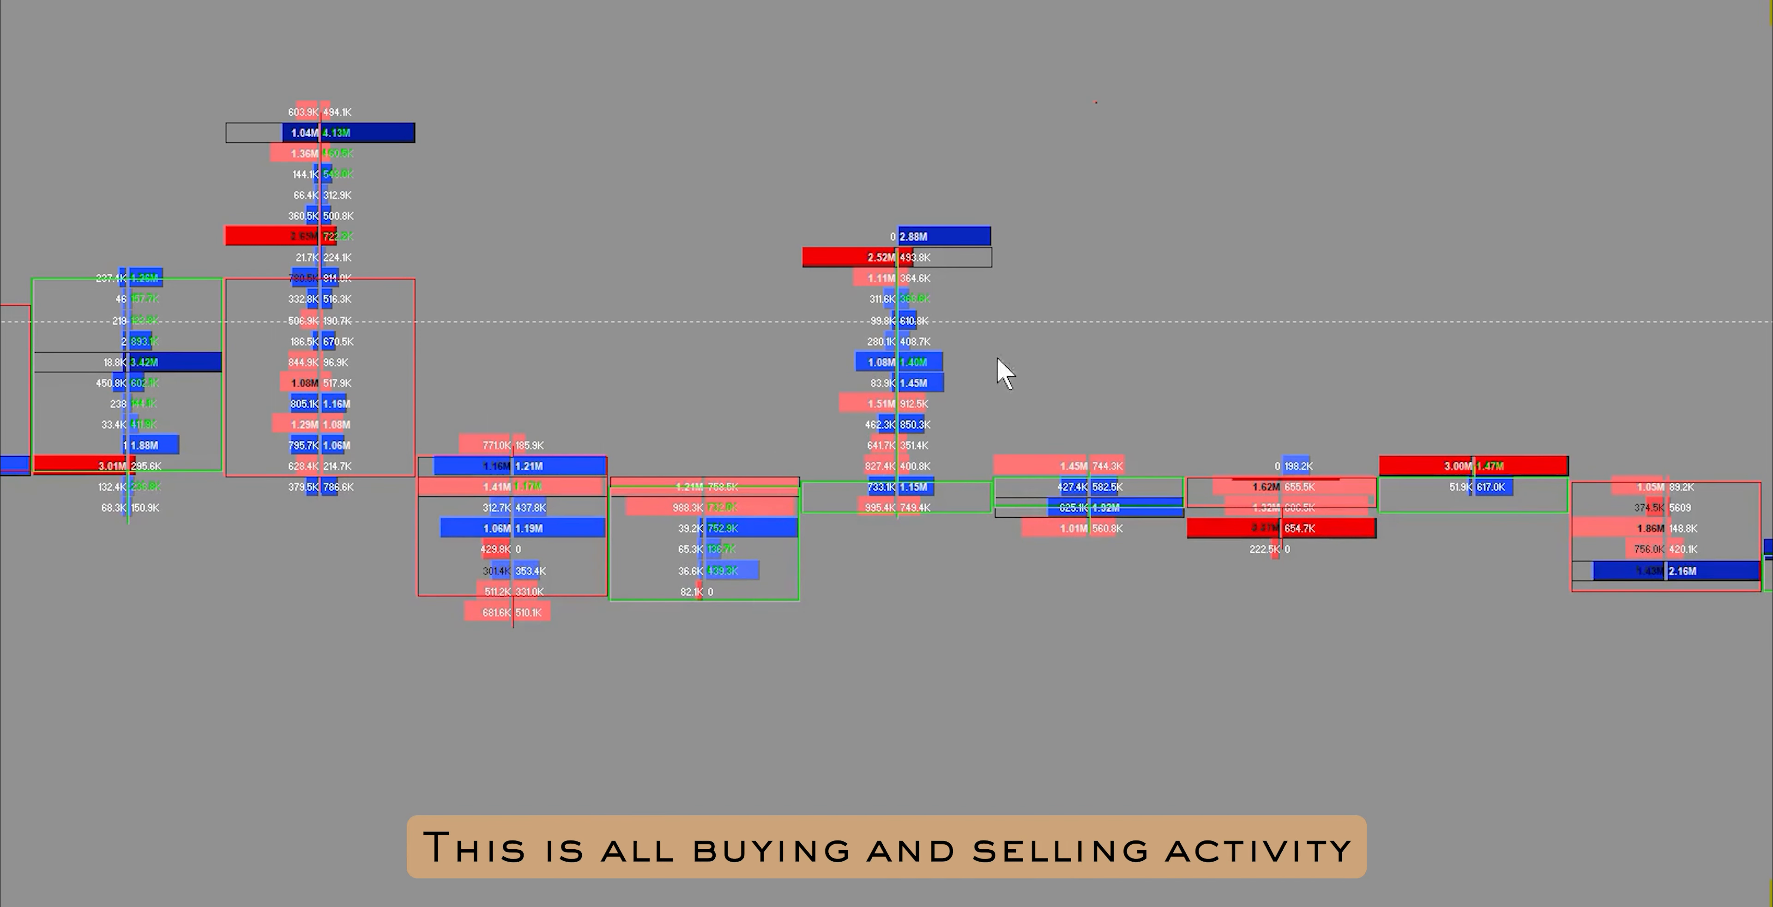
pyautogui.moveTo(899, 210)
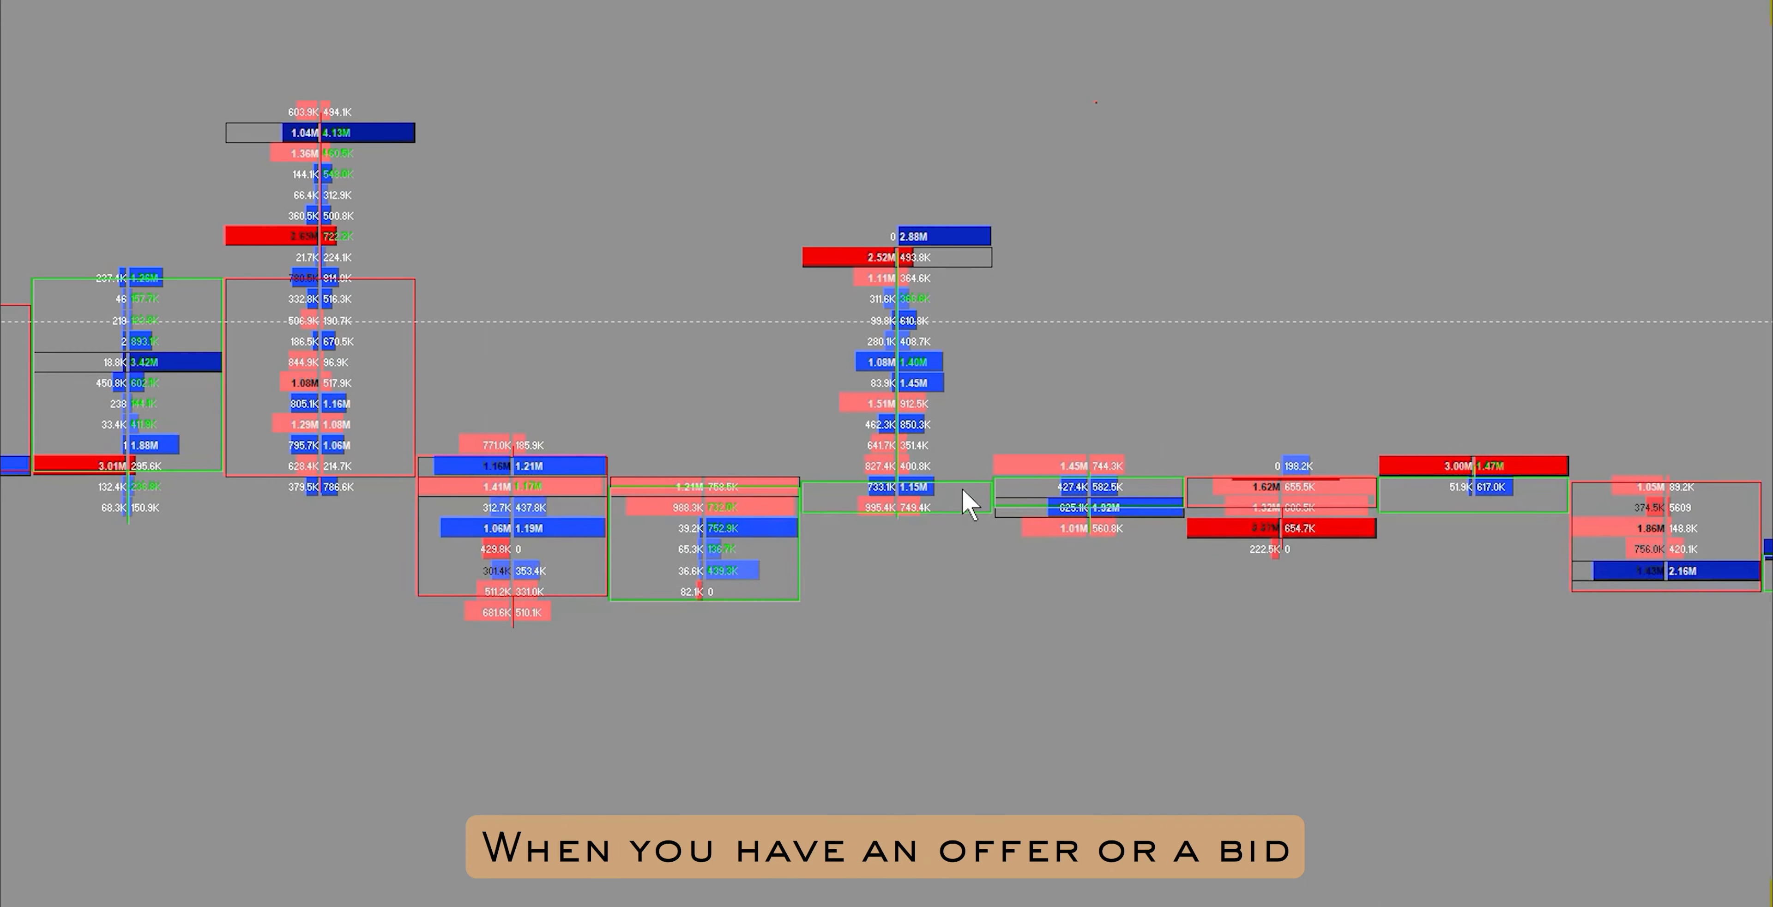
pyautogui.moveTo(962, 501)
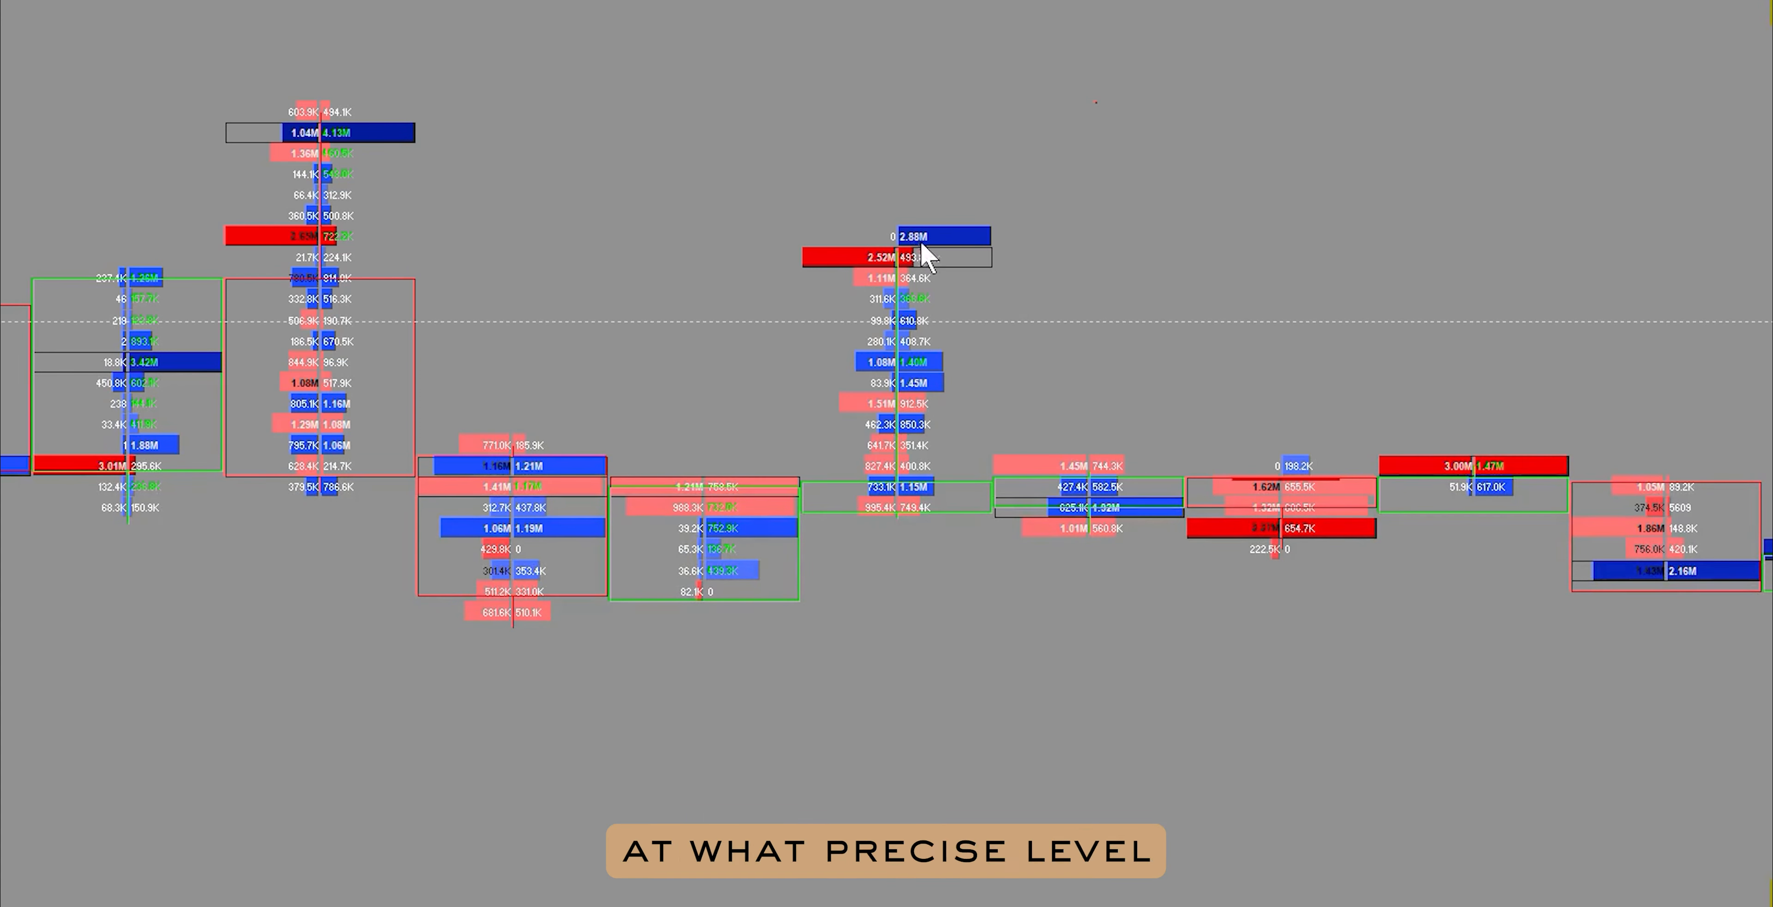
pyautogui.moveTo(853, 317)
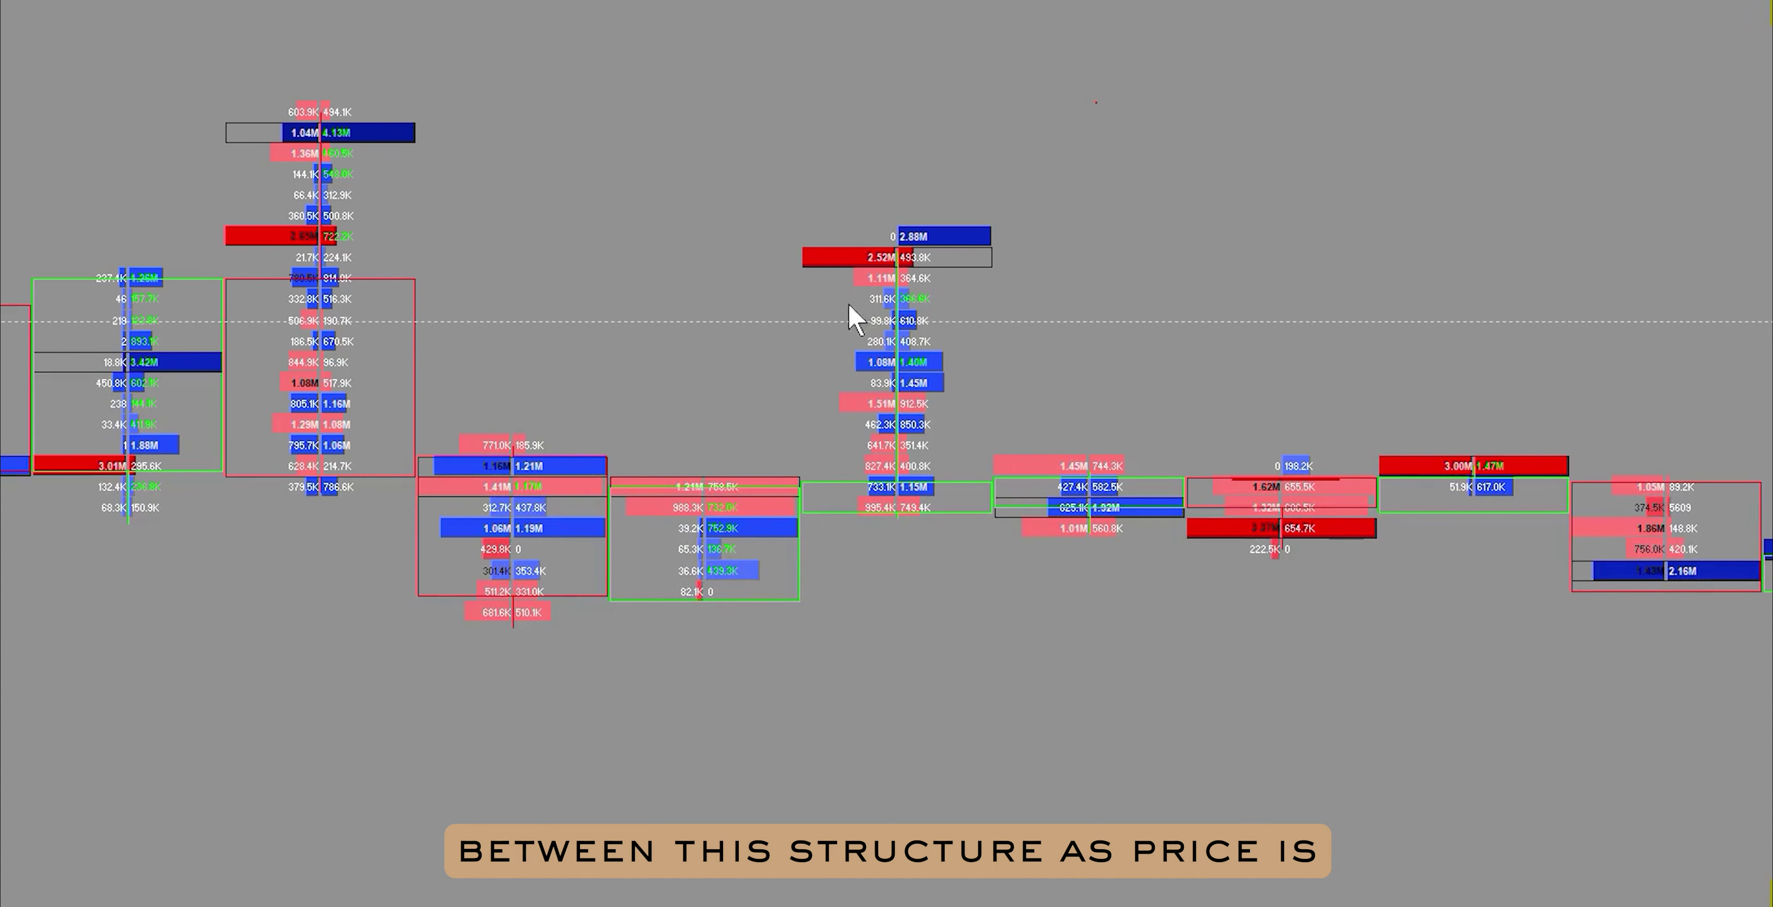
pyautogui.moveTo(933, 585)
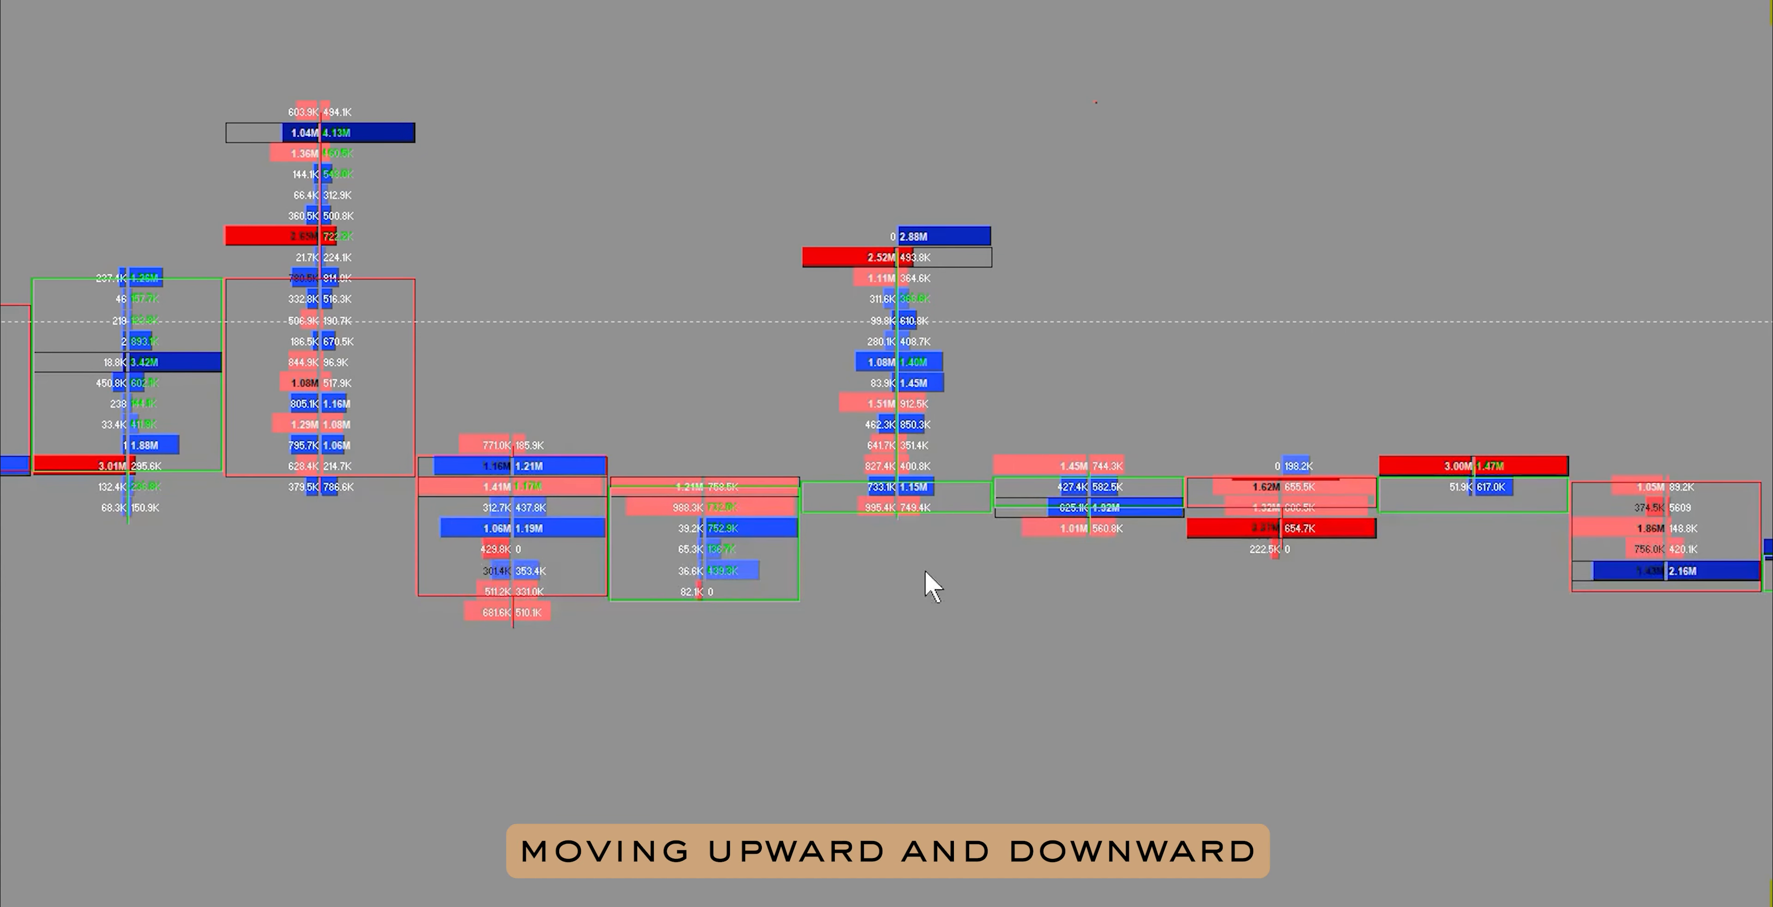